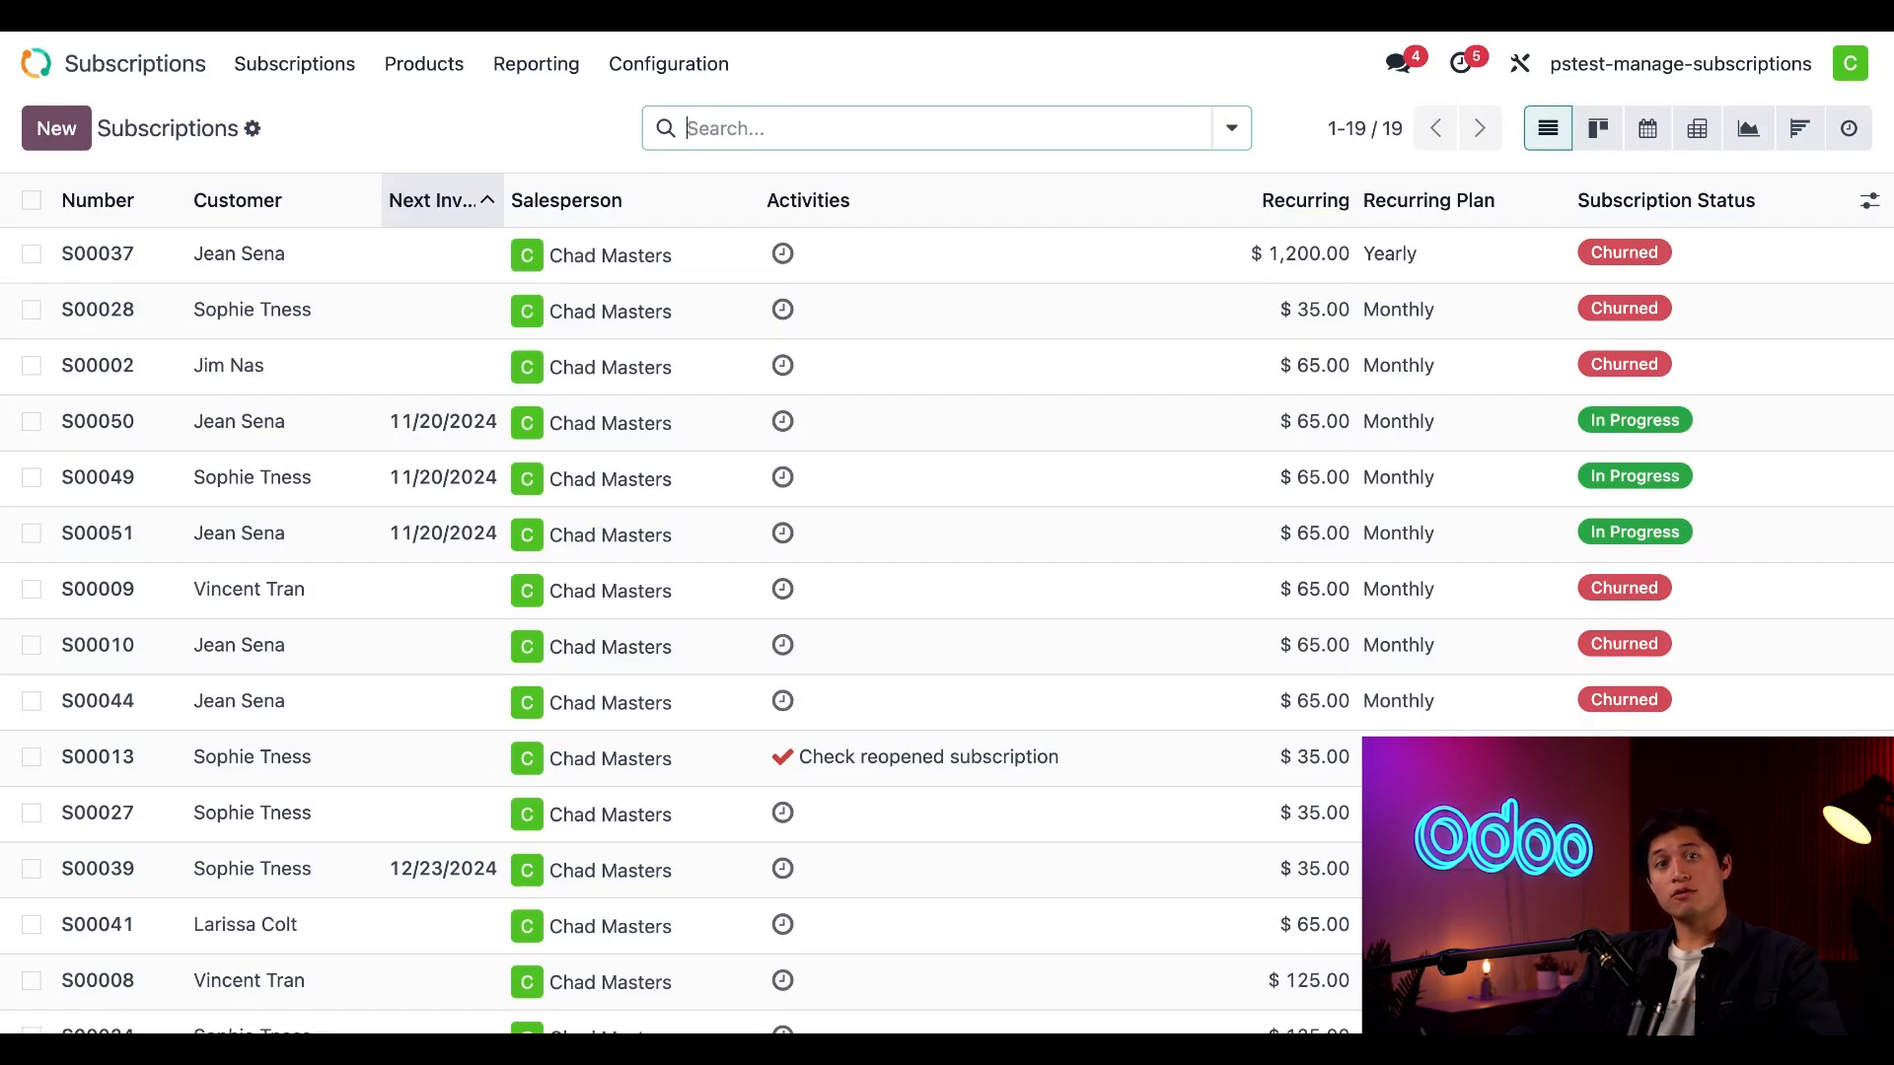
{"action": "left_click", "coordinate": [99, 310]}
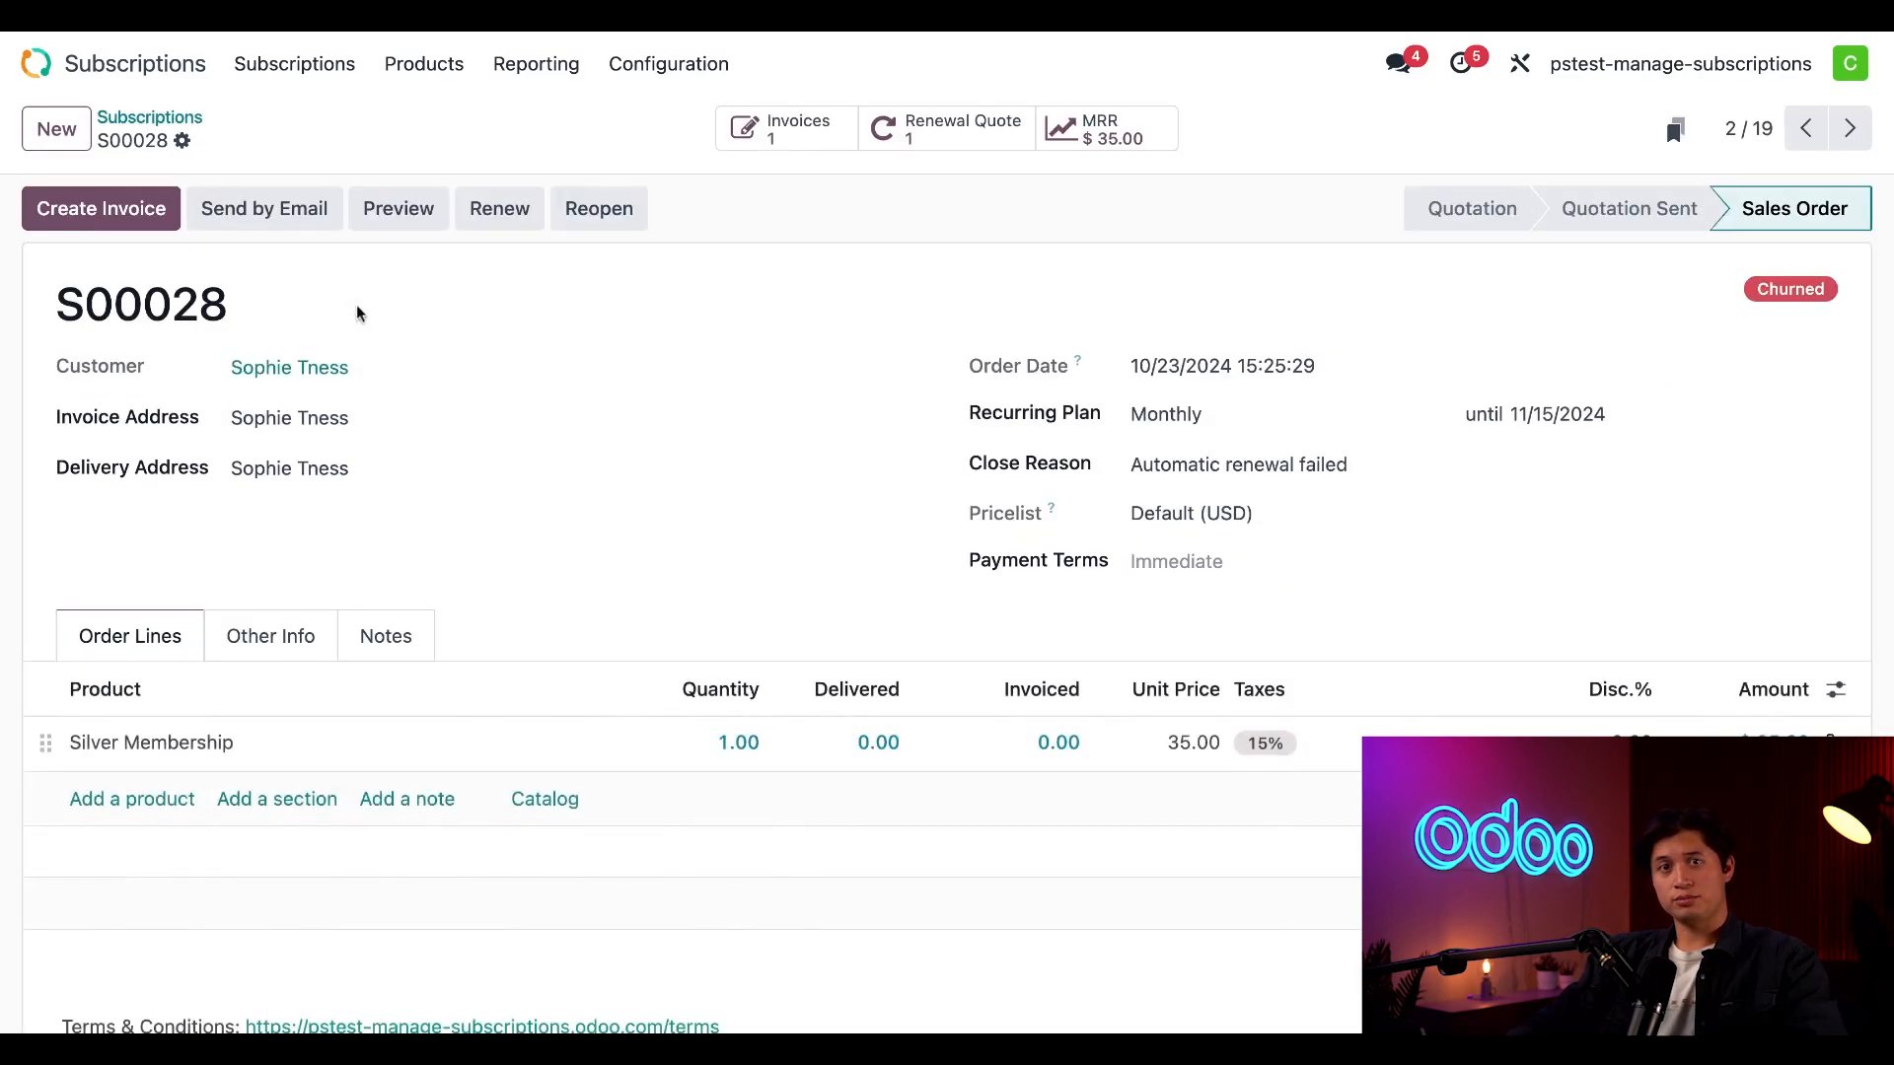
{"action": "mouse_move", "coordinate": [823, 450]}
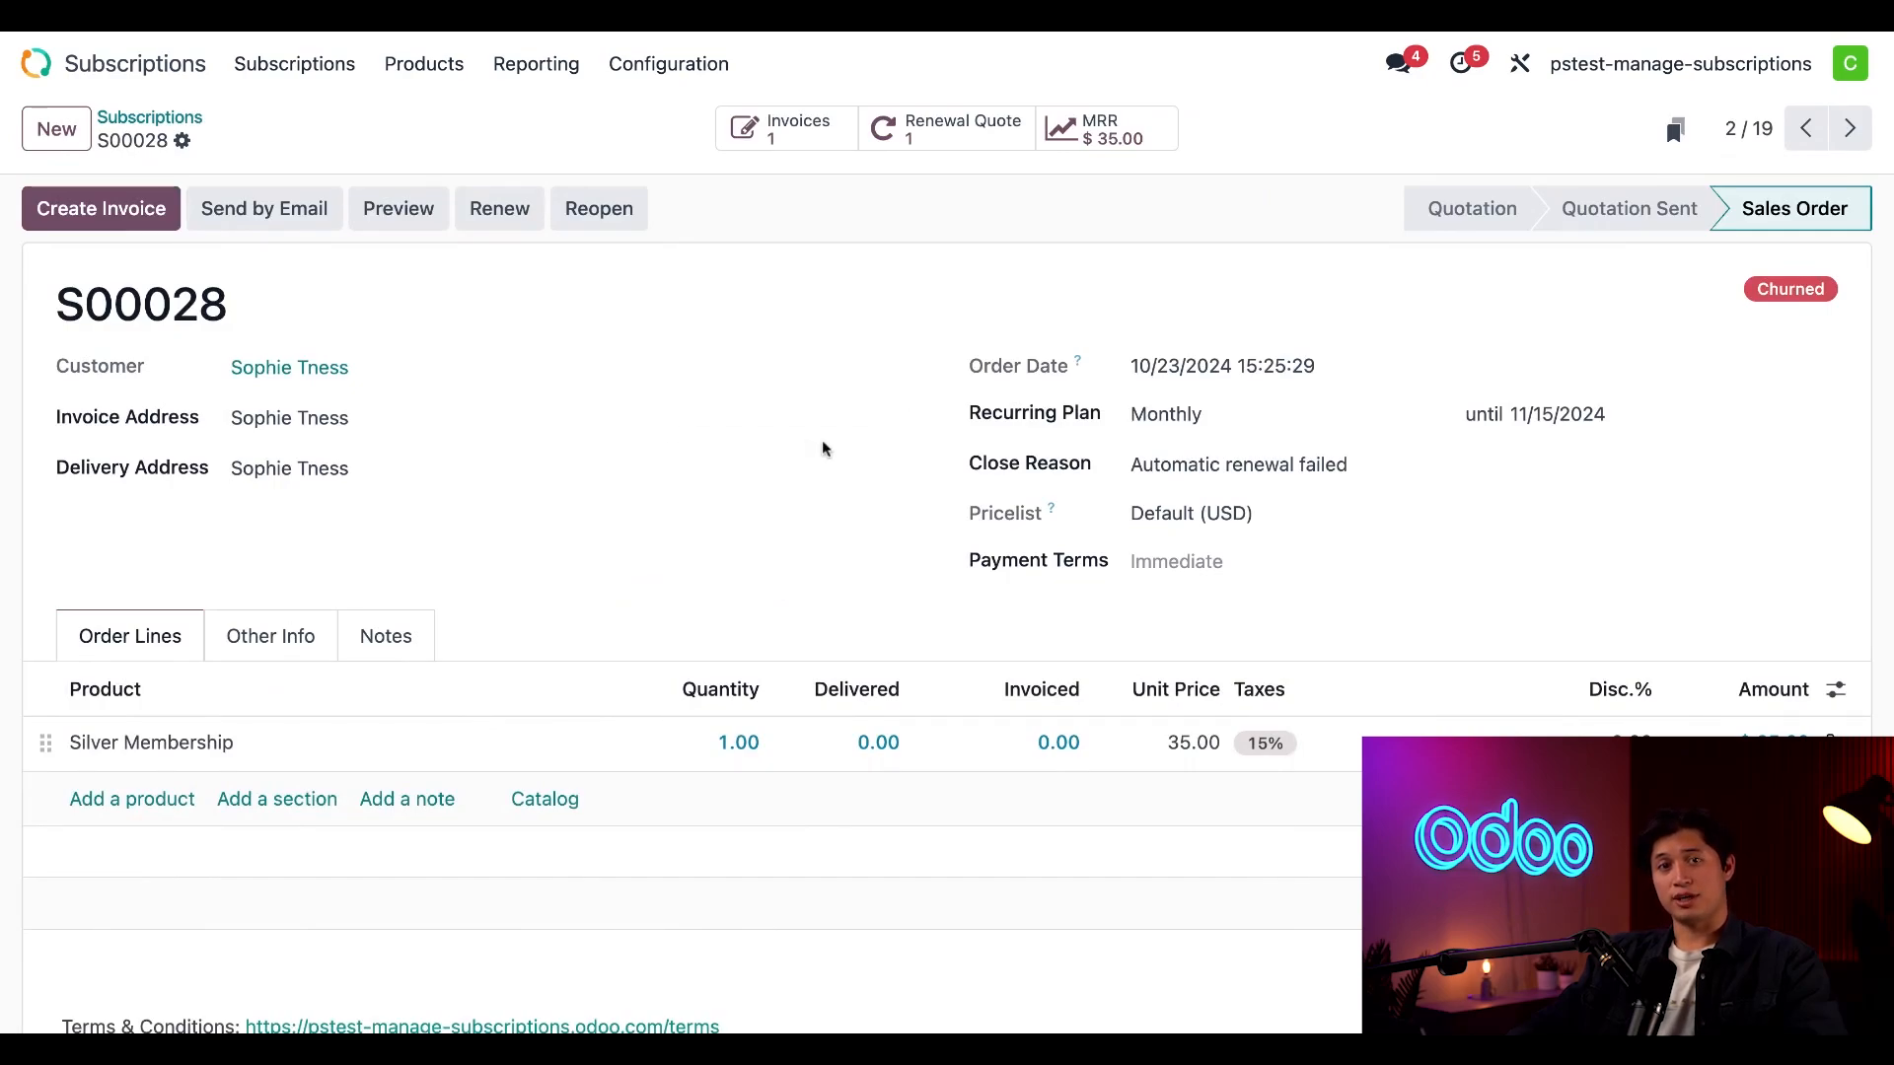
{"action": "mouse_move", "coordinate": [852, 325]}
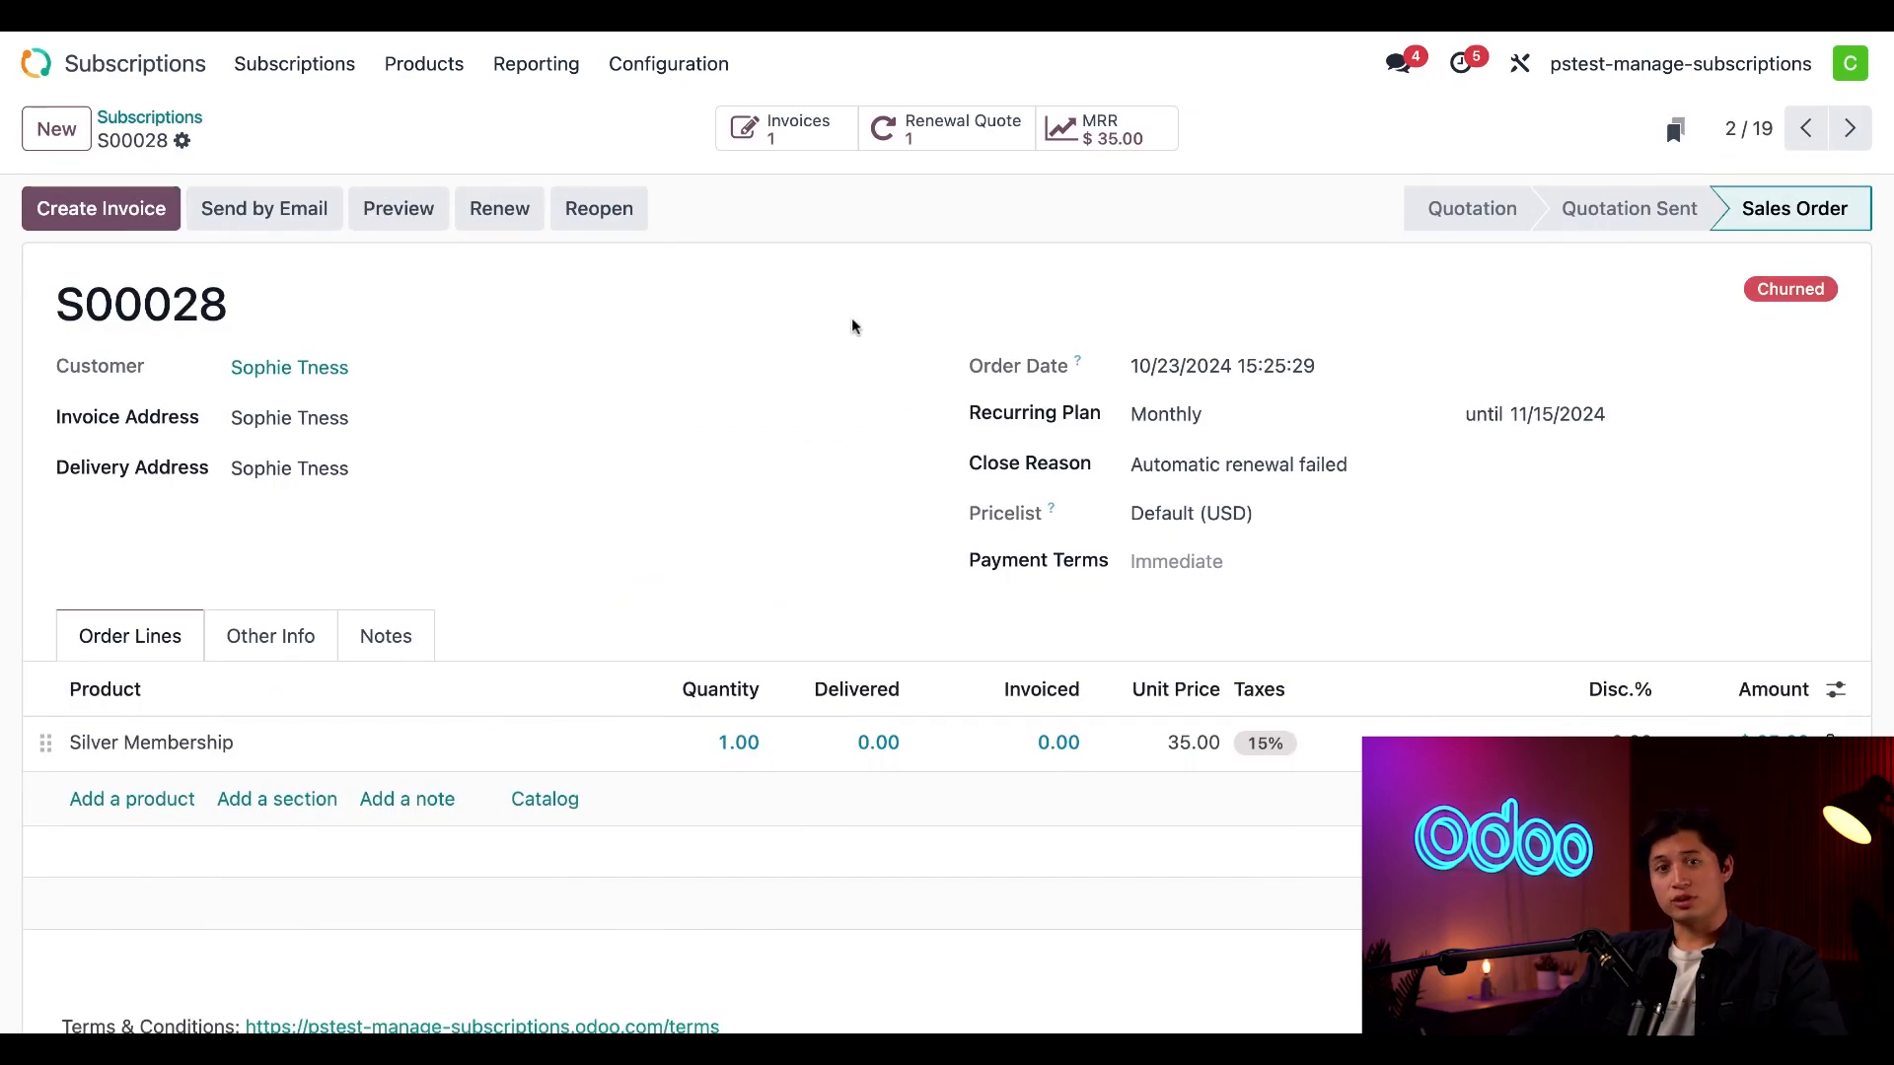
{"action": "mouse_move", "coordinate": [862, 373]}
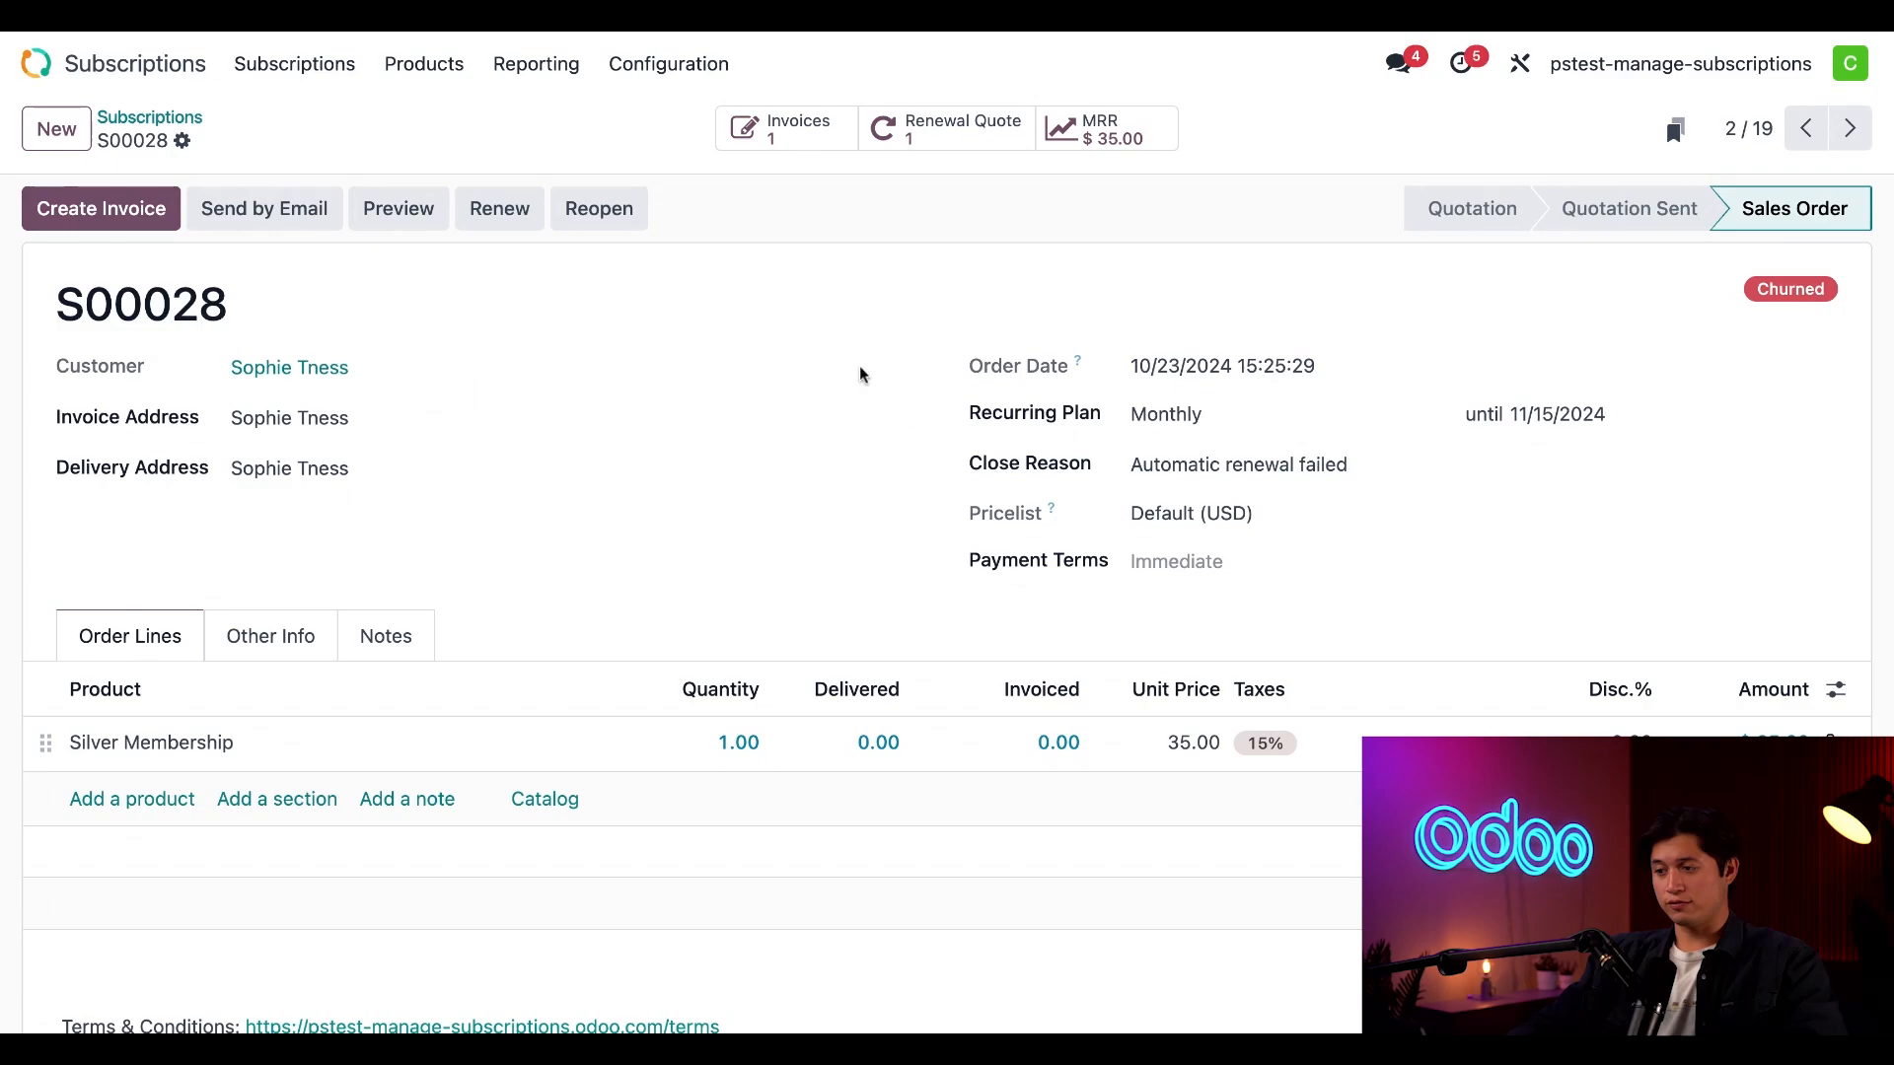
{"action": "mouse_move", "coordinate": [1148, 385]}
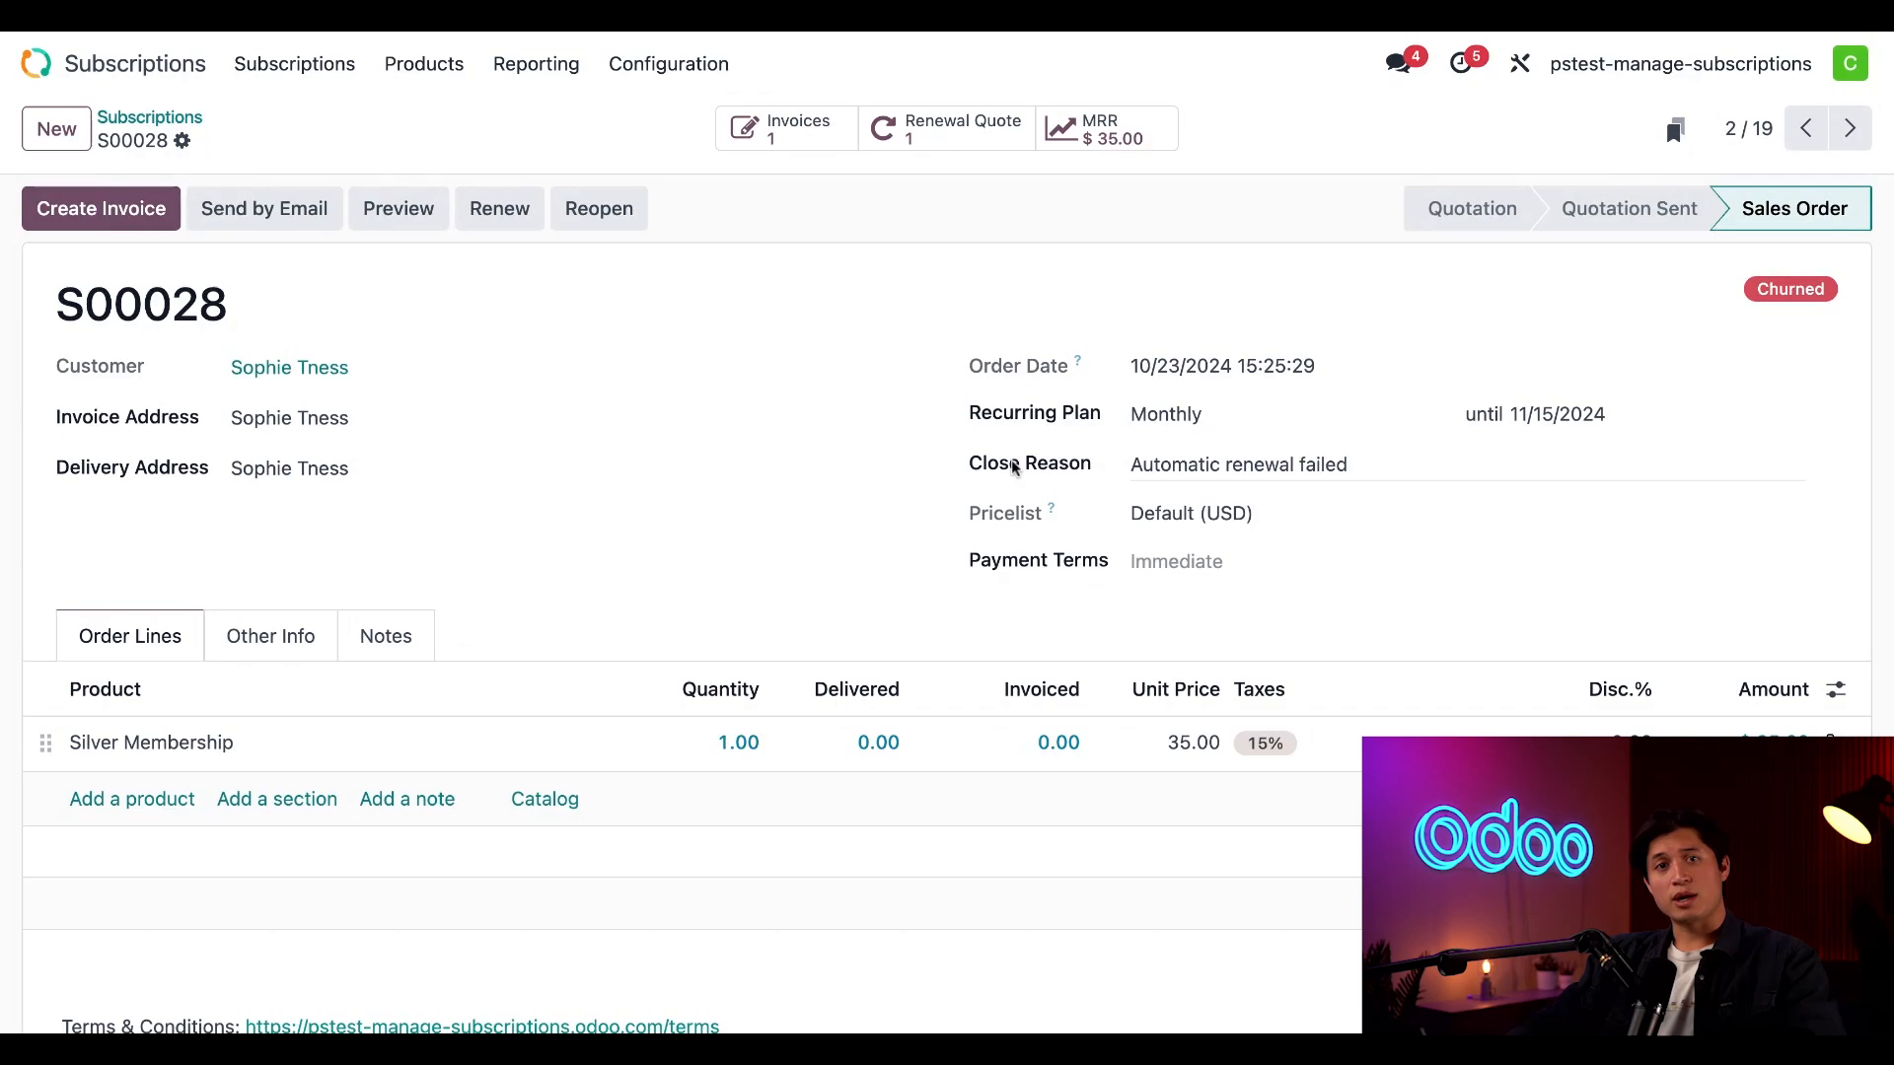
{"action": "mouse_move", "coordinate": [1012, 469]}
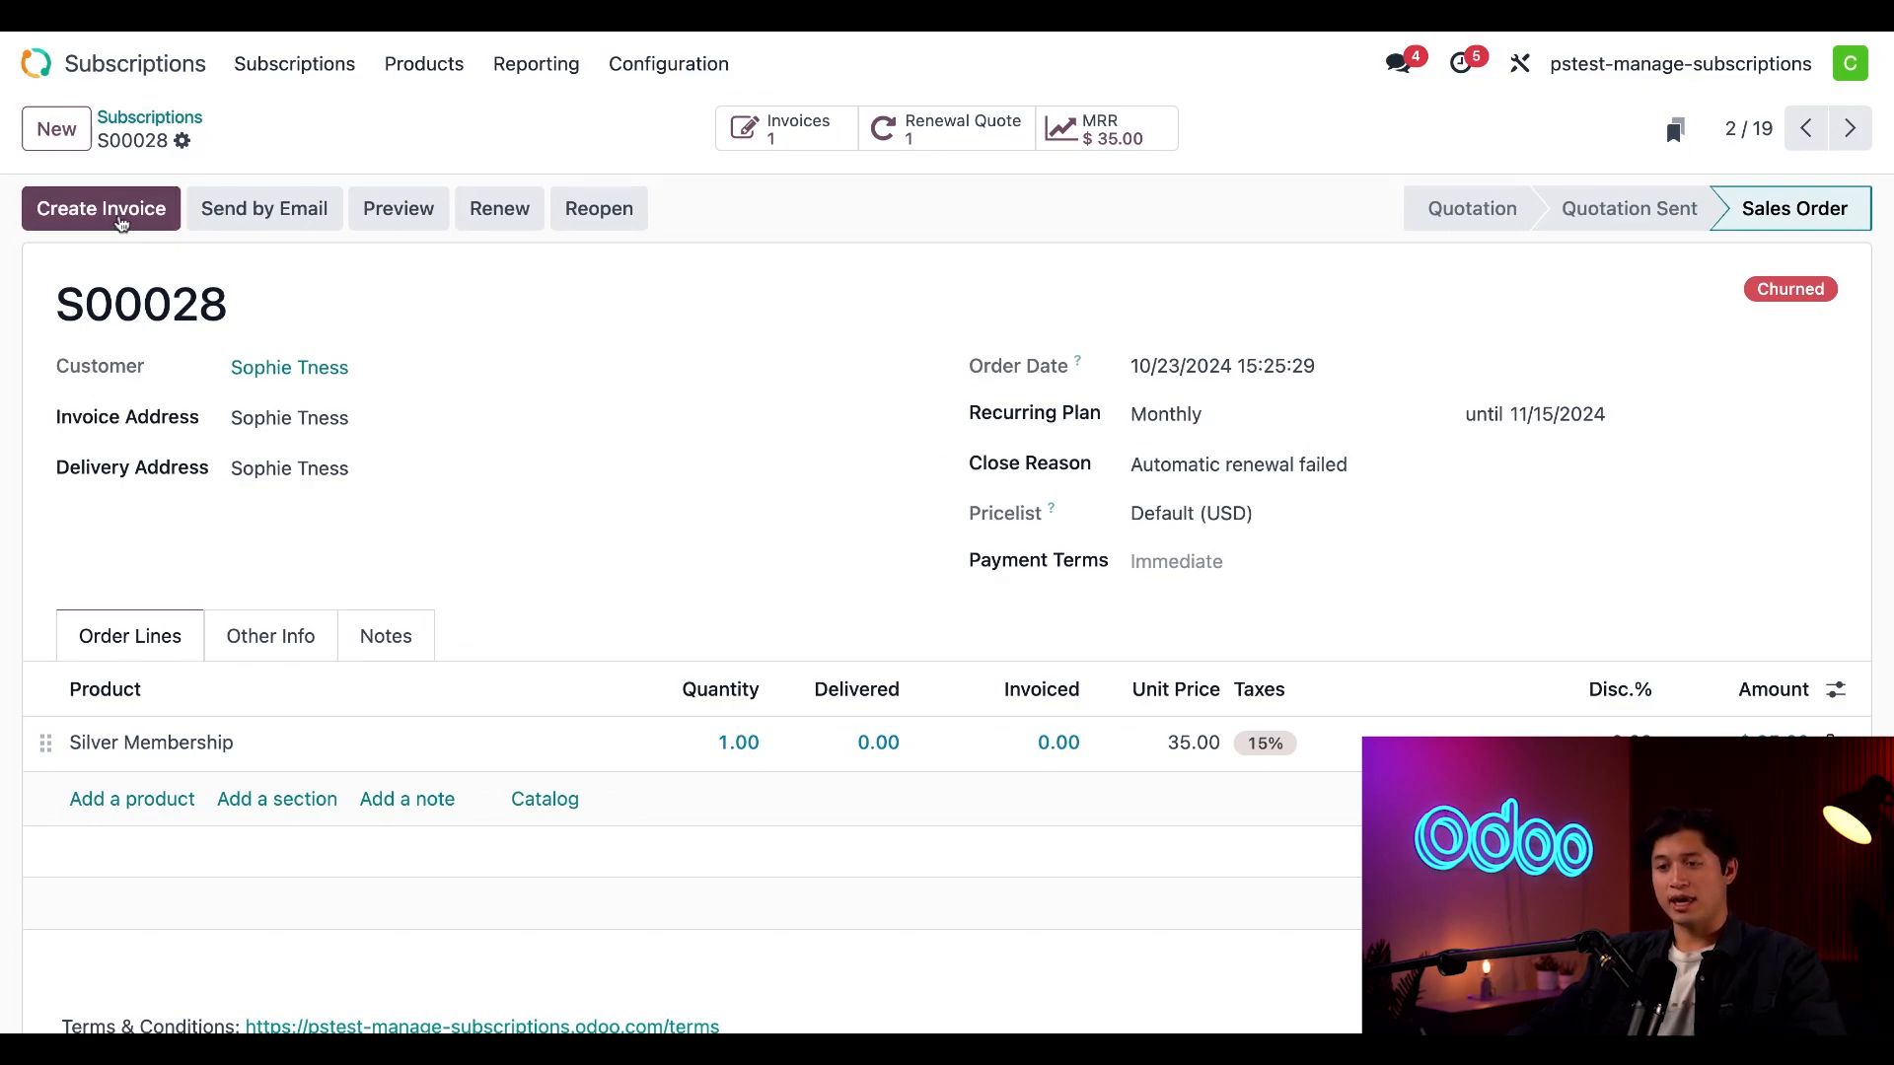
Create the draft invoice for S00028 and post it as INV/2024/00030 for $23.33
{"action": "left_click", "coordinate": [101, 207]}
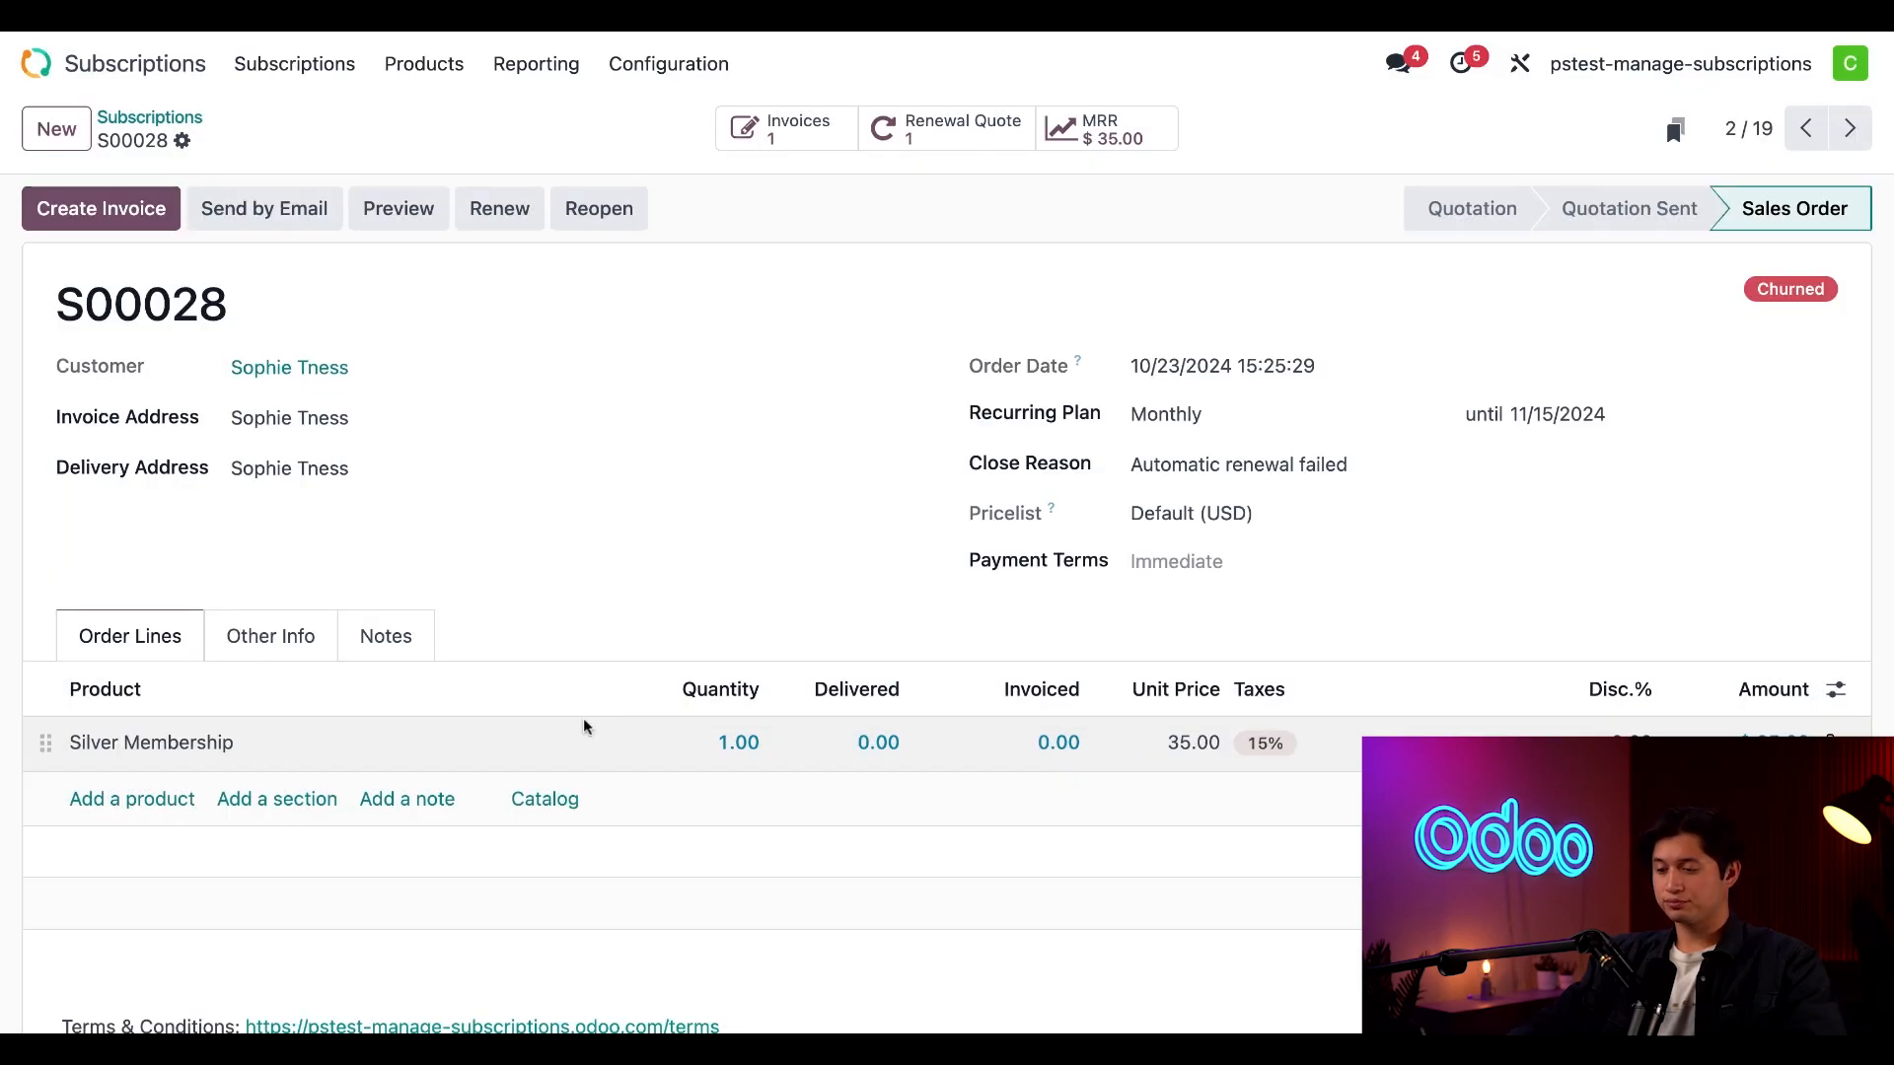
{"action": "left_click", "coordinate": [101, 207]}
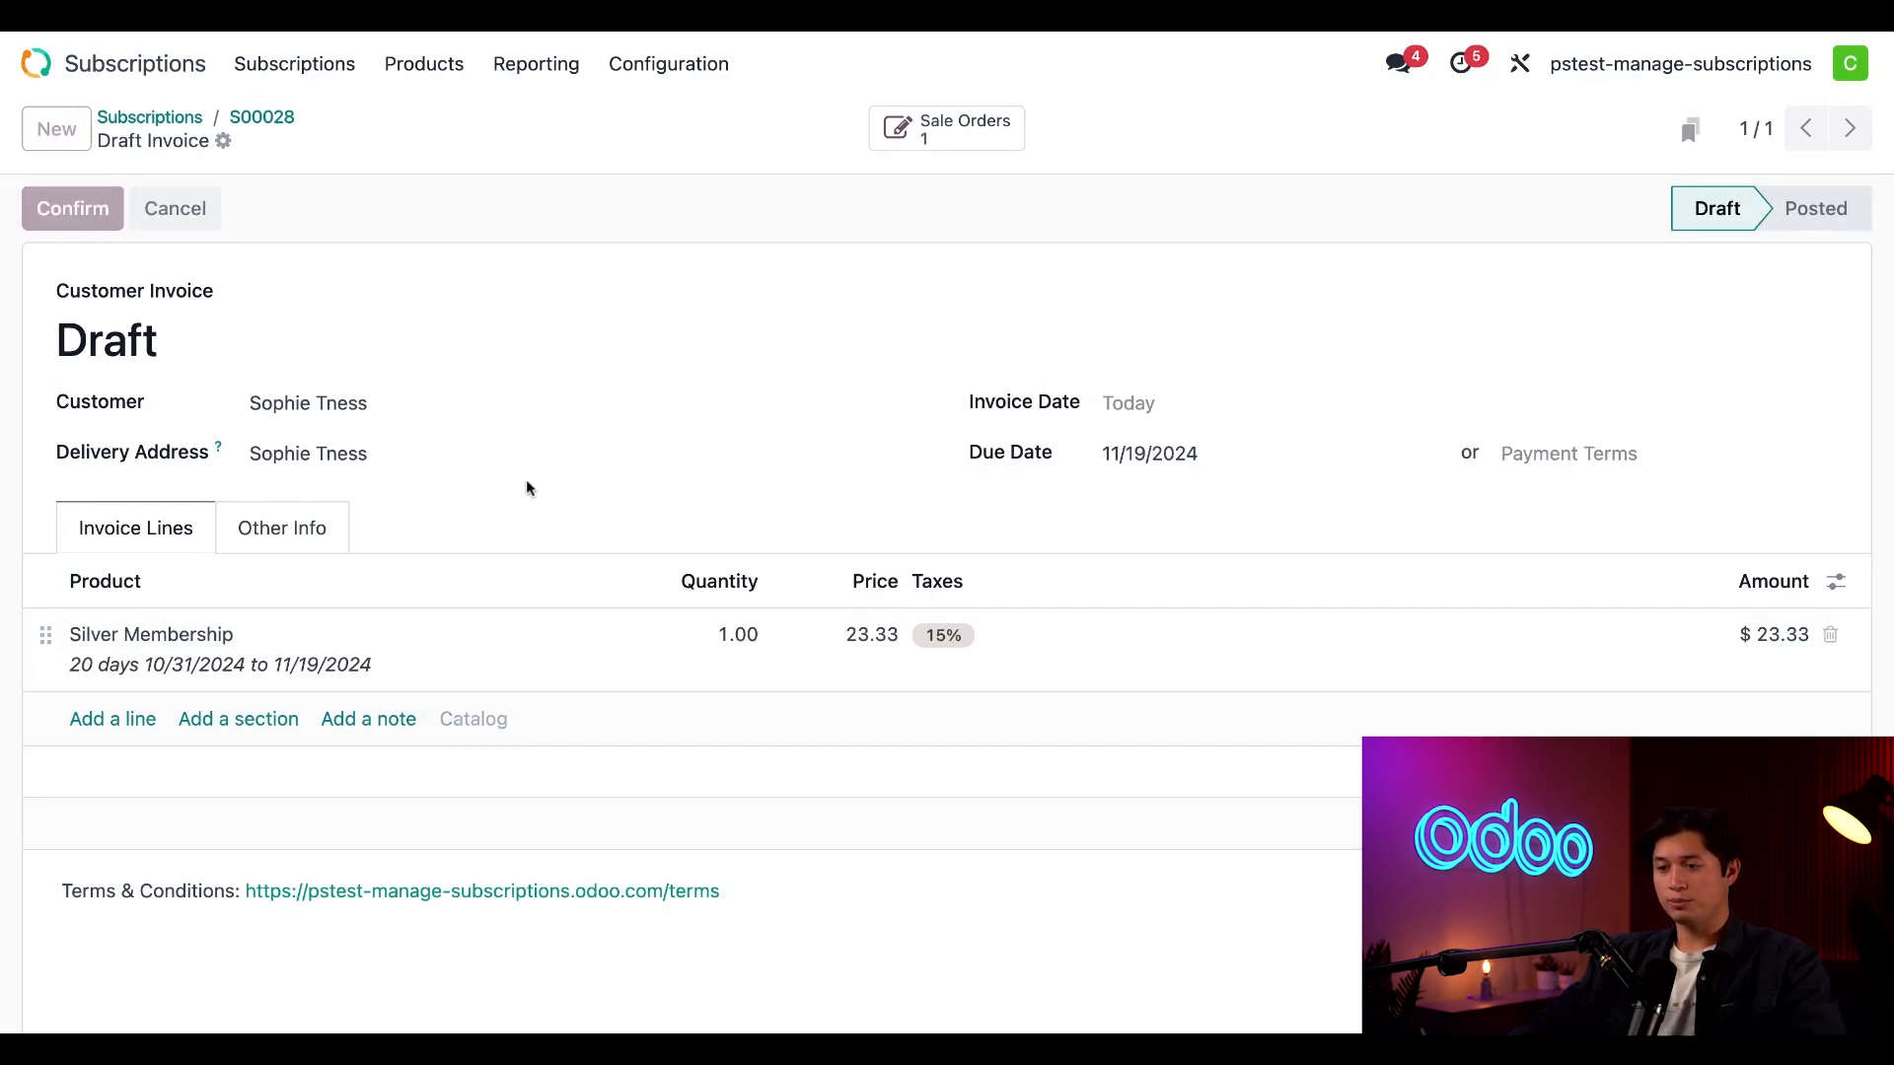
{"action": "left_click", "coordinate": [71, 207]}
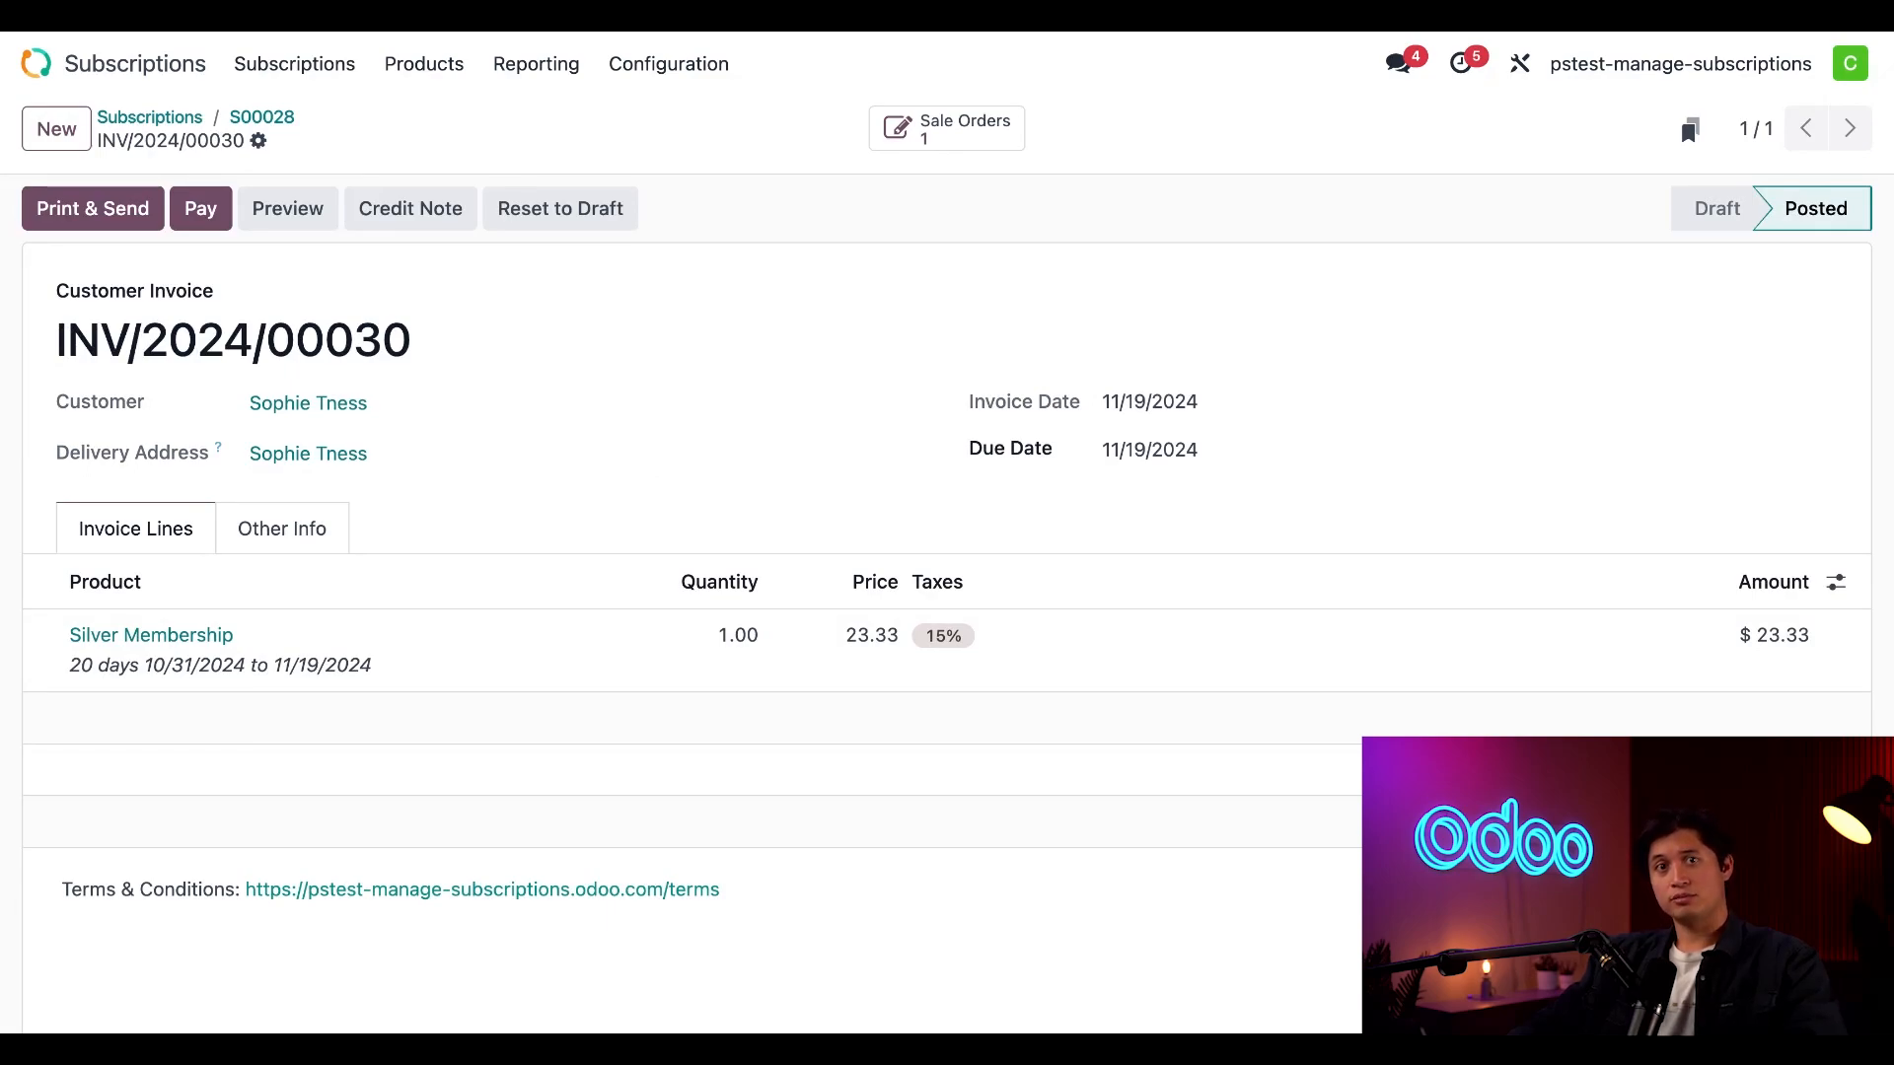
{"action": "mouse_move", "coordinate": [832, 235]}
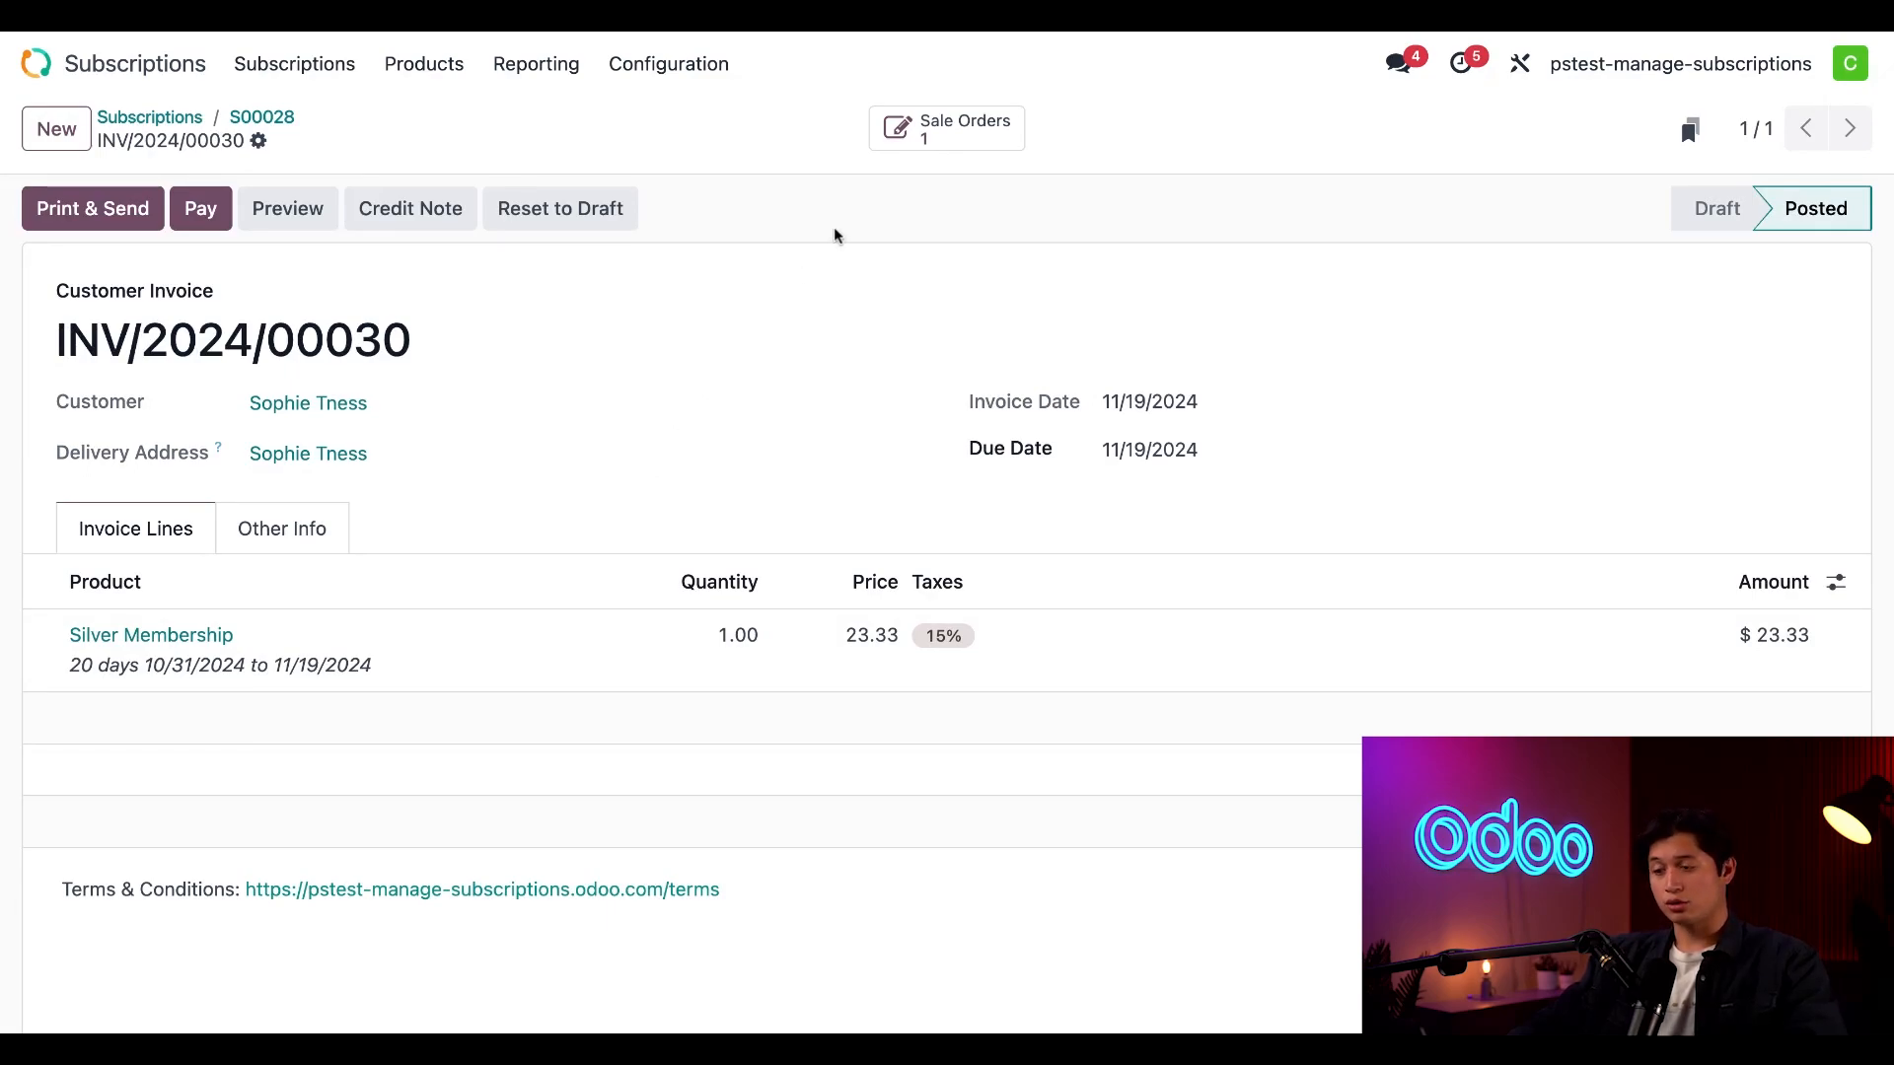
Return to S00028 and confirm its renewal quotation S00052 into an in-progress subscription
{"action": "left_click", "coordinate": [261, 116]}
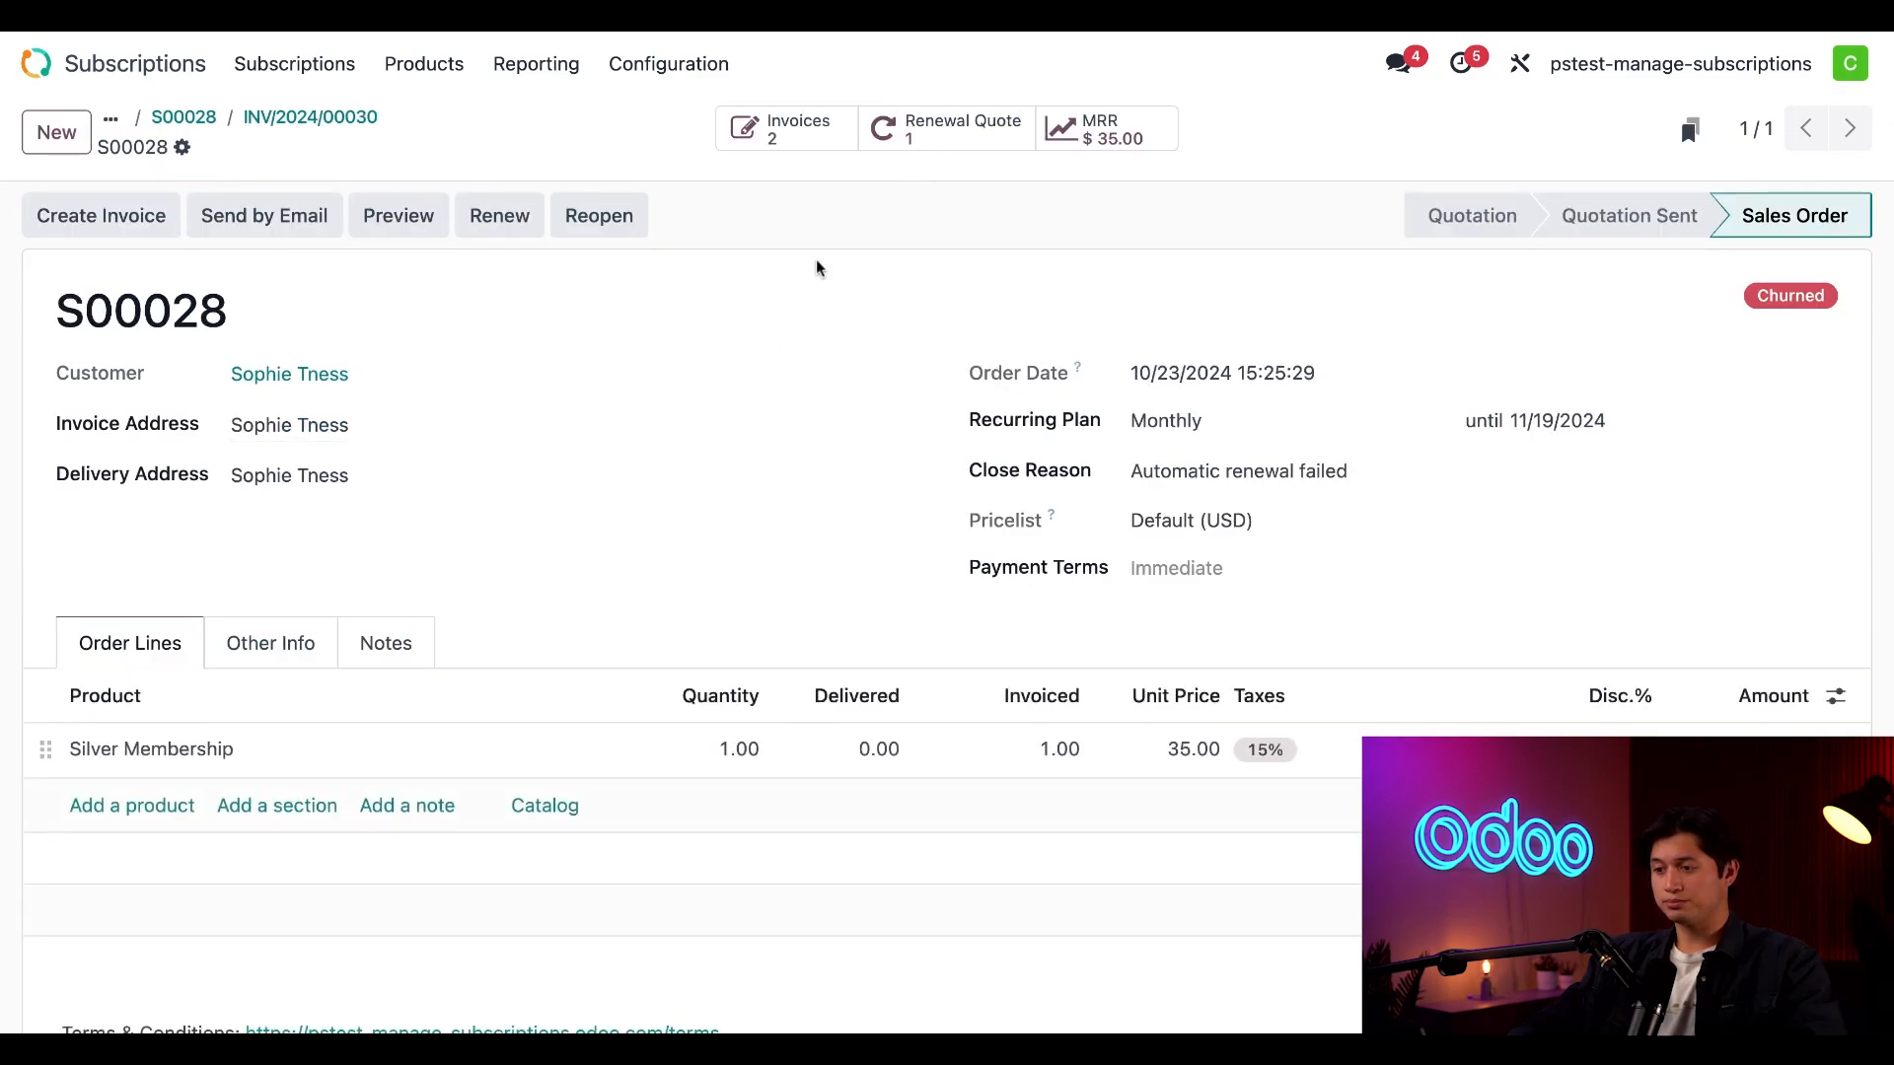
{"action": "mouse_move", "coordinate": [623, 274]}
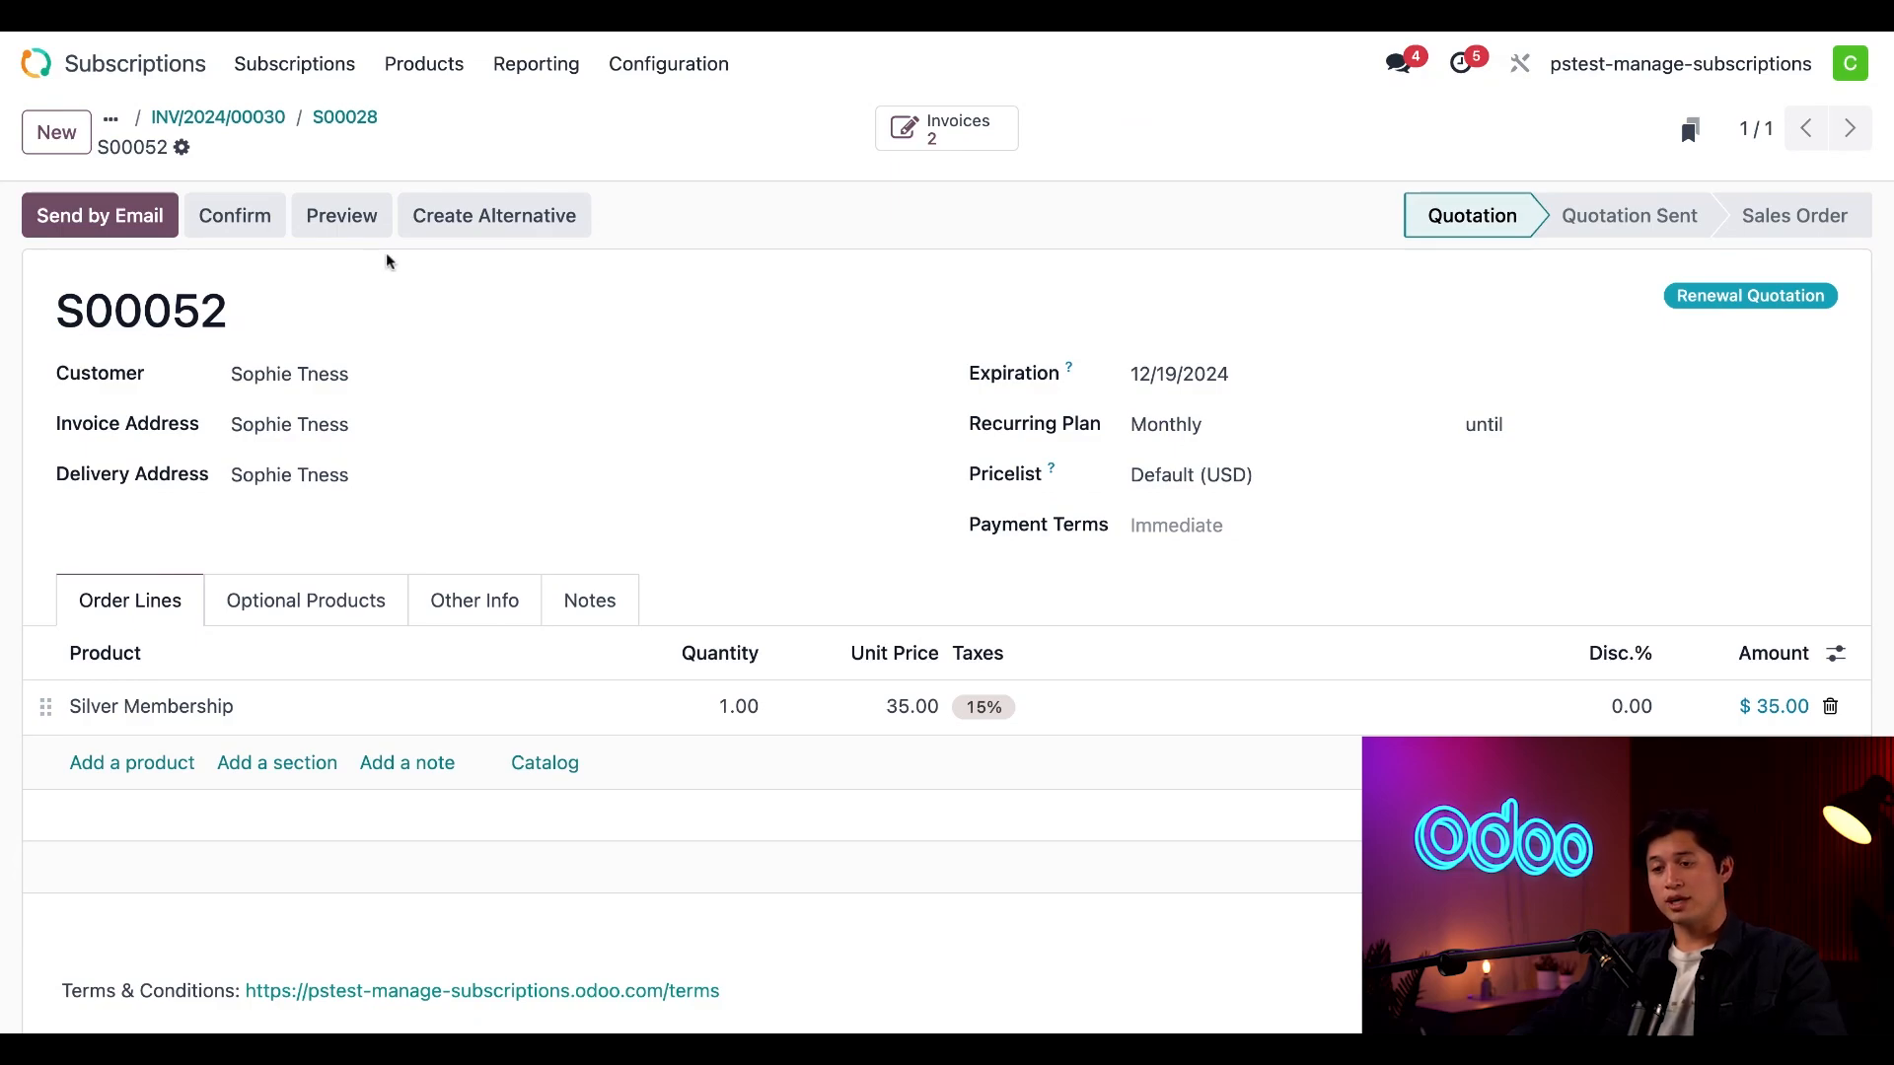
{"action": "left_click", "coordinate": [235, 215]}
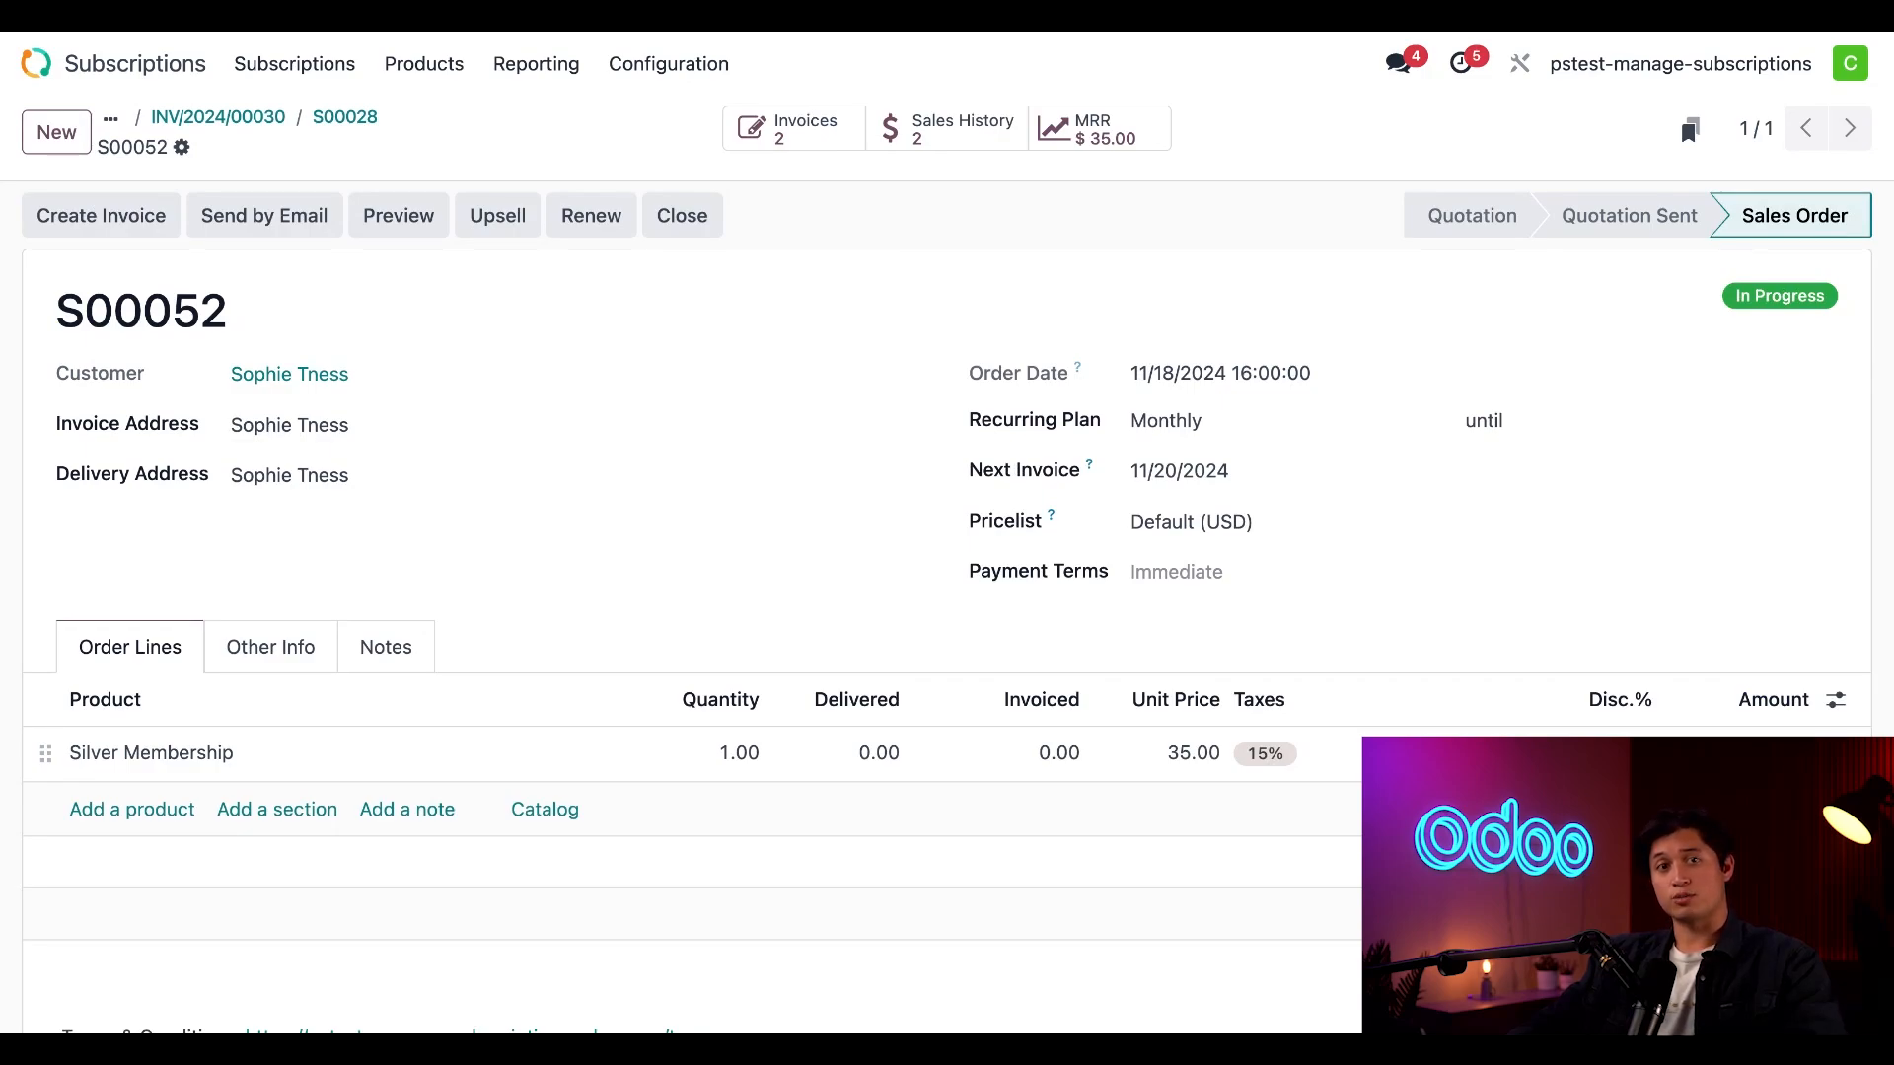
{"action": "mouse_move", "coordinate": [971, 144]}
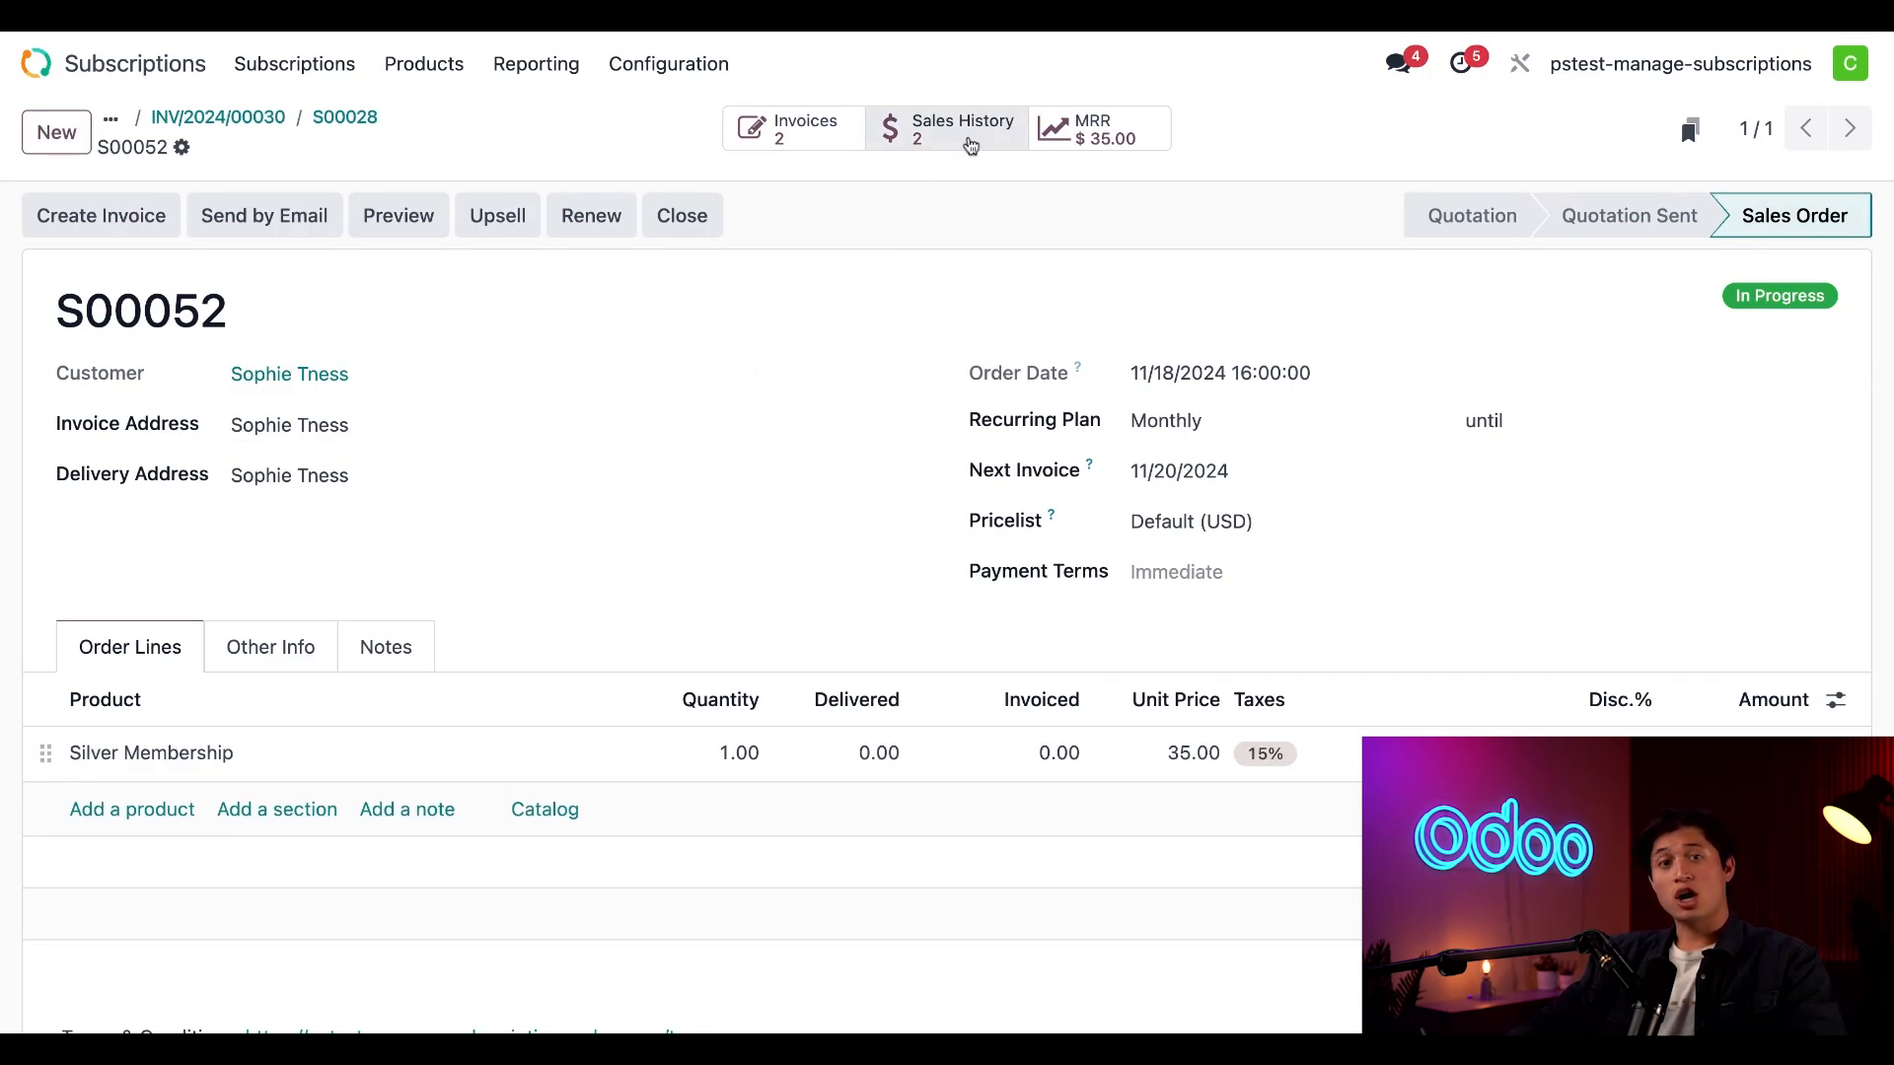
{"action": "left_click", "coordinate": [945, 129]}
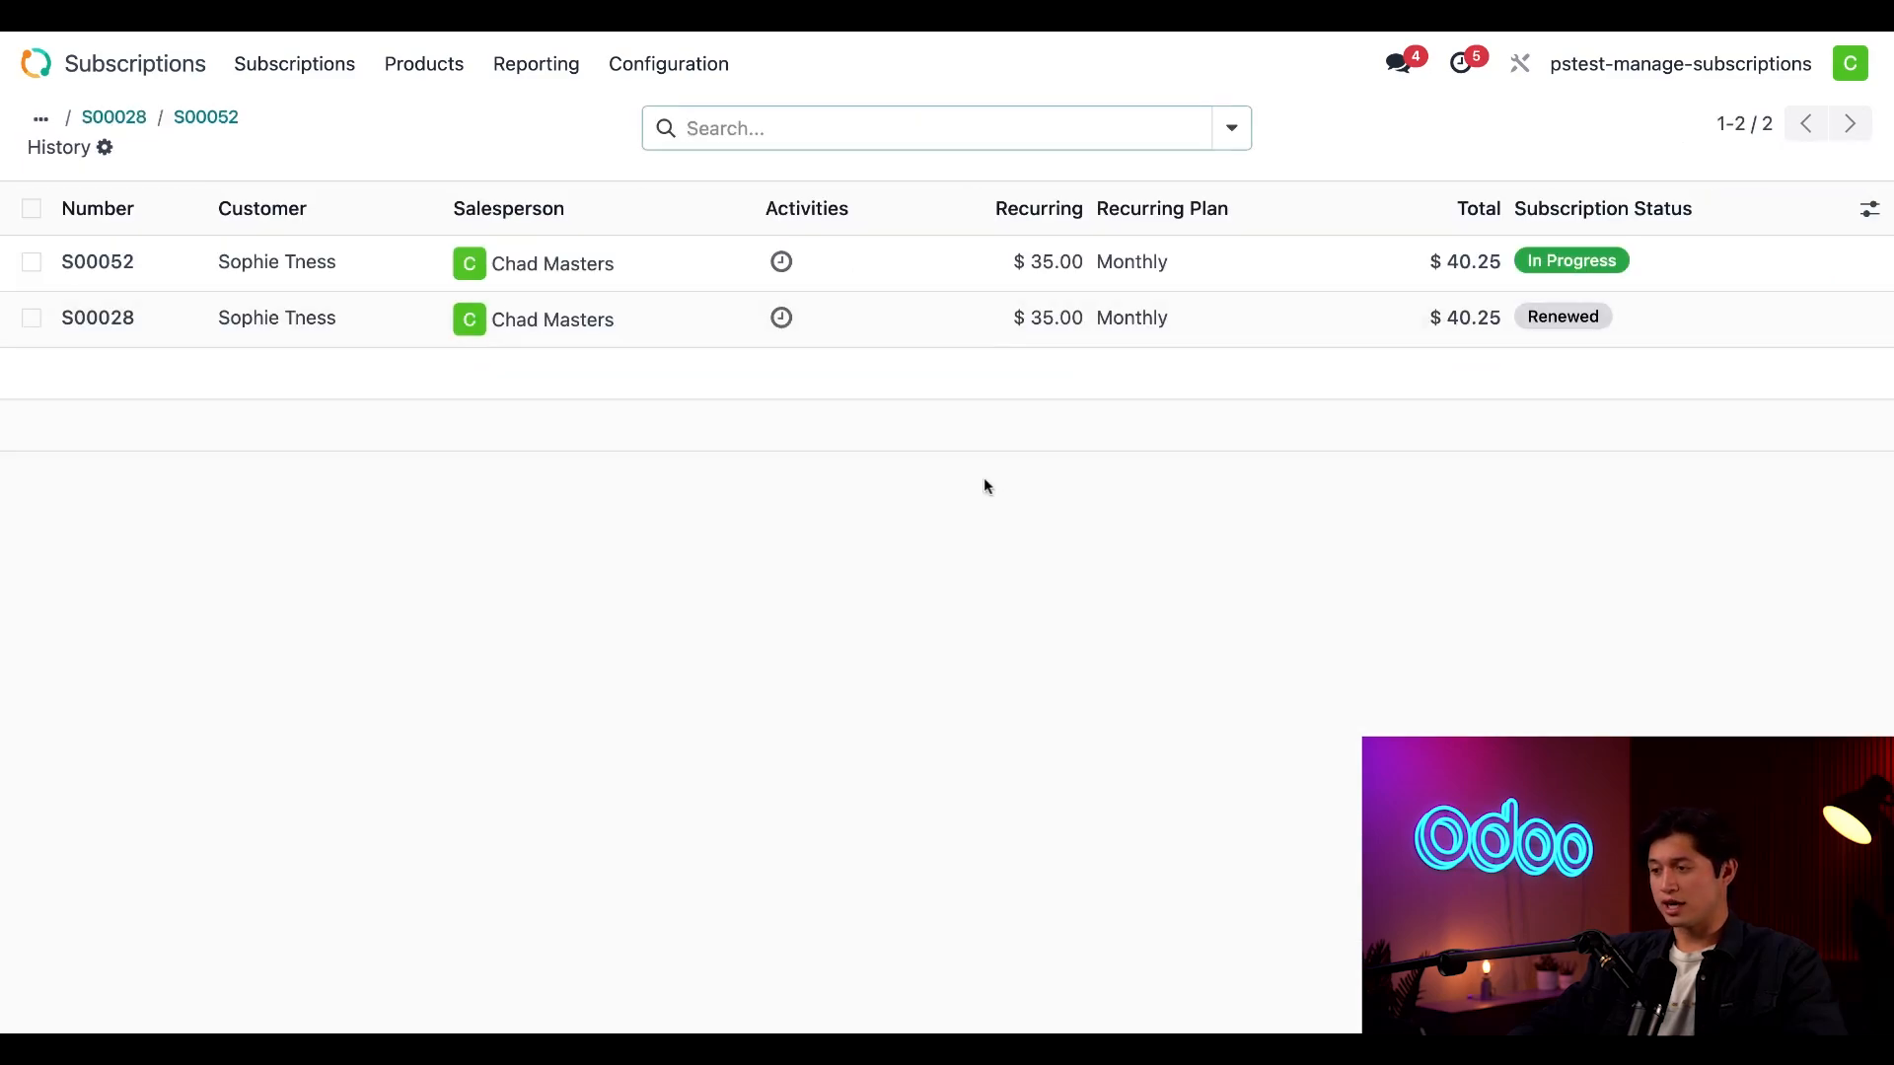
{"action": "mouse_move", "coordinate": [1002, 552]}
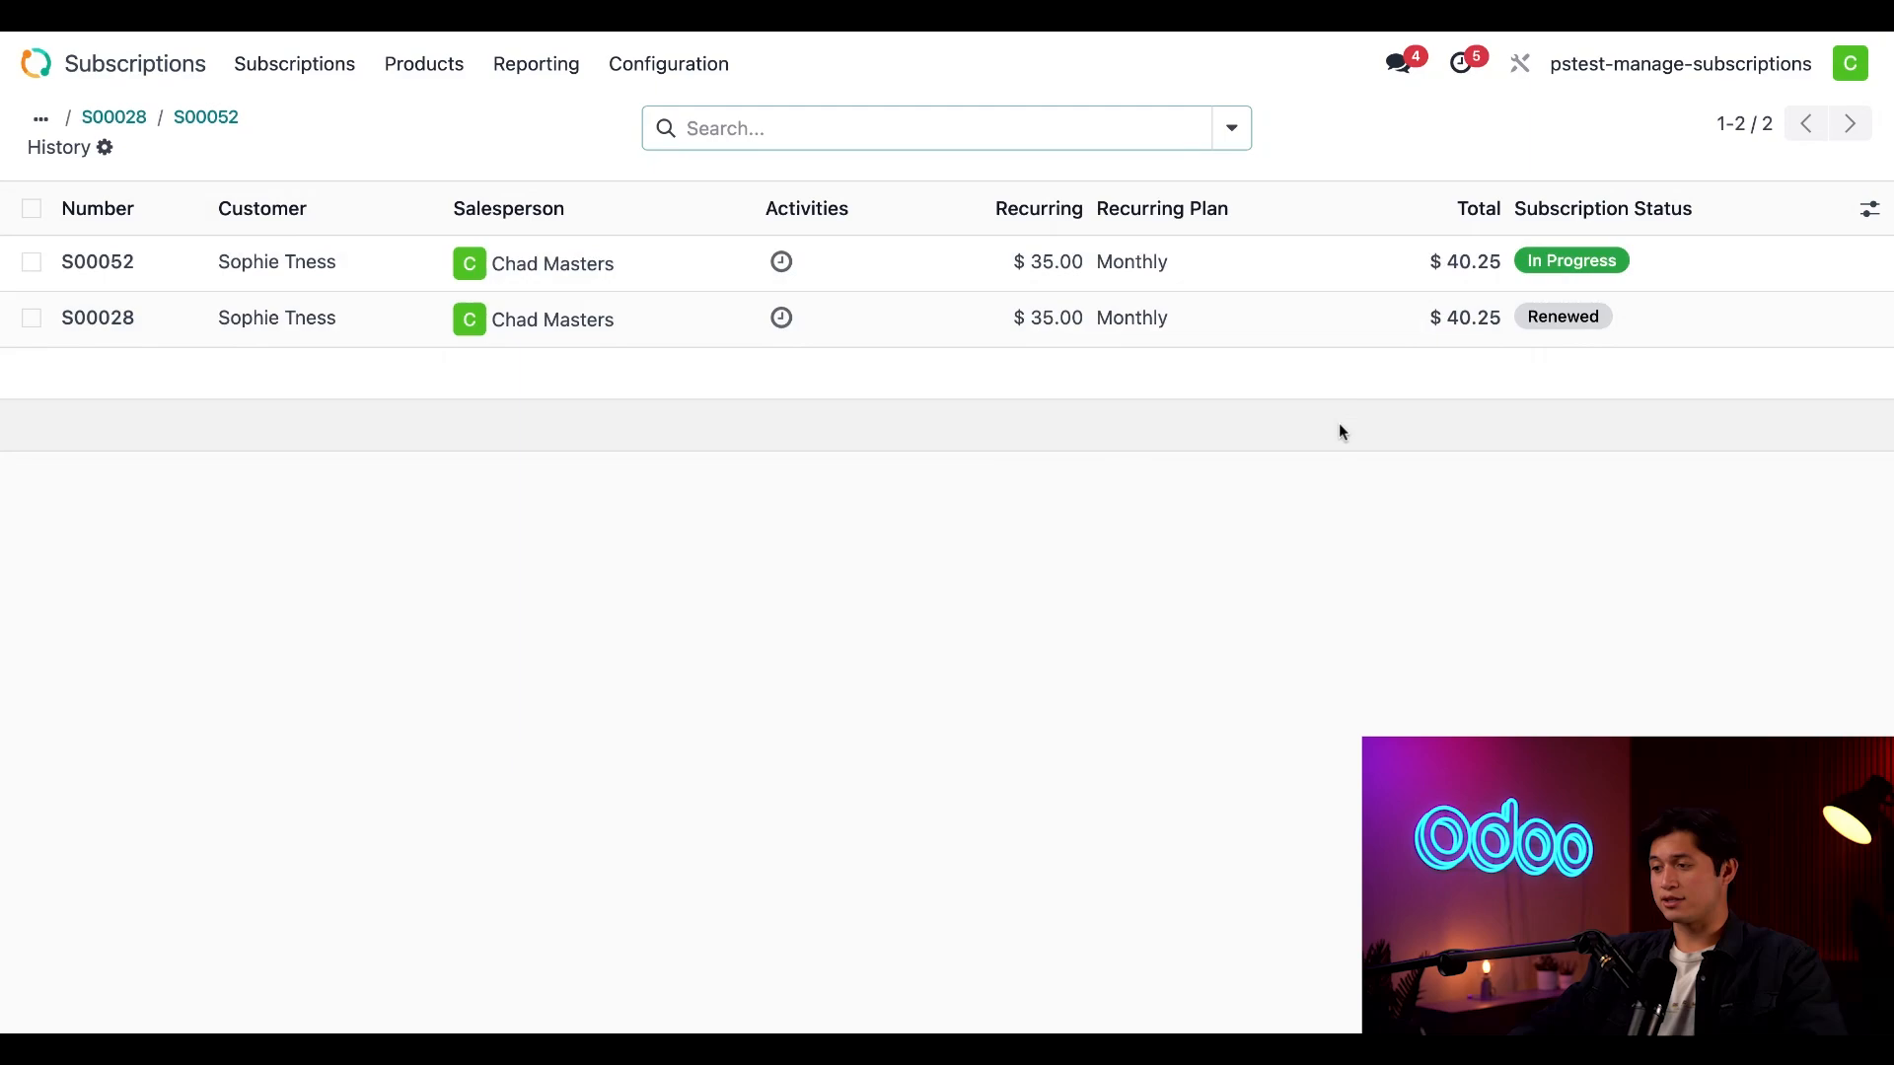
{"action": "mouse_move", "coordinate": [1329, 462]}
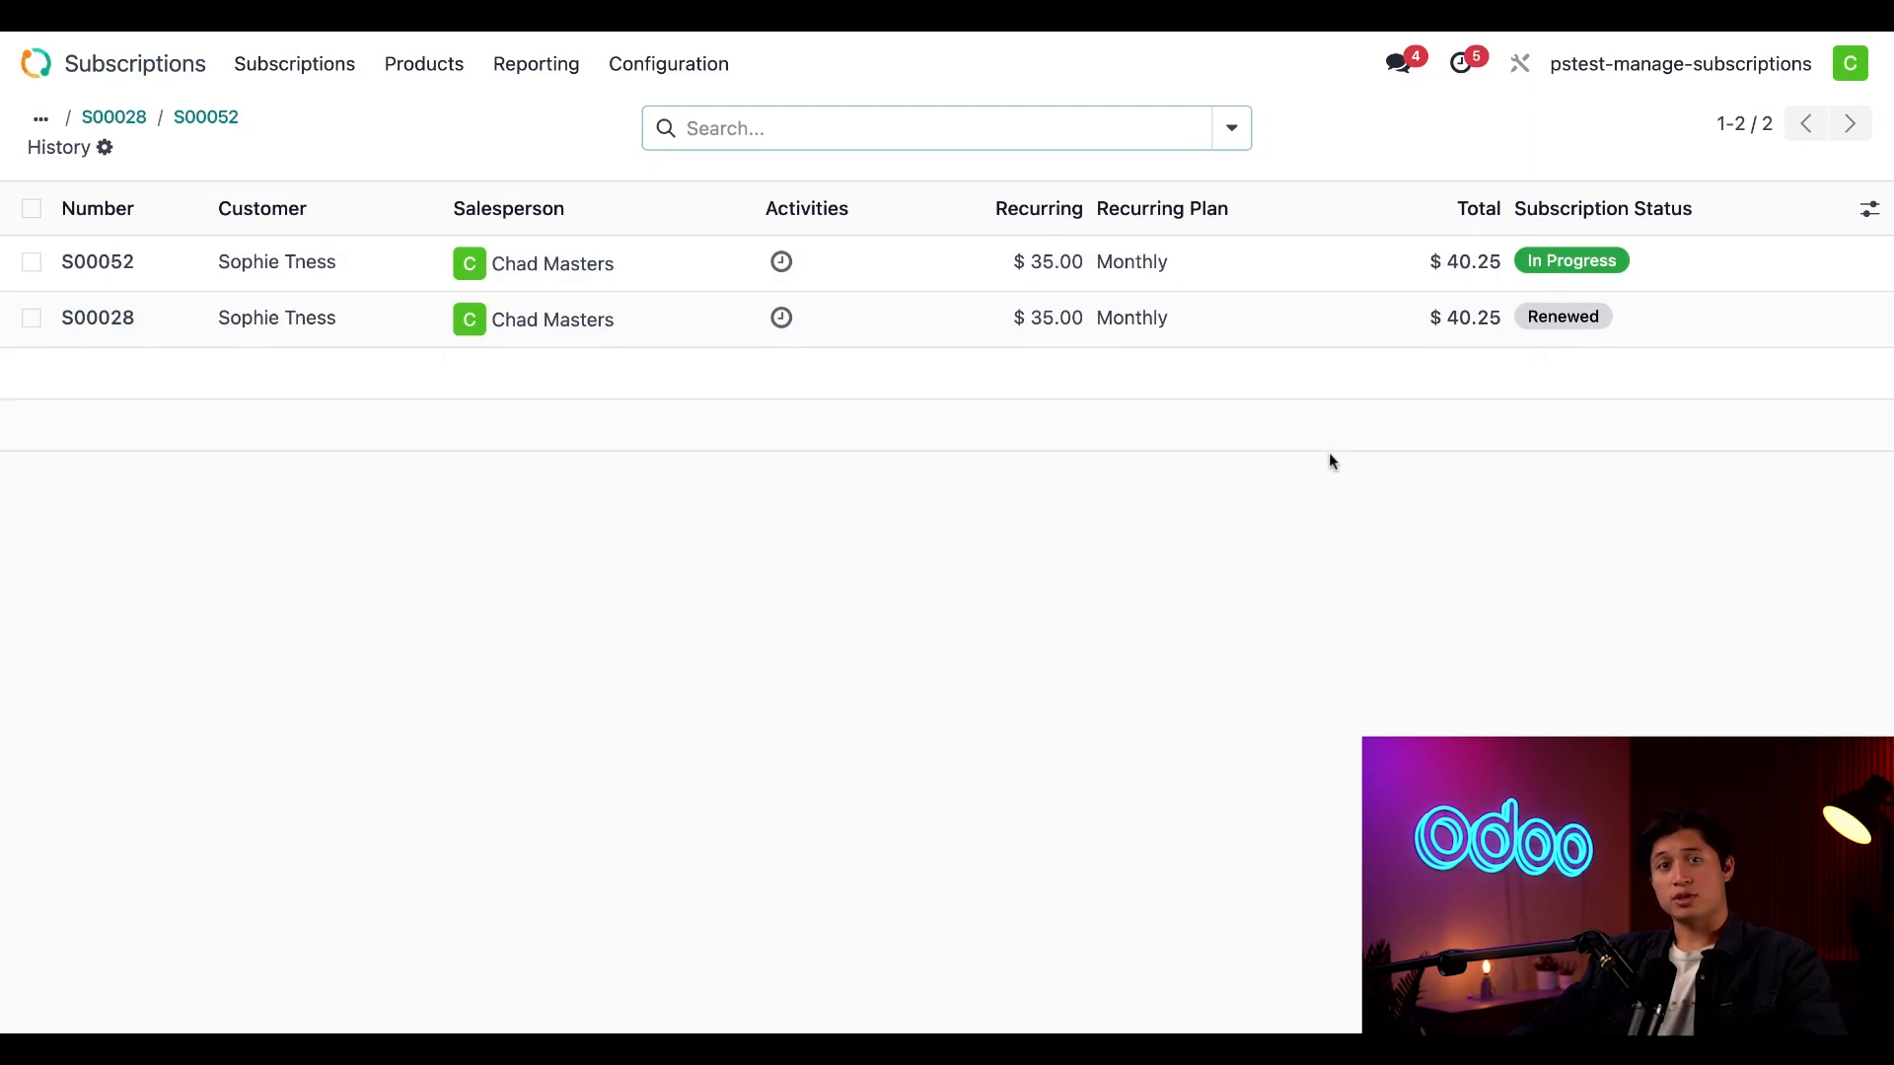
{"action": "mouse_move", "coordinate": [1578, 469]}
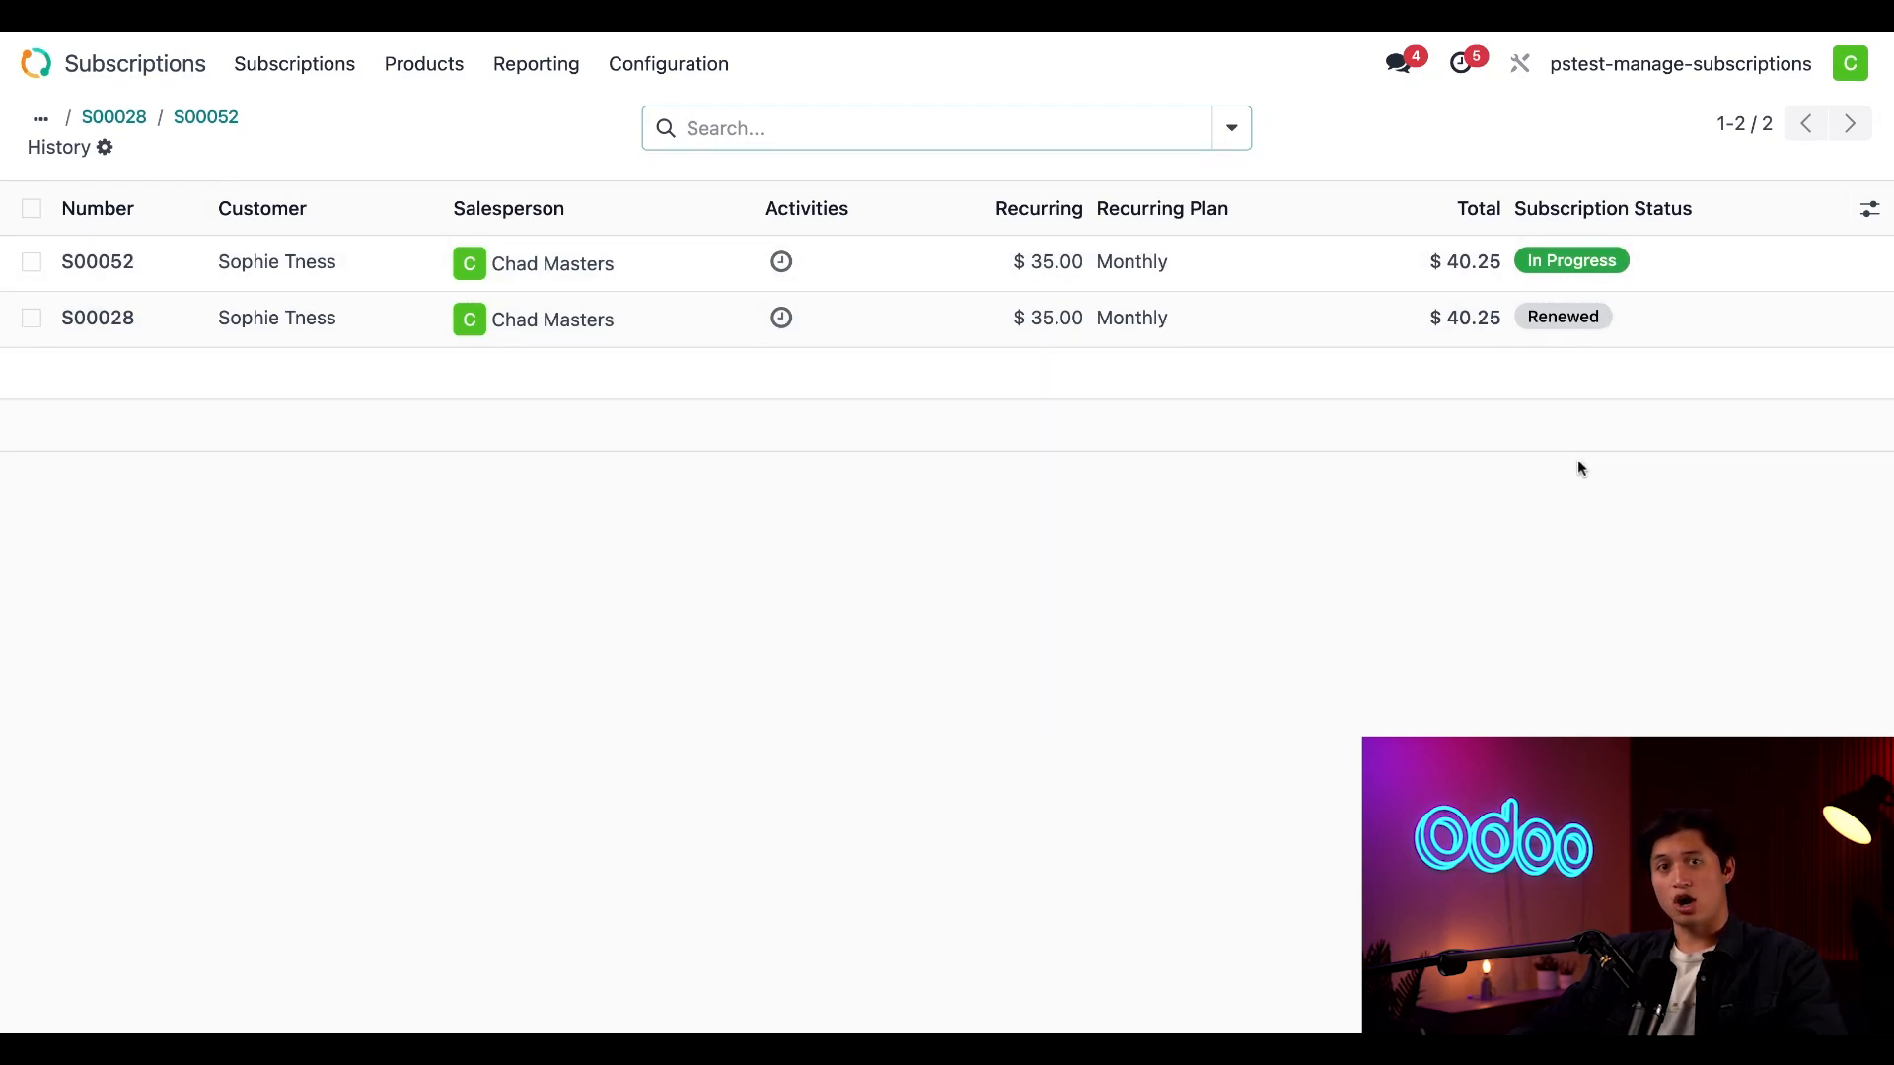
{"action": "mouse_move", "coordinate": [1631, 276]}
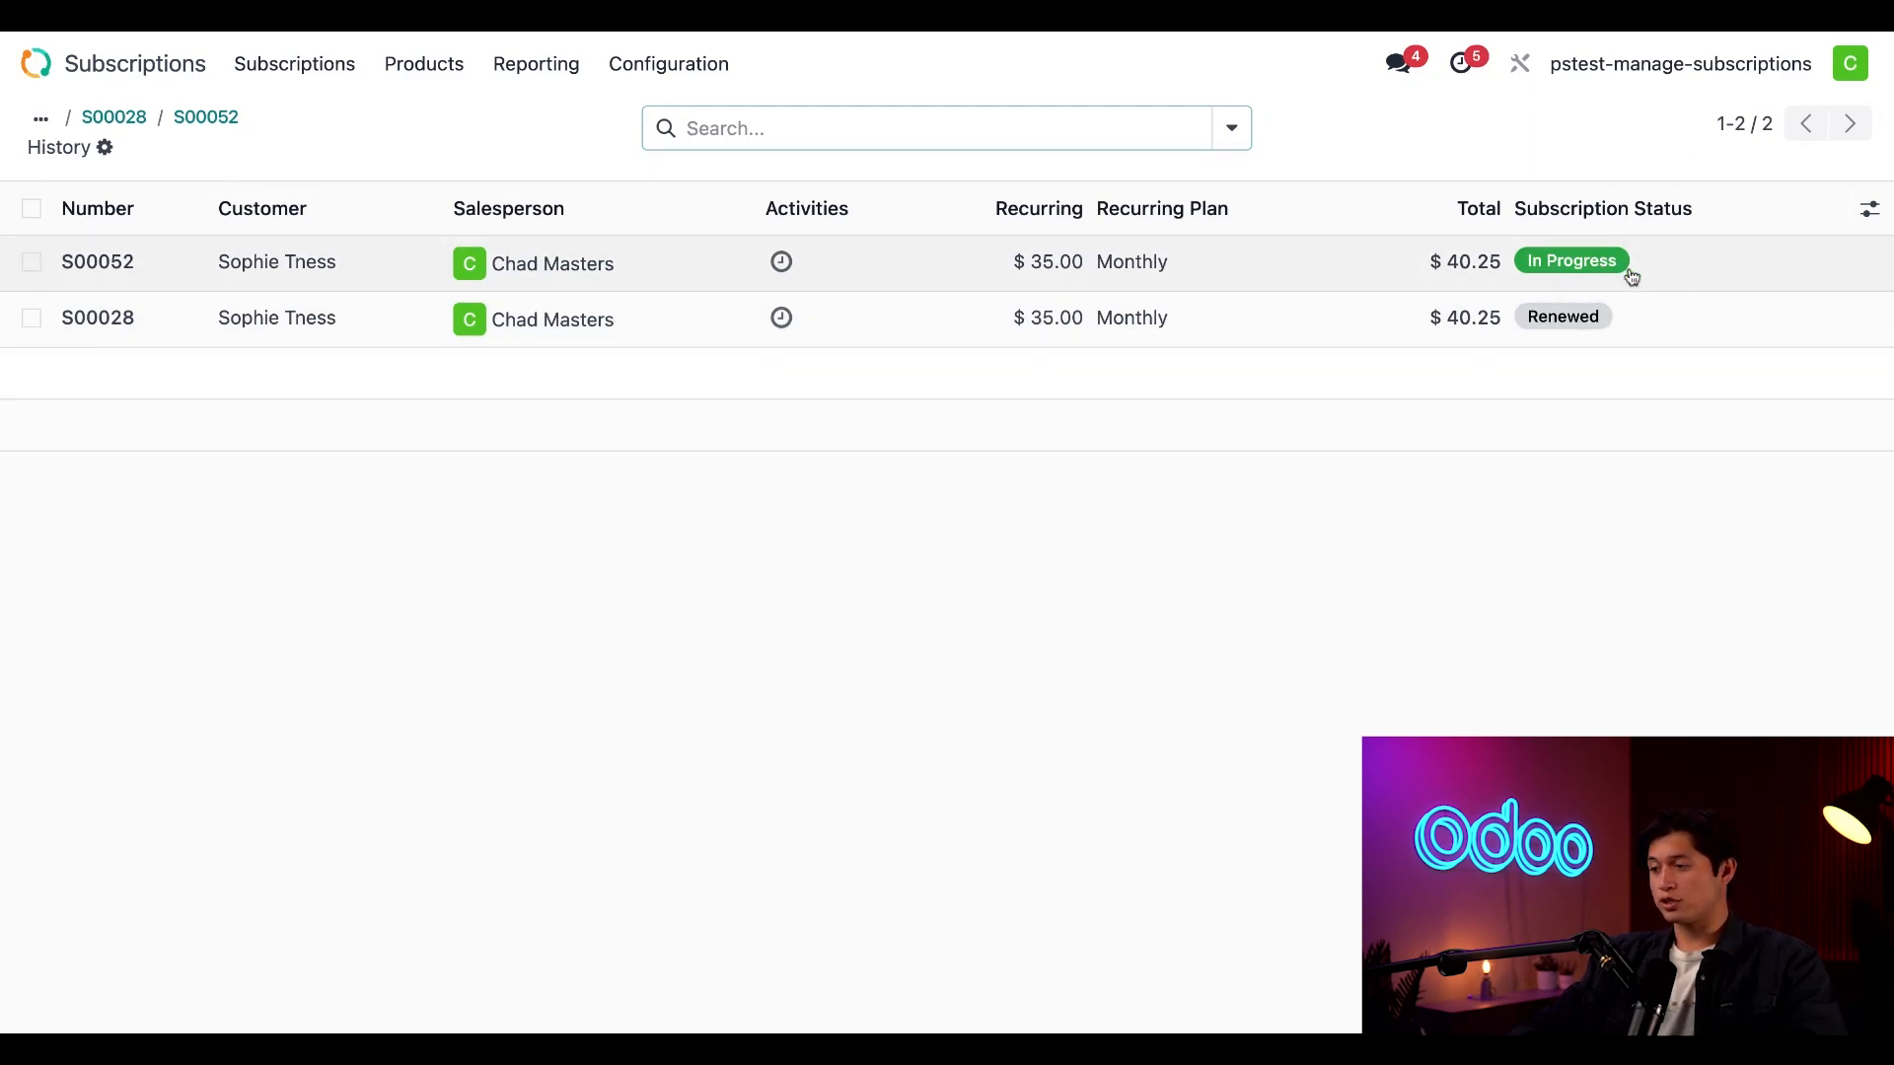
{"action": "mouse_move", "coordinate": [1704, 270]}
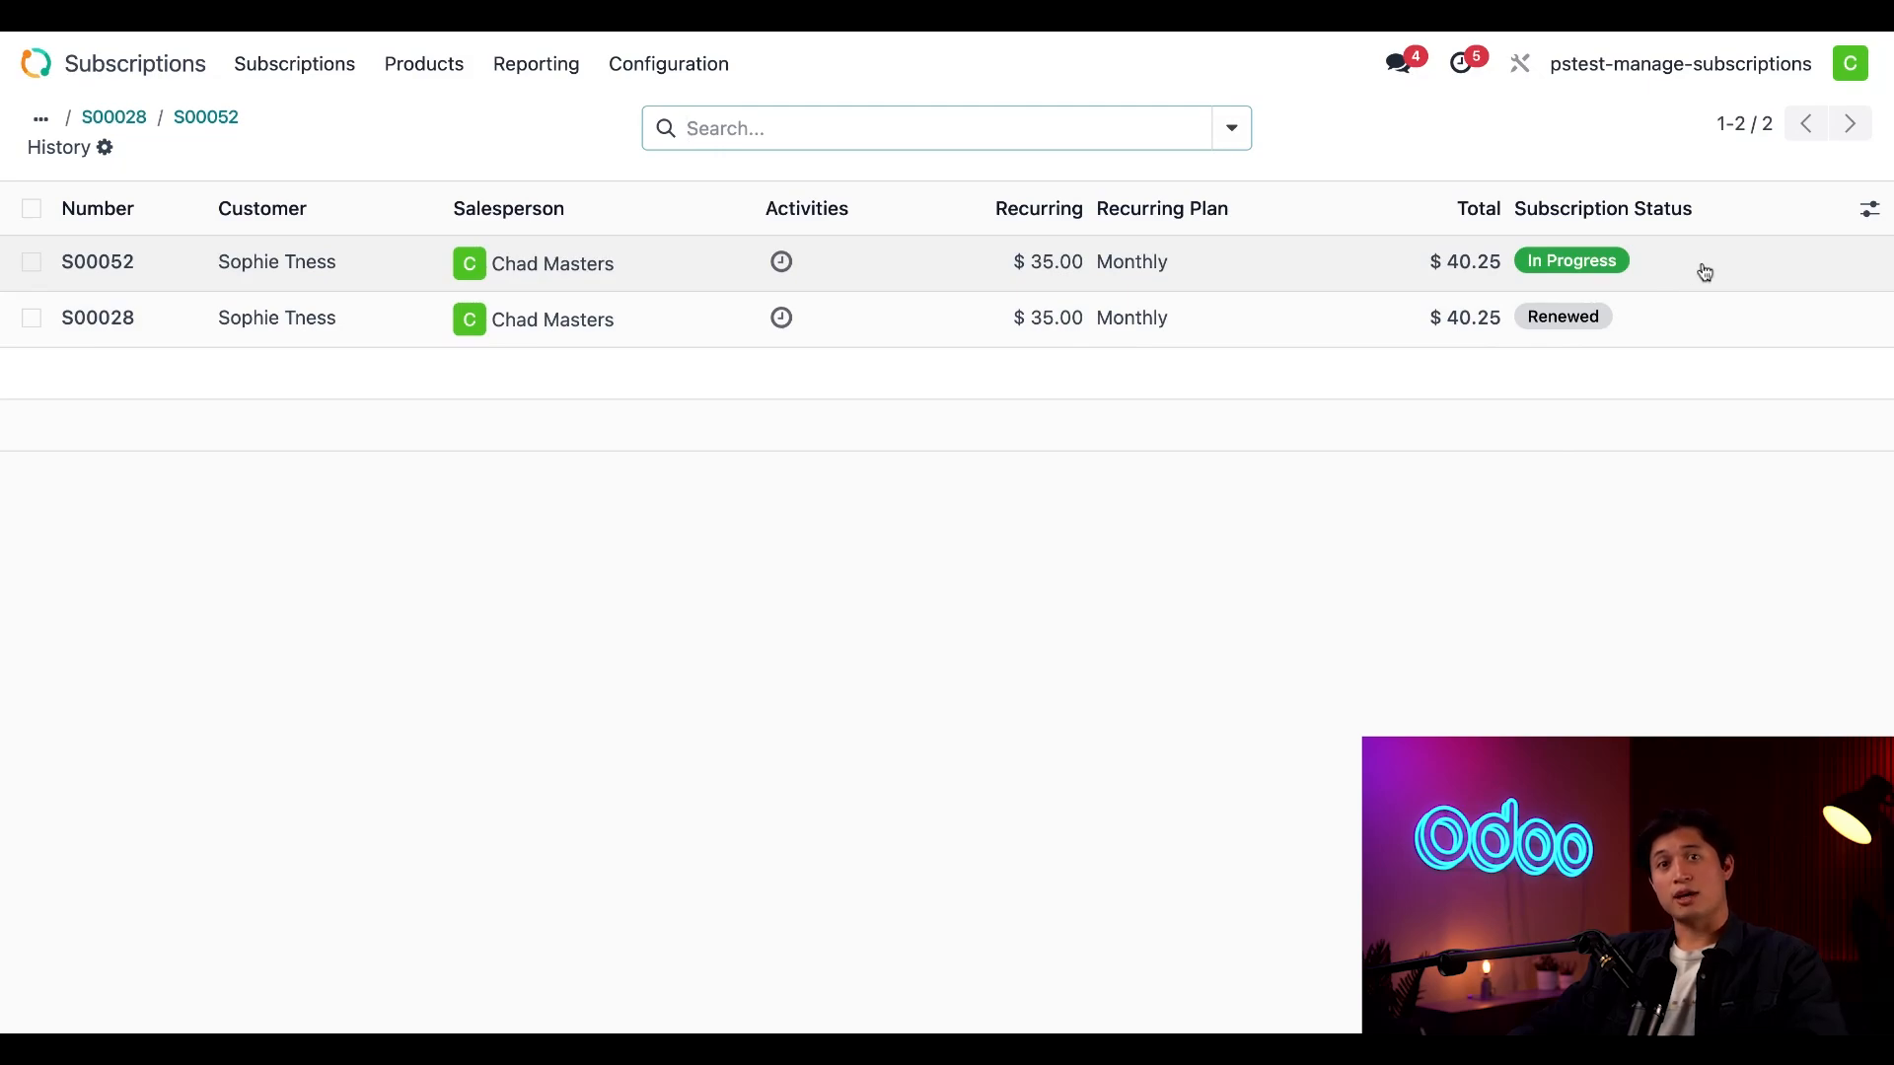
{"action": "mouse_move", "coordinate": [1639, 331]}
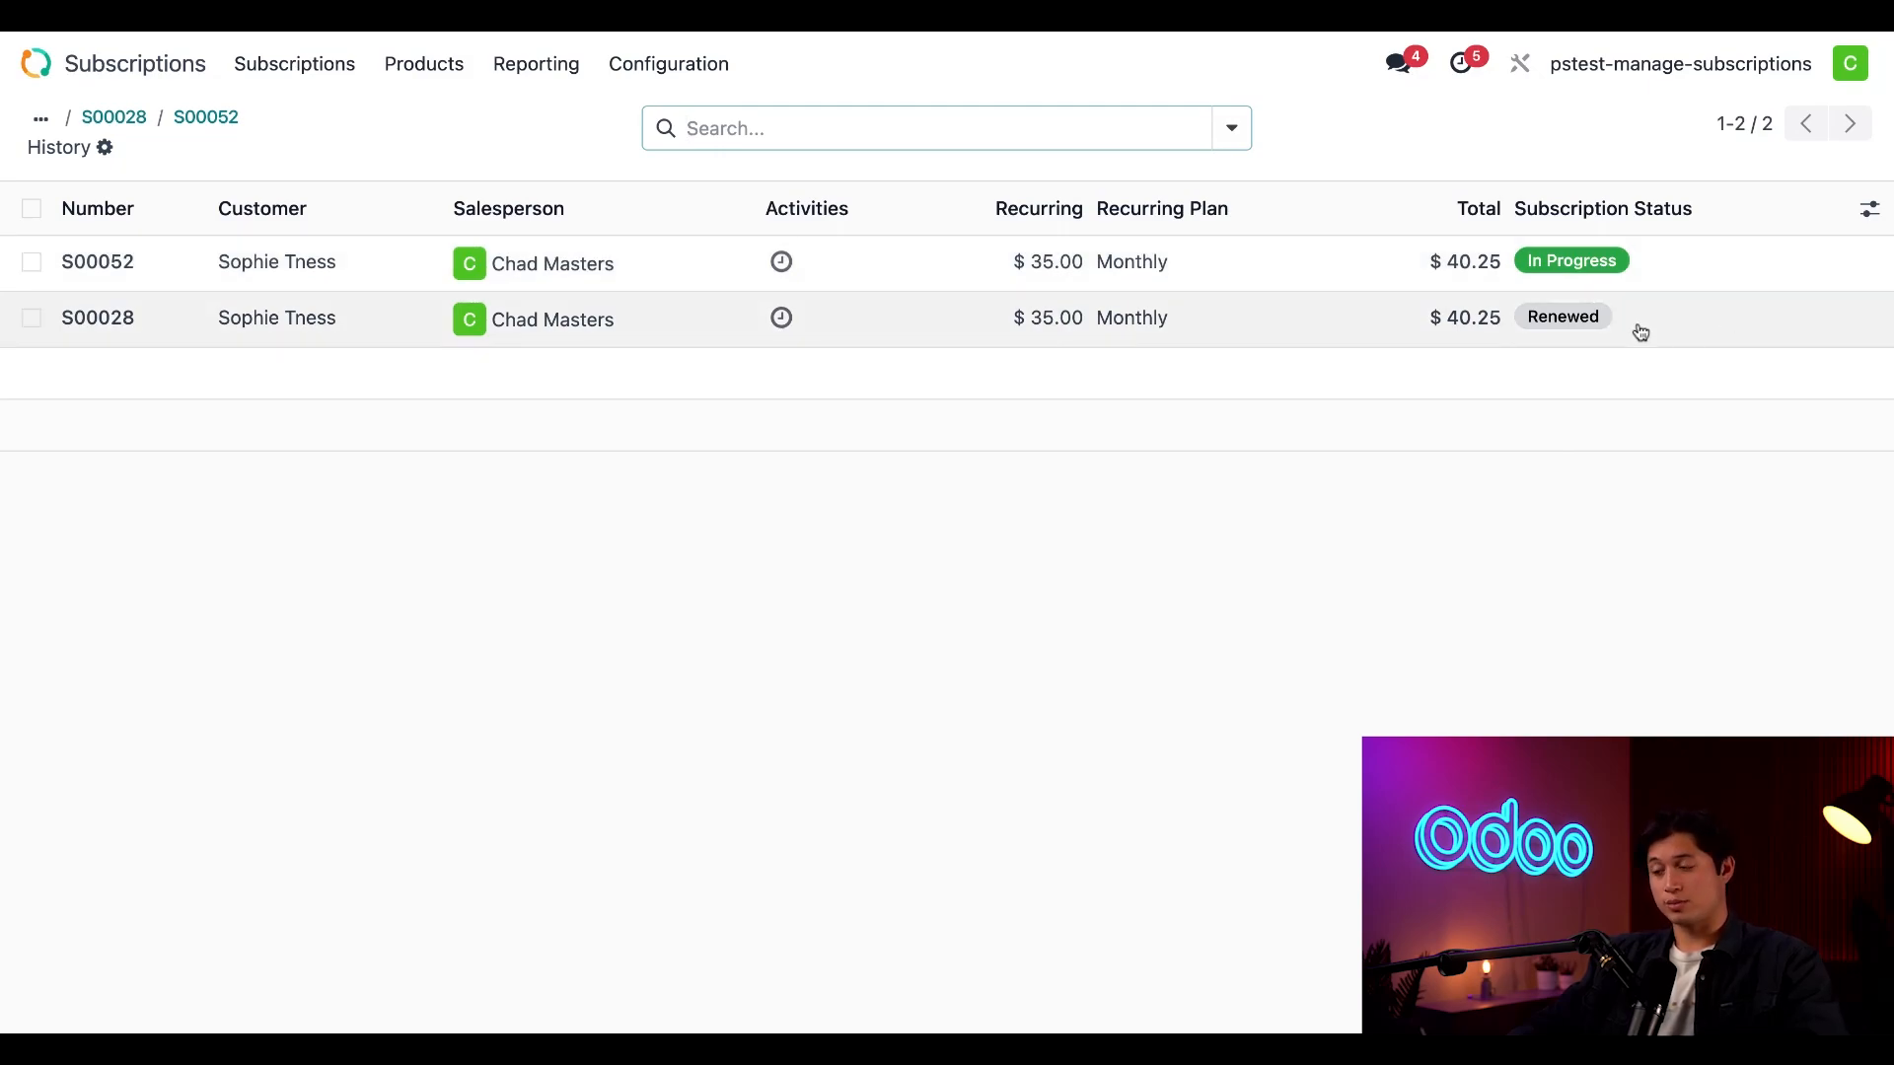
{"action": "mouse_move", "coordinate": [1440, 708]}
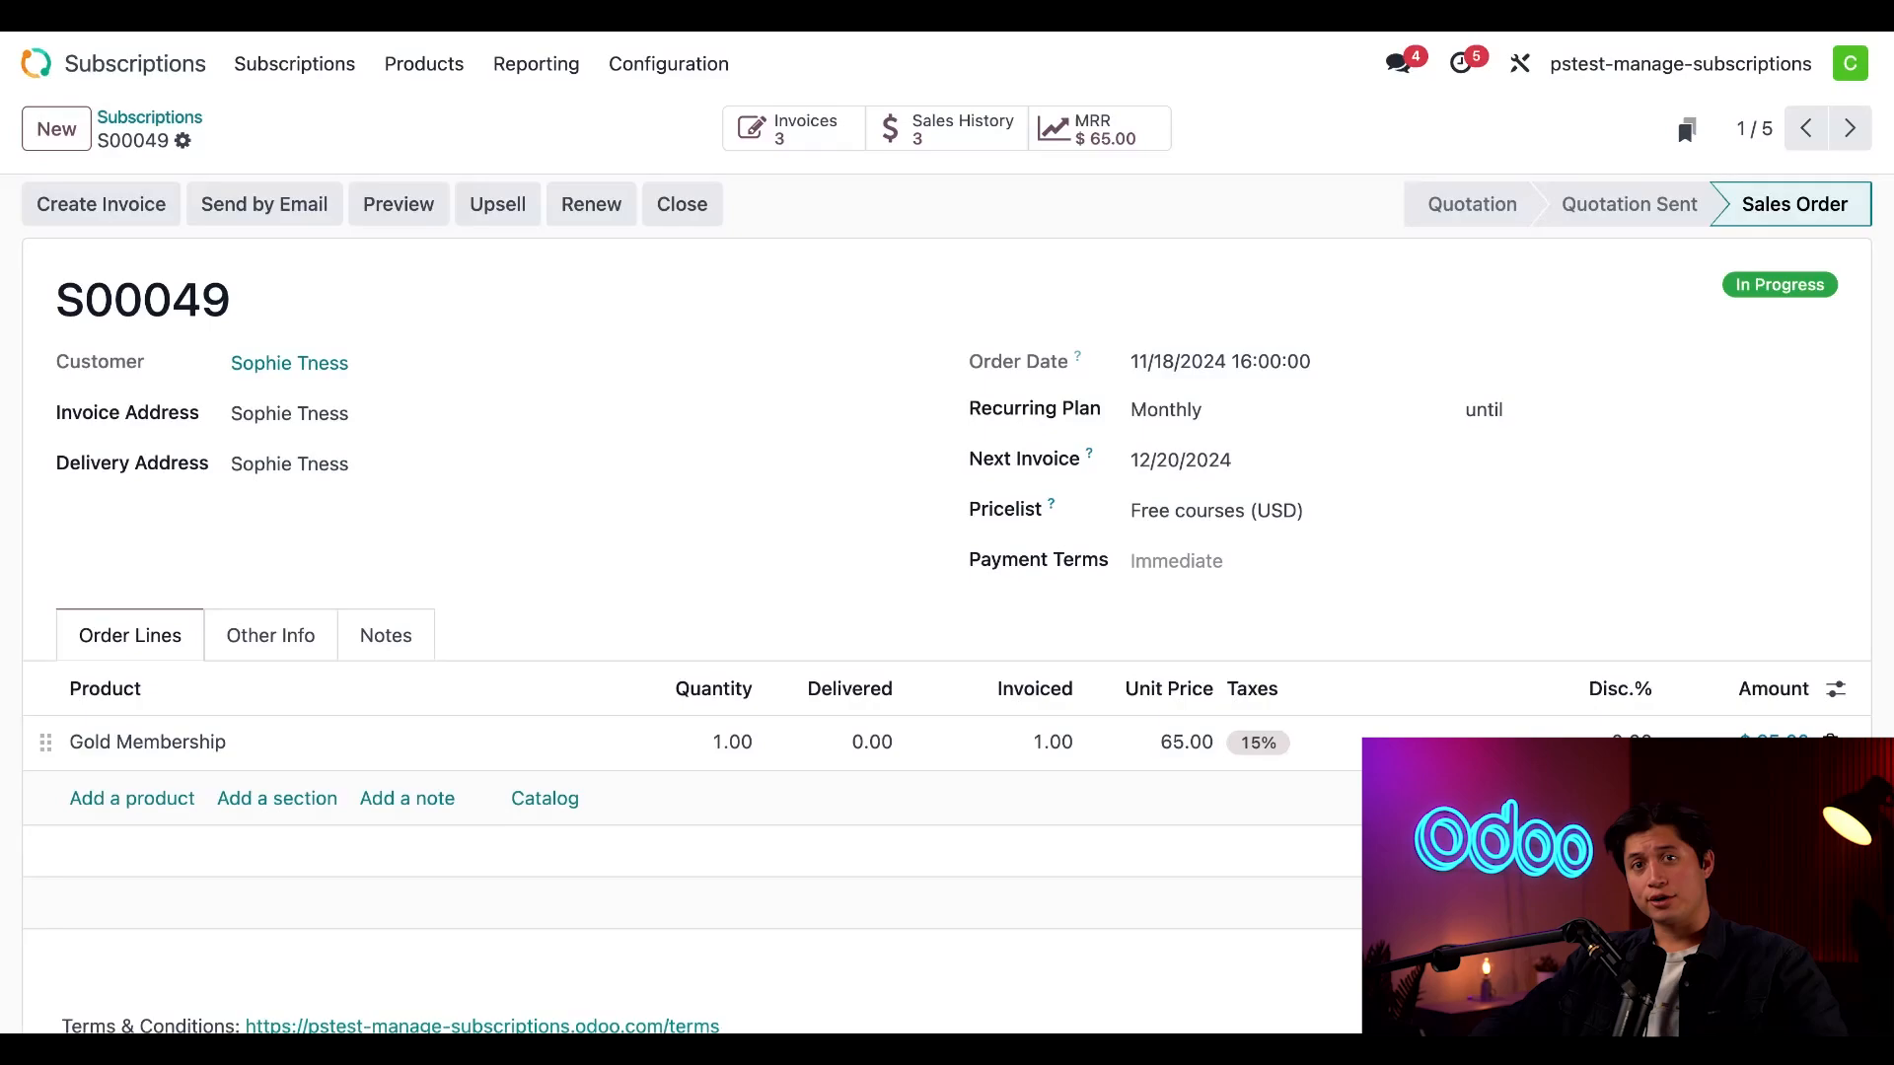
{"action": "mouse_move", "coordinate": [681, 203]}
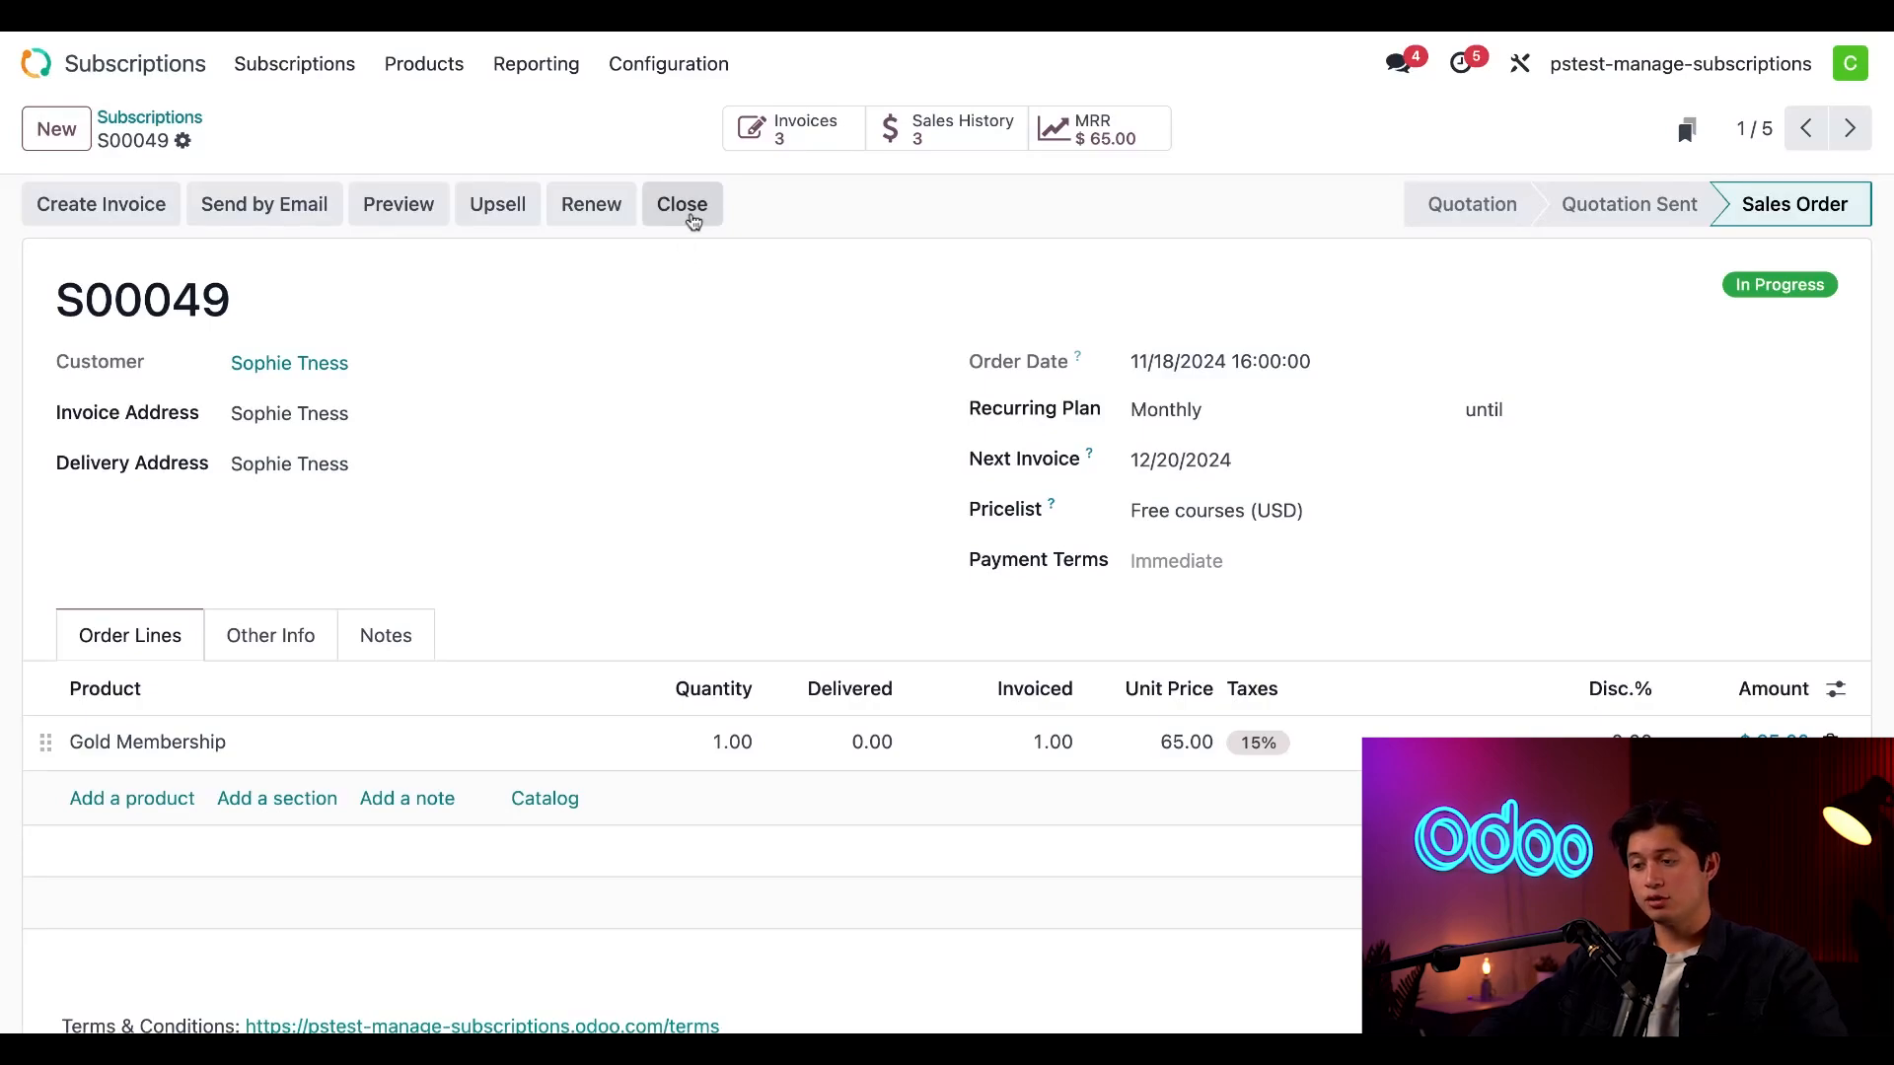
Close S00049 as churned with reason 'Subscription is too expensive'
{"action": "left_click", "coordinate": [681, 203]}
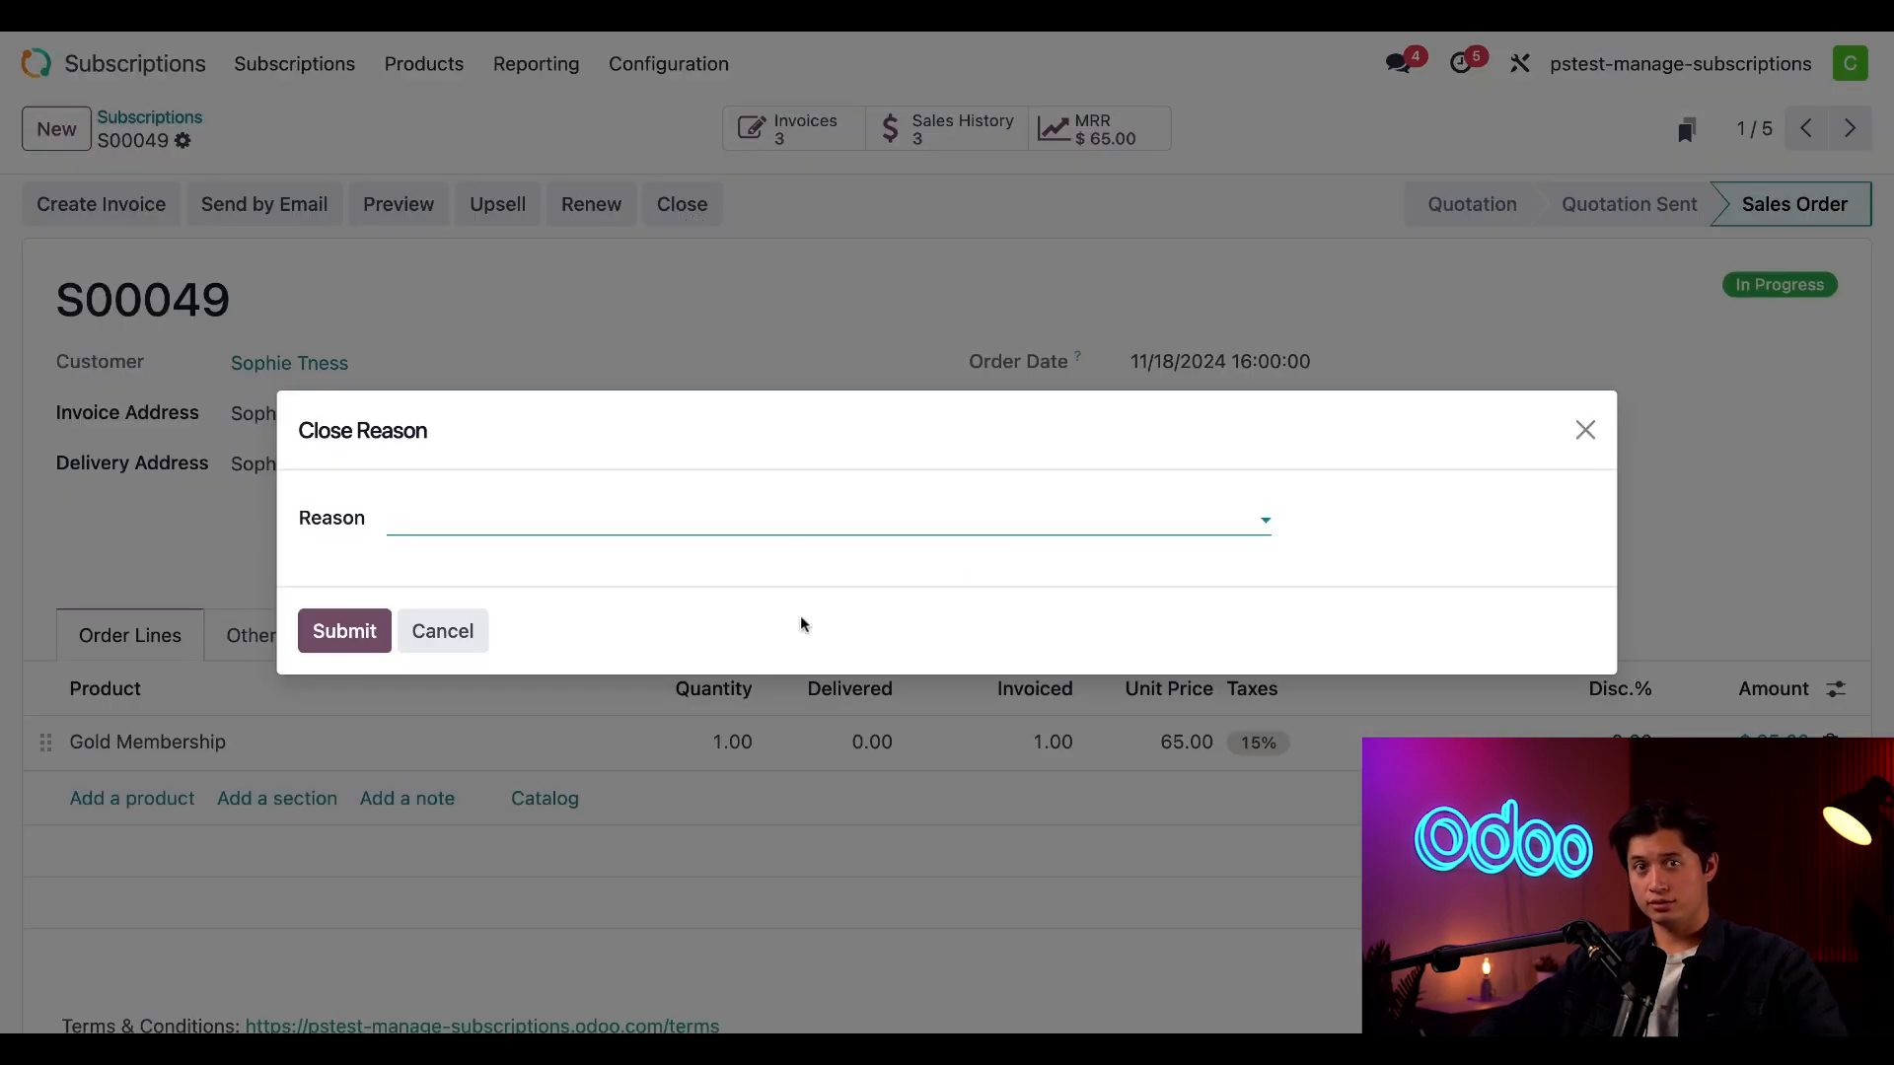
{"action": "mouse_move", "coordinate": [811, 444]}
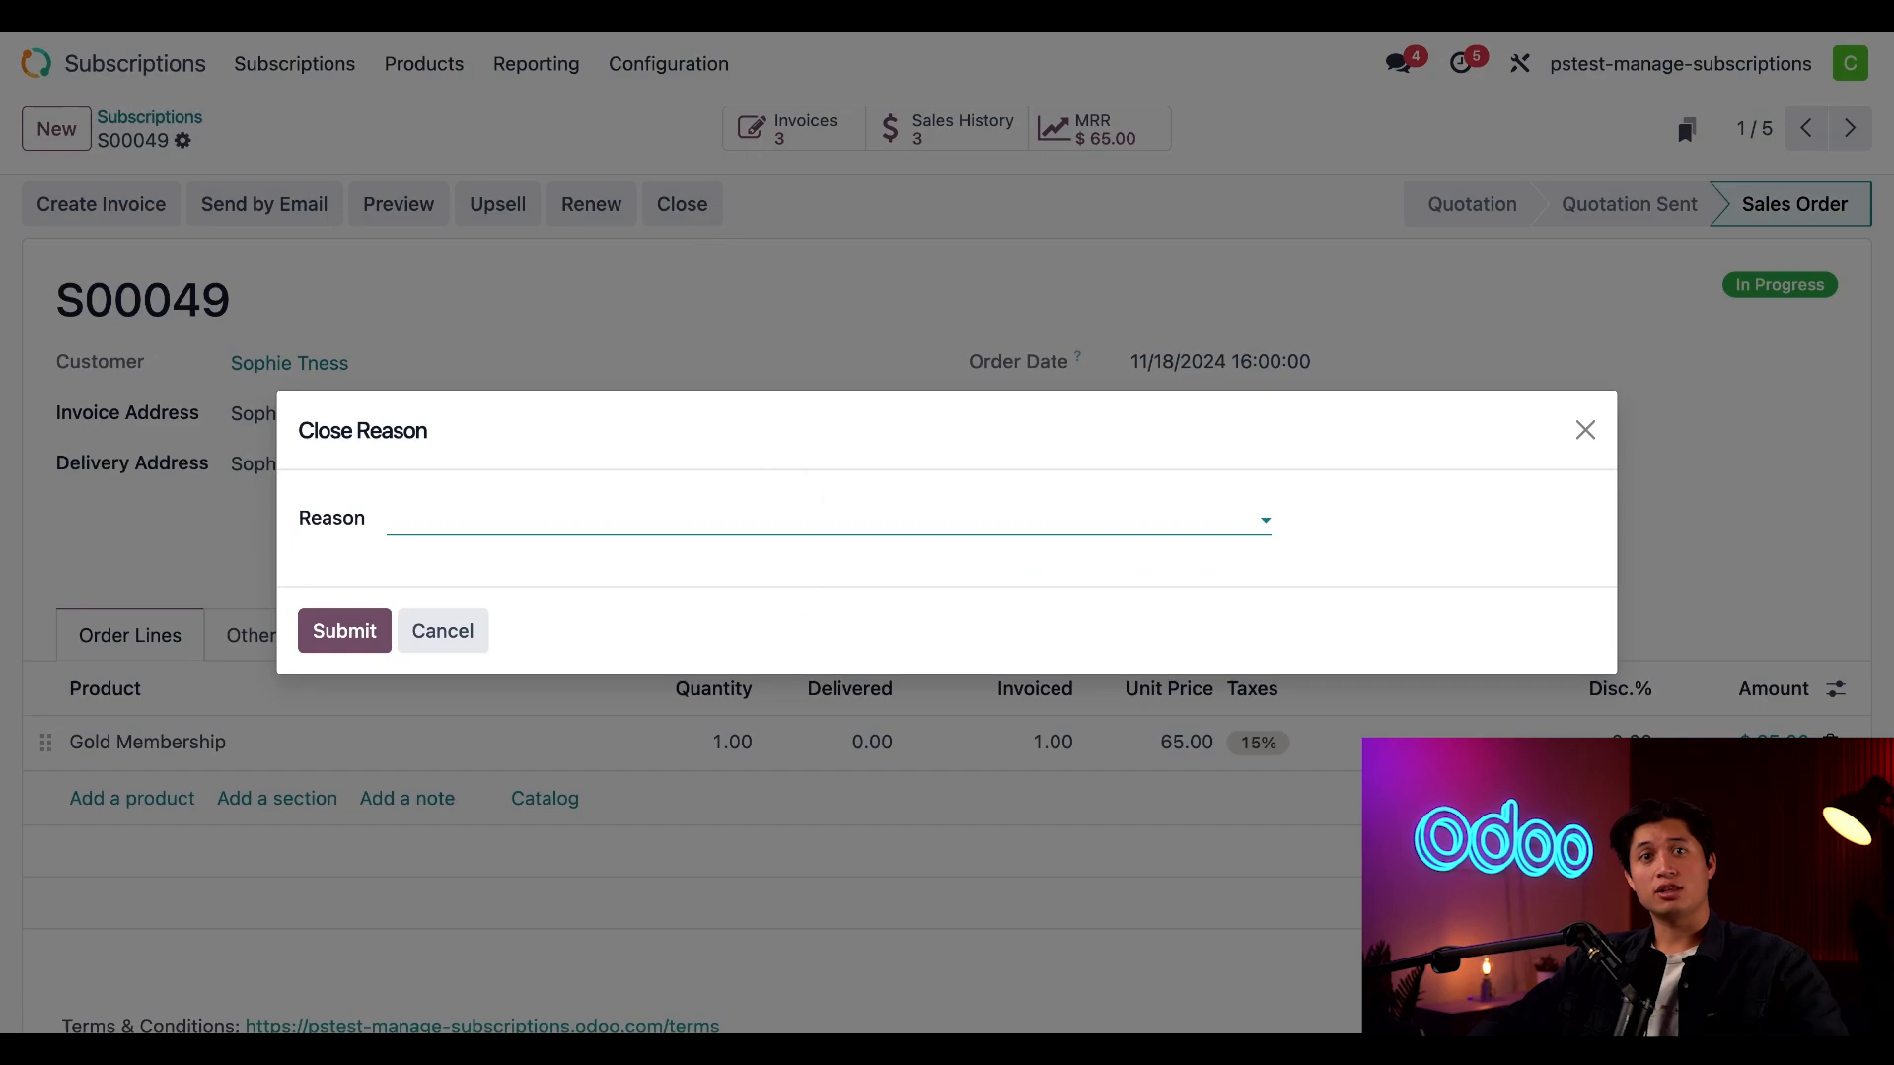
{"action": "left_click", "coordinate": [826, 519]}
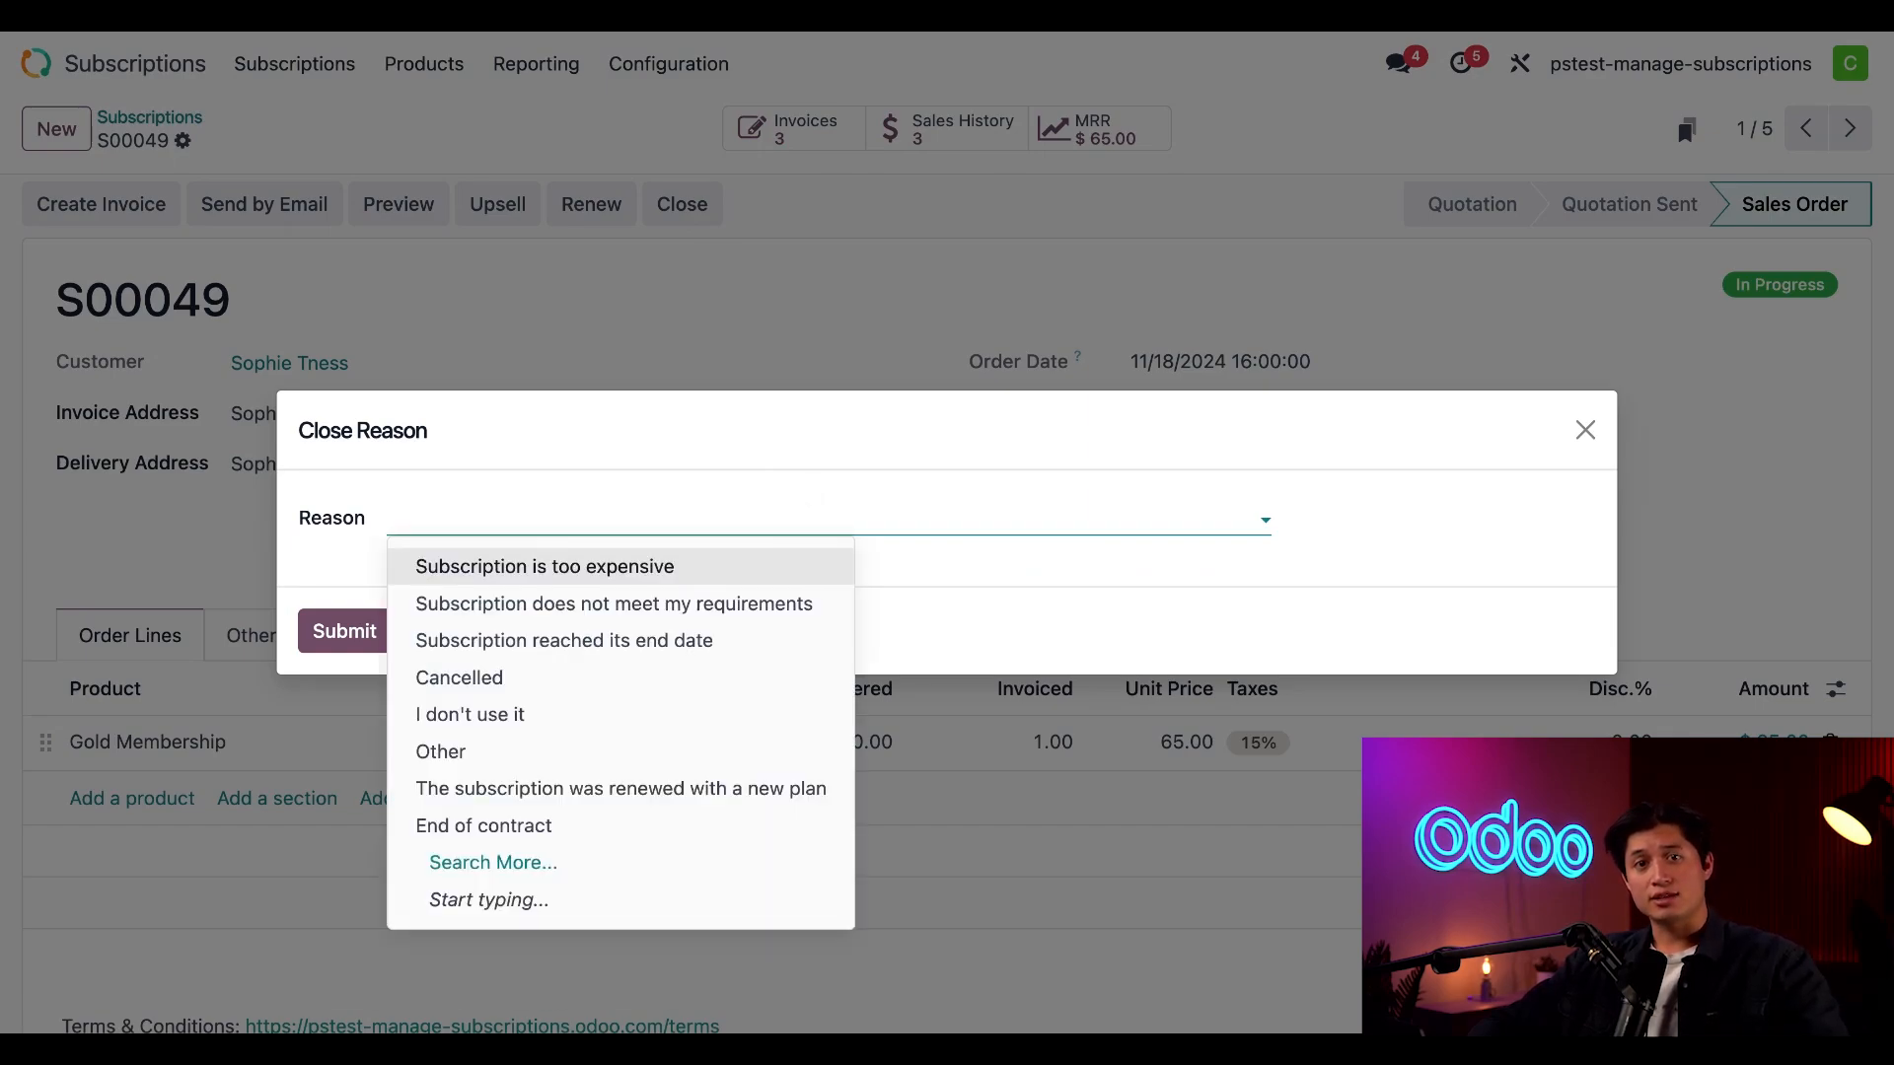
{"action": "left_click", "coordinate": [544, 566]}
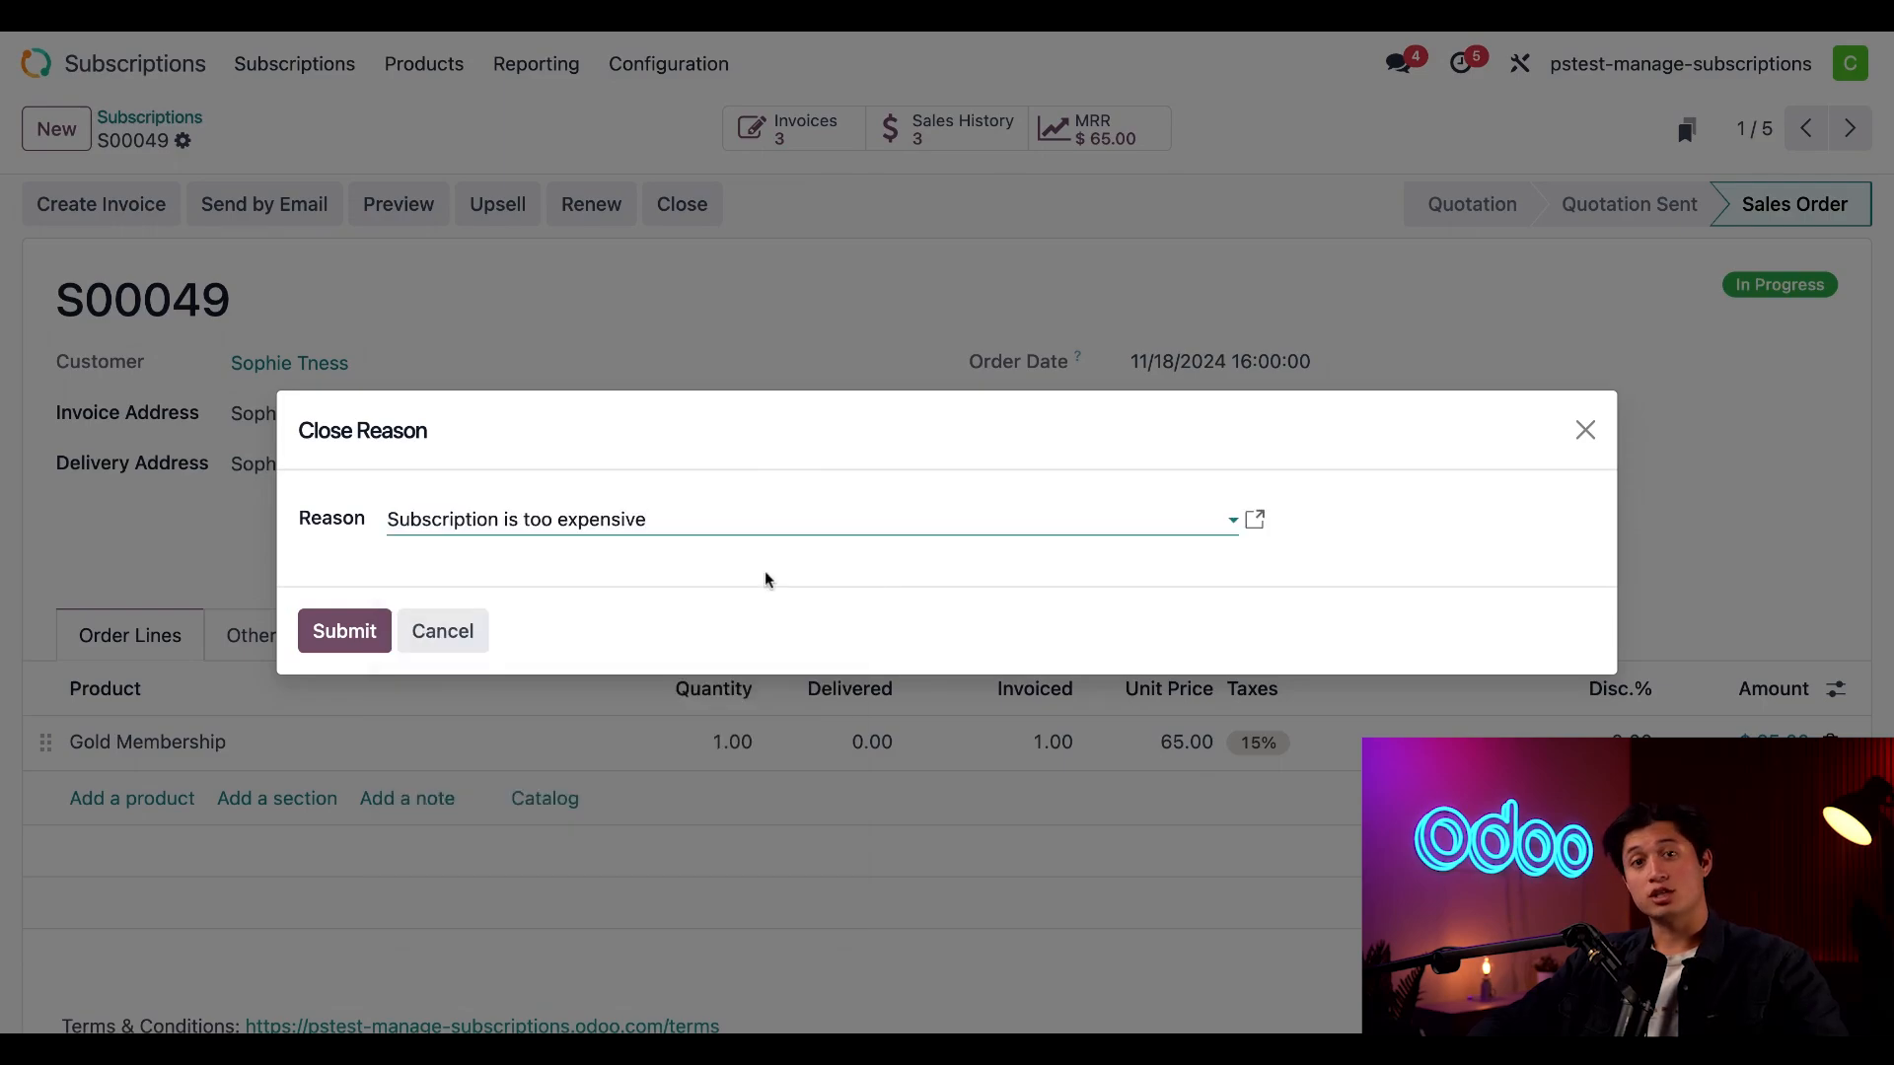
{"action": "mouse_move", "coordinate": [766, 580]}
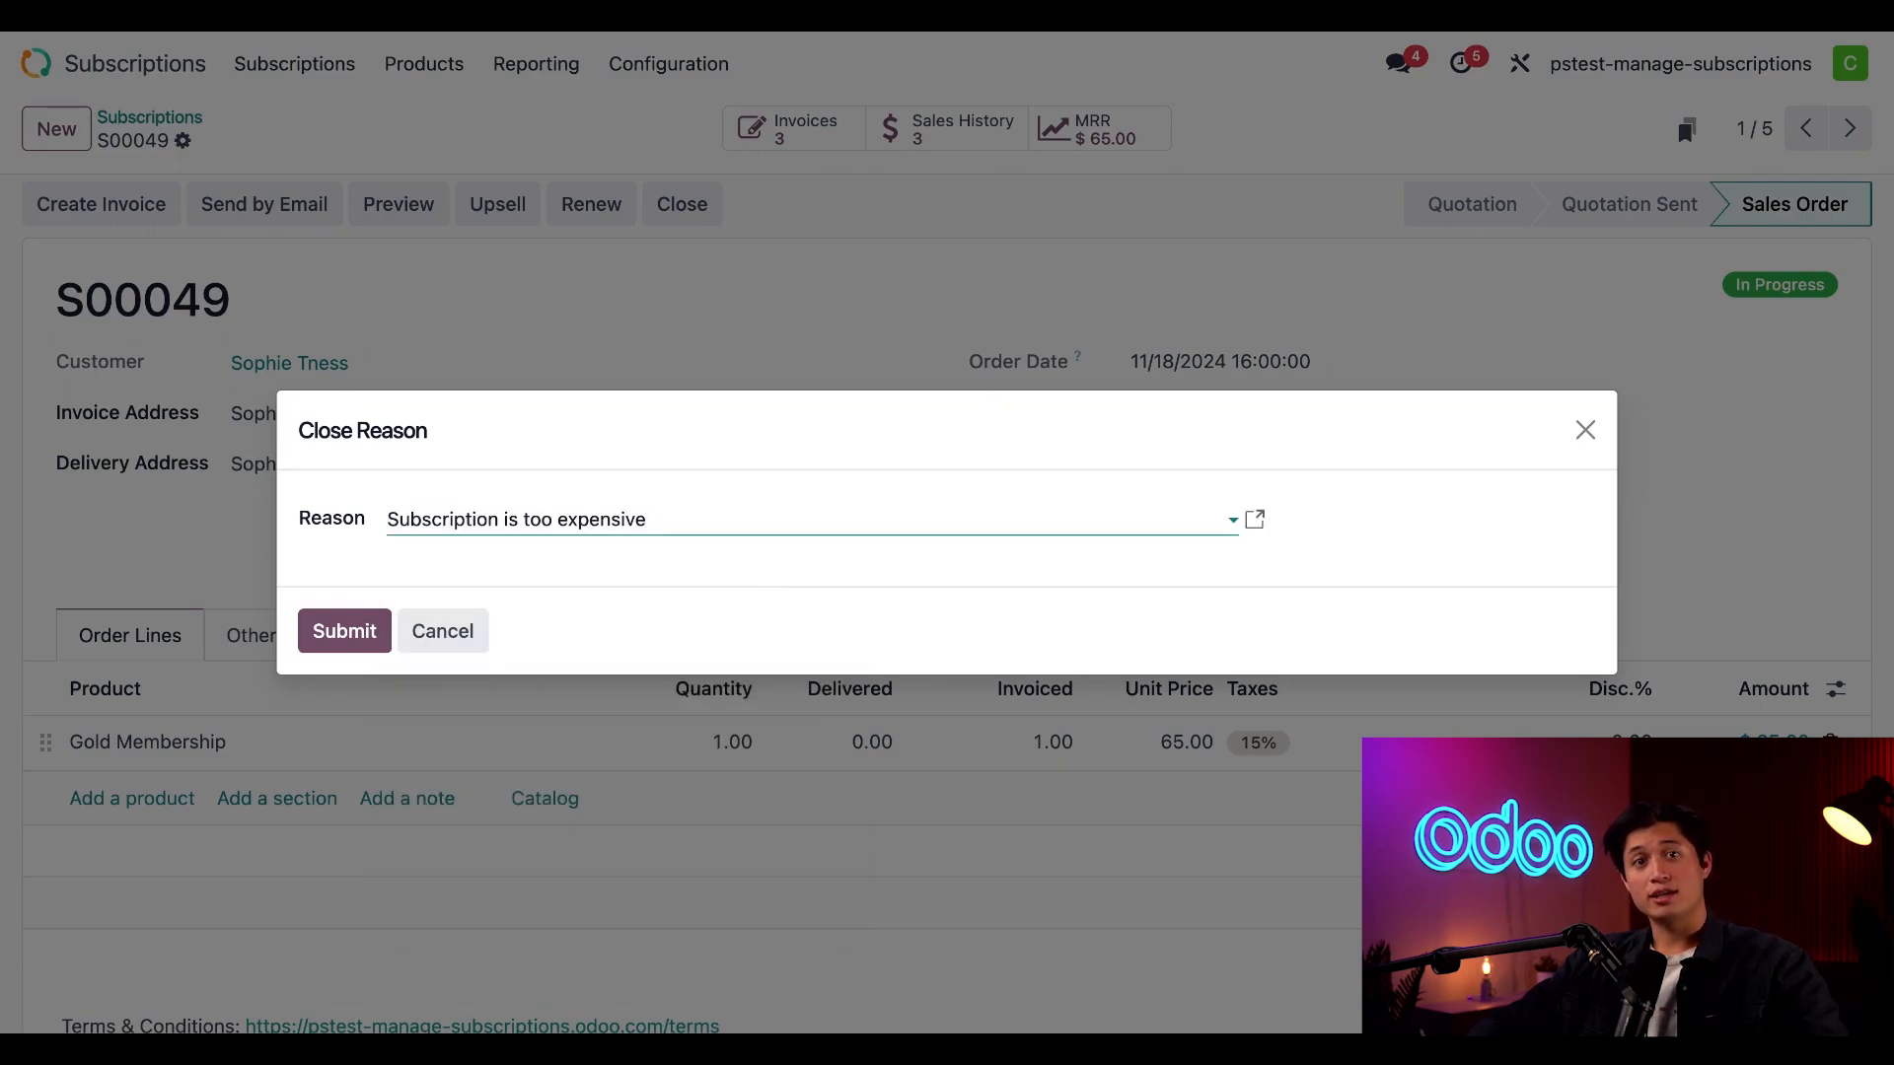
{"action": "left_click", "coordinate": [343, 631]}
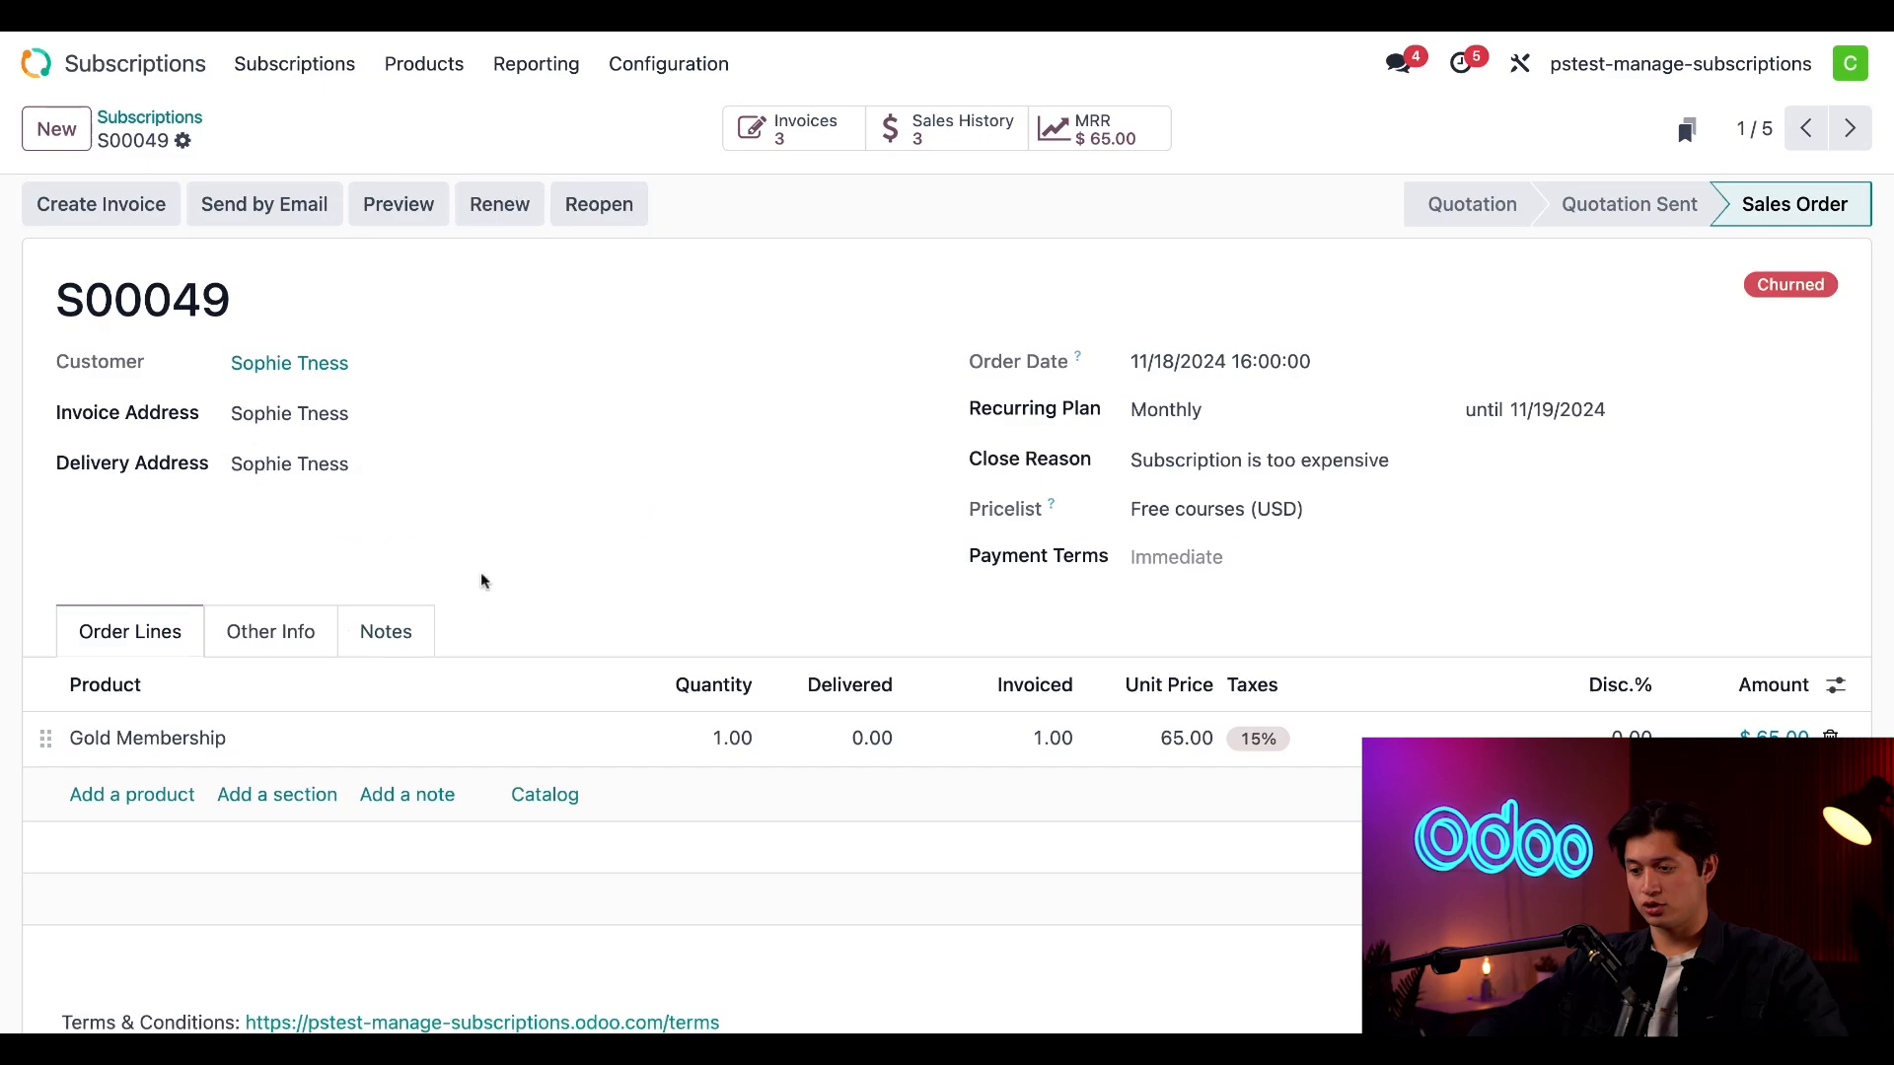
{"action": "mouse_move", "coordinate": [547, 570]}
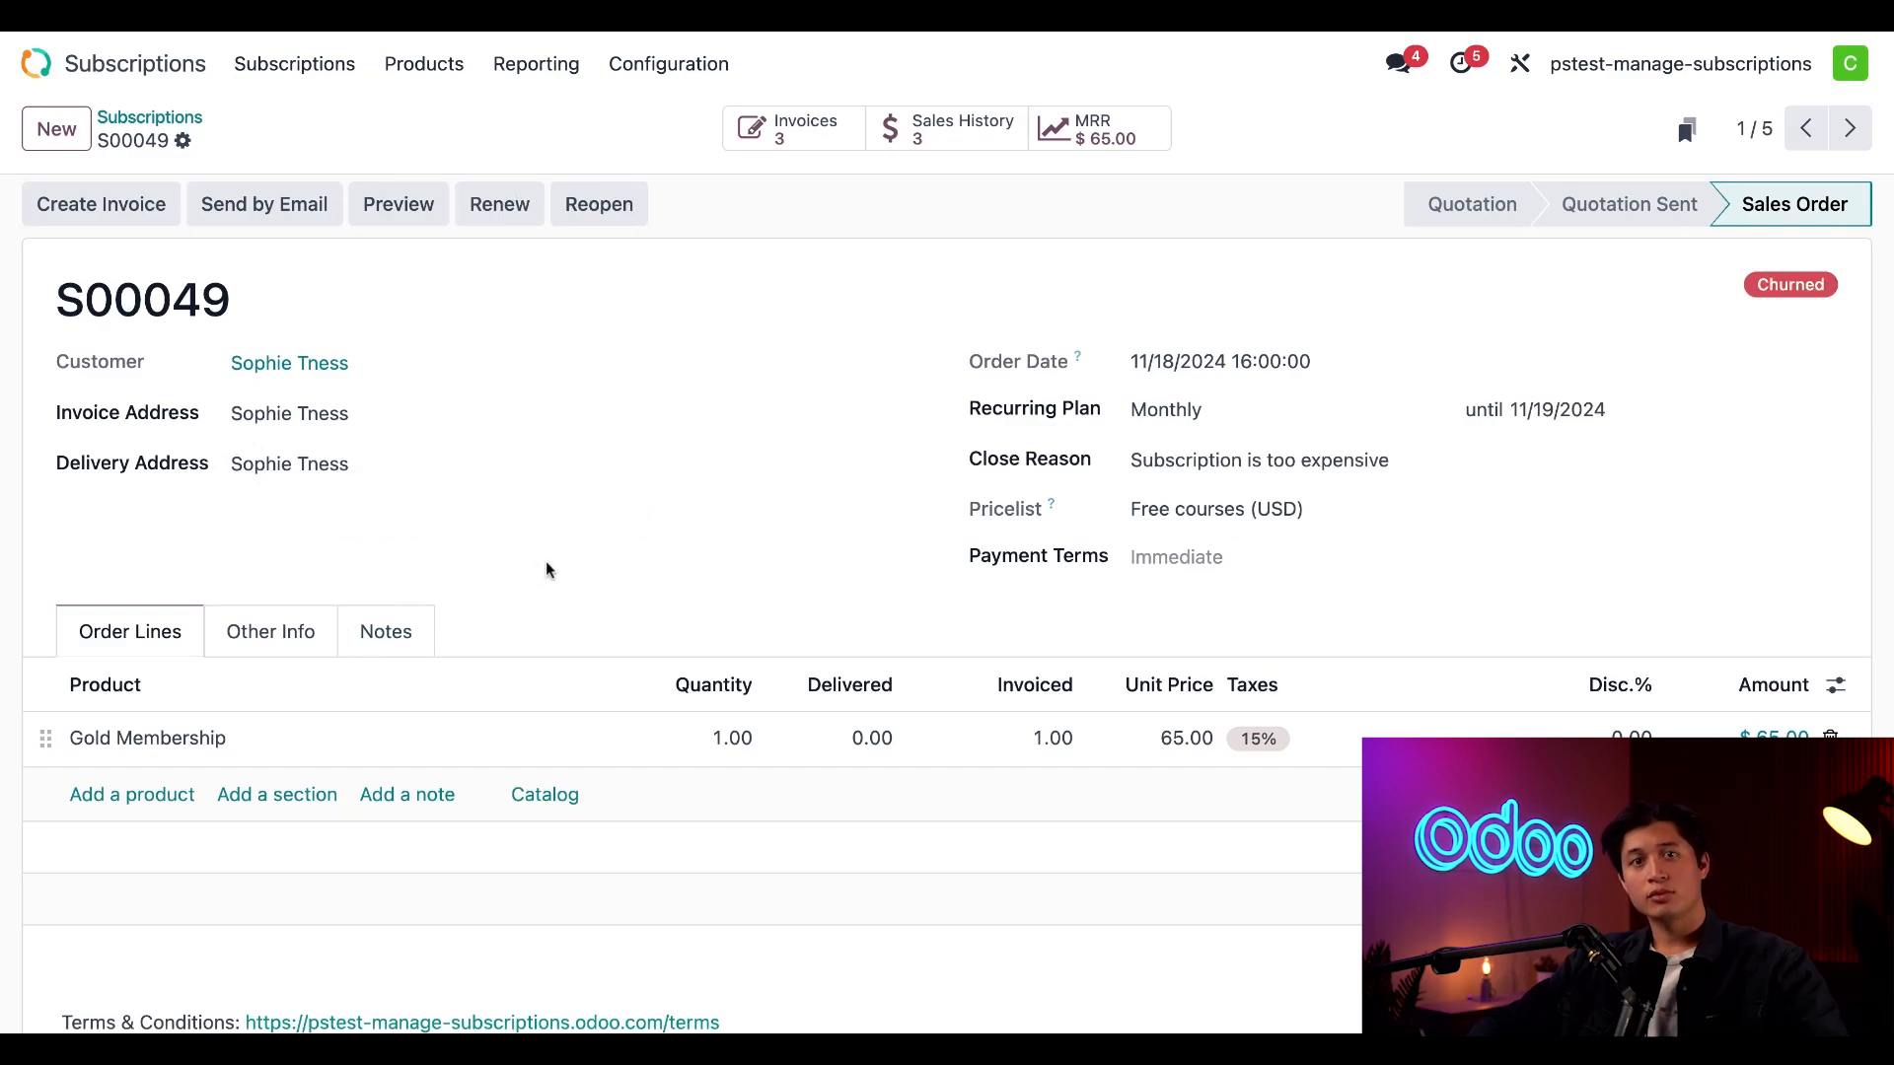
{"action": "mouse_move", "coordinate": [1825, 319]}
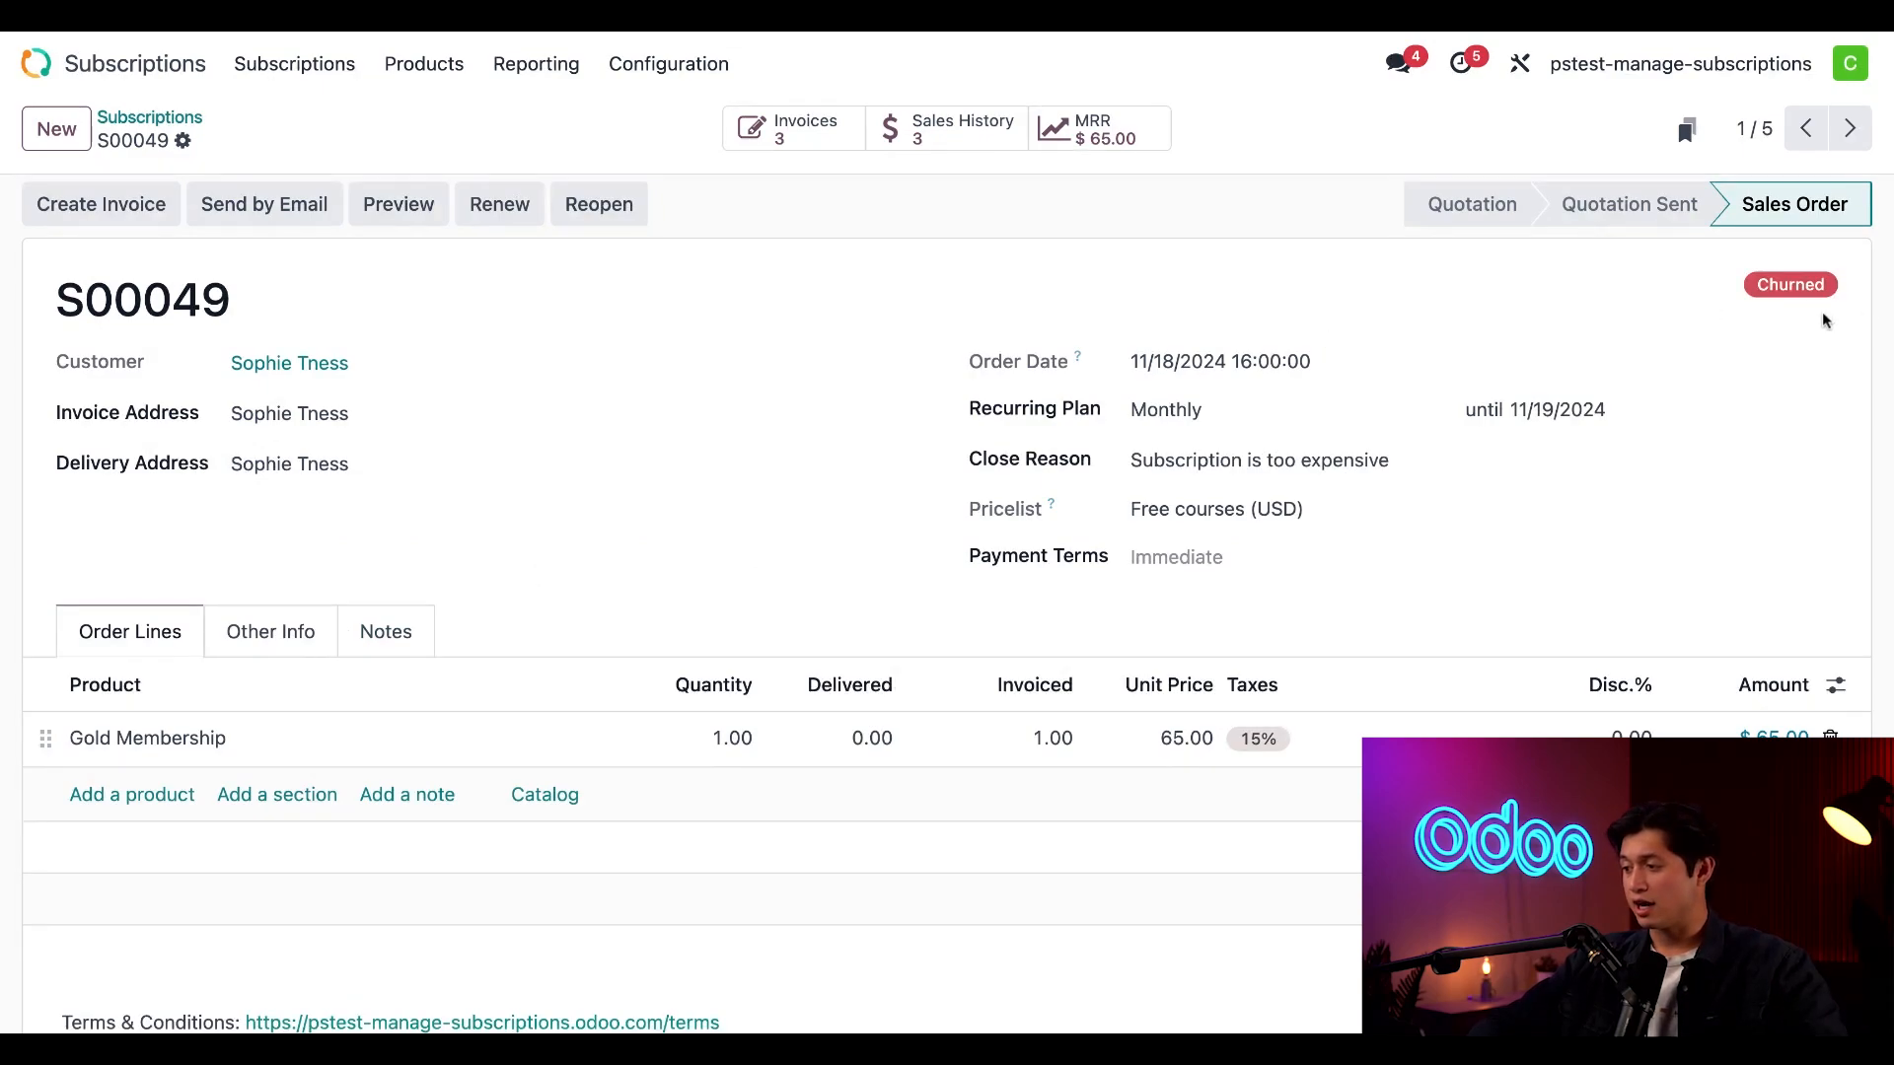
{"action": "mouse_move", "coordinate": [1369, 371]}
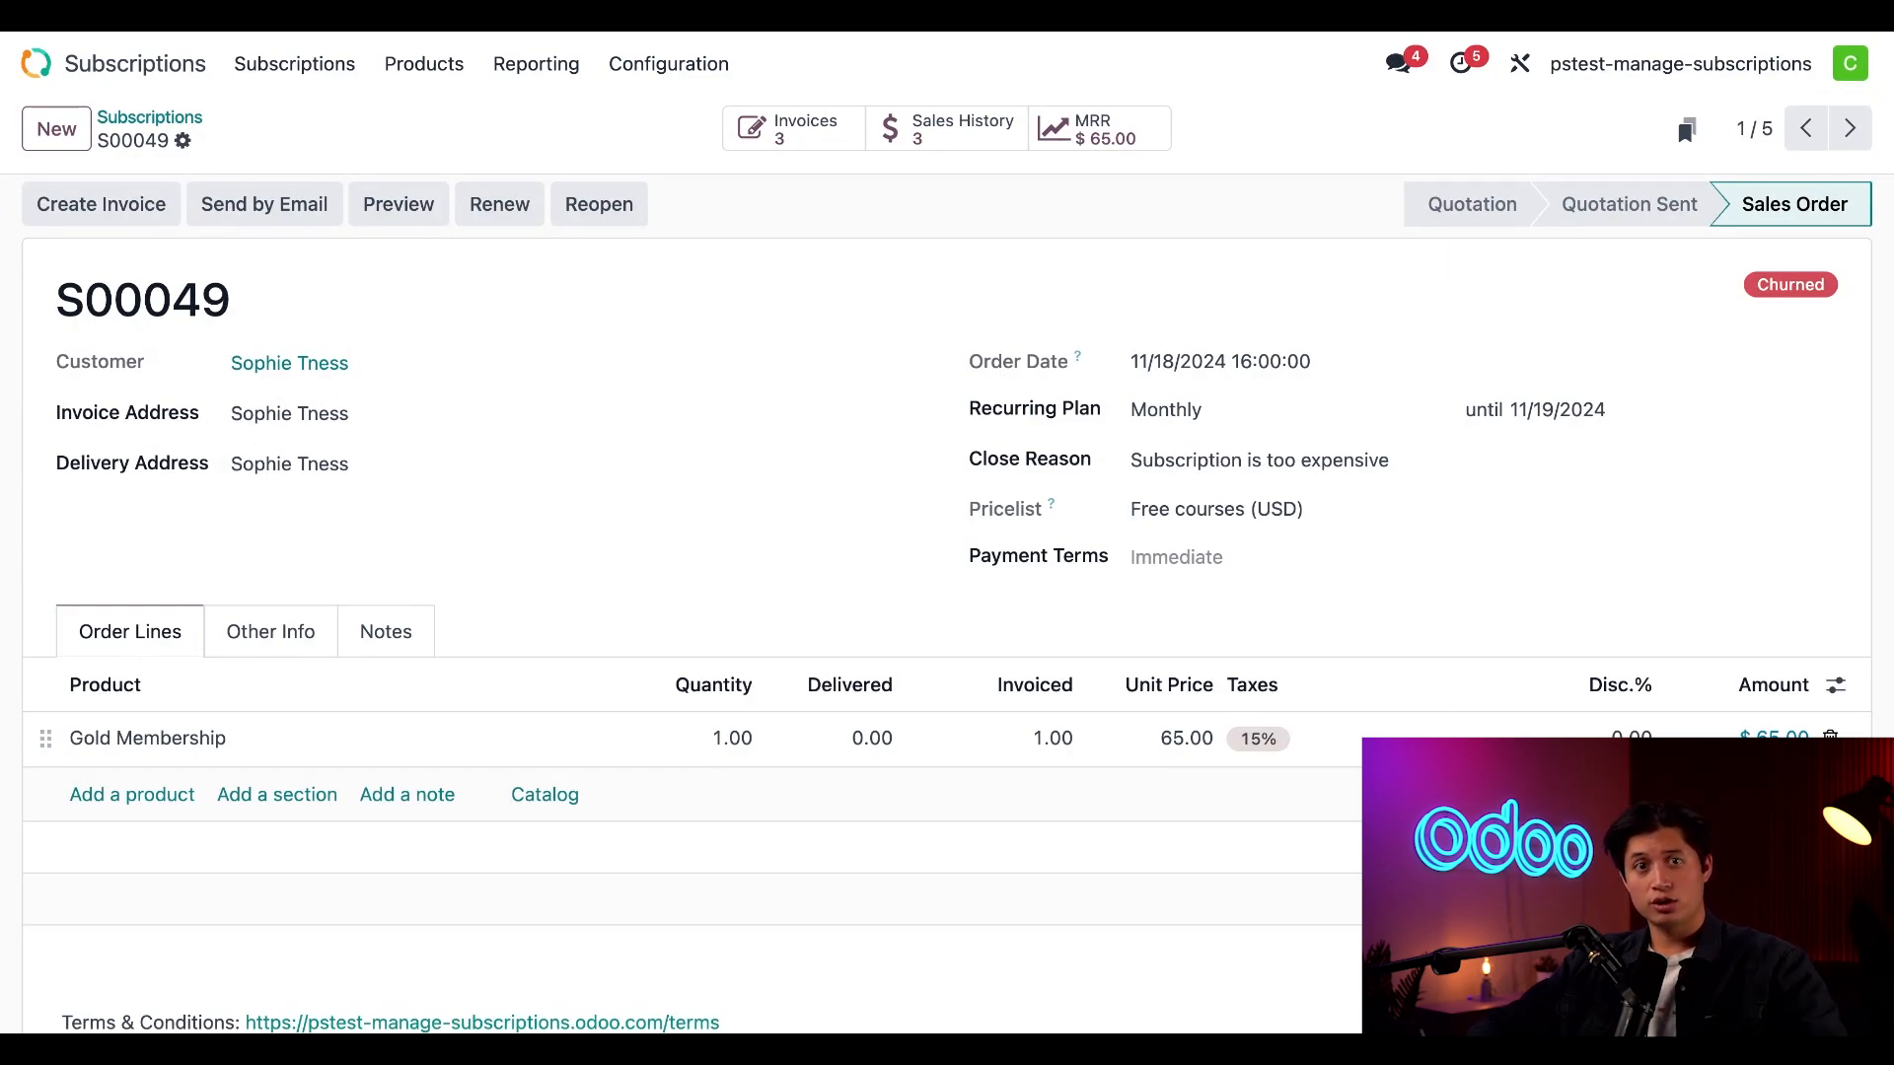
{"action": "scroll", "scroll_direction": "down", "scroll_amount": 3}
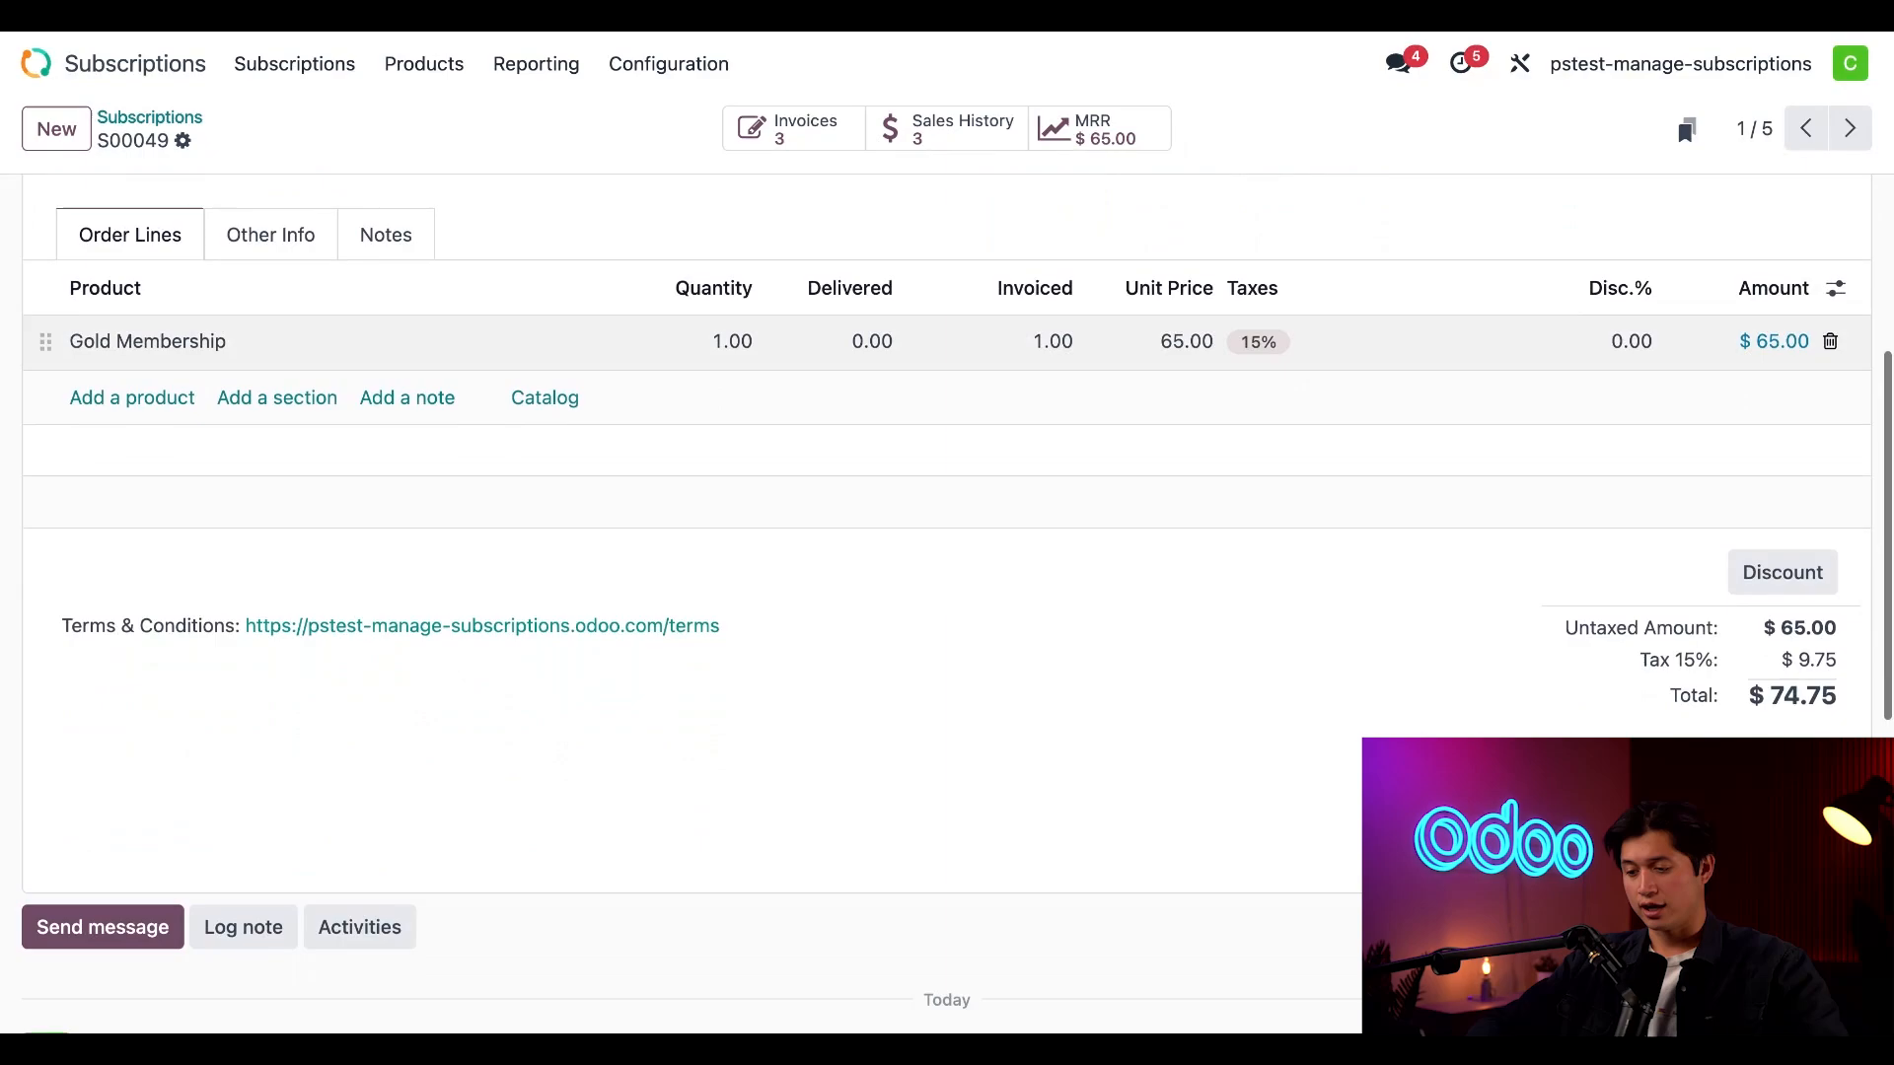
{"action": "scroll", "scroll_direction": "down", "scroll_amount": 3}
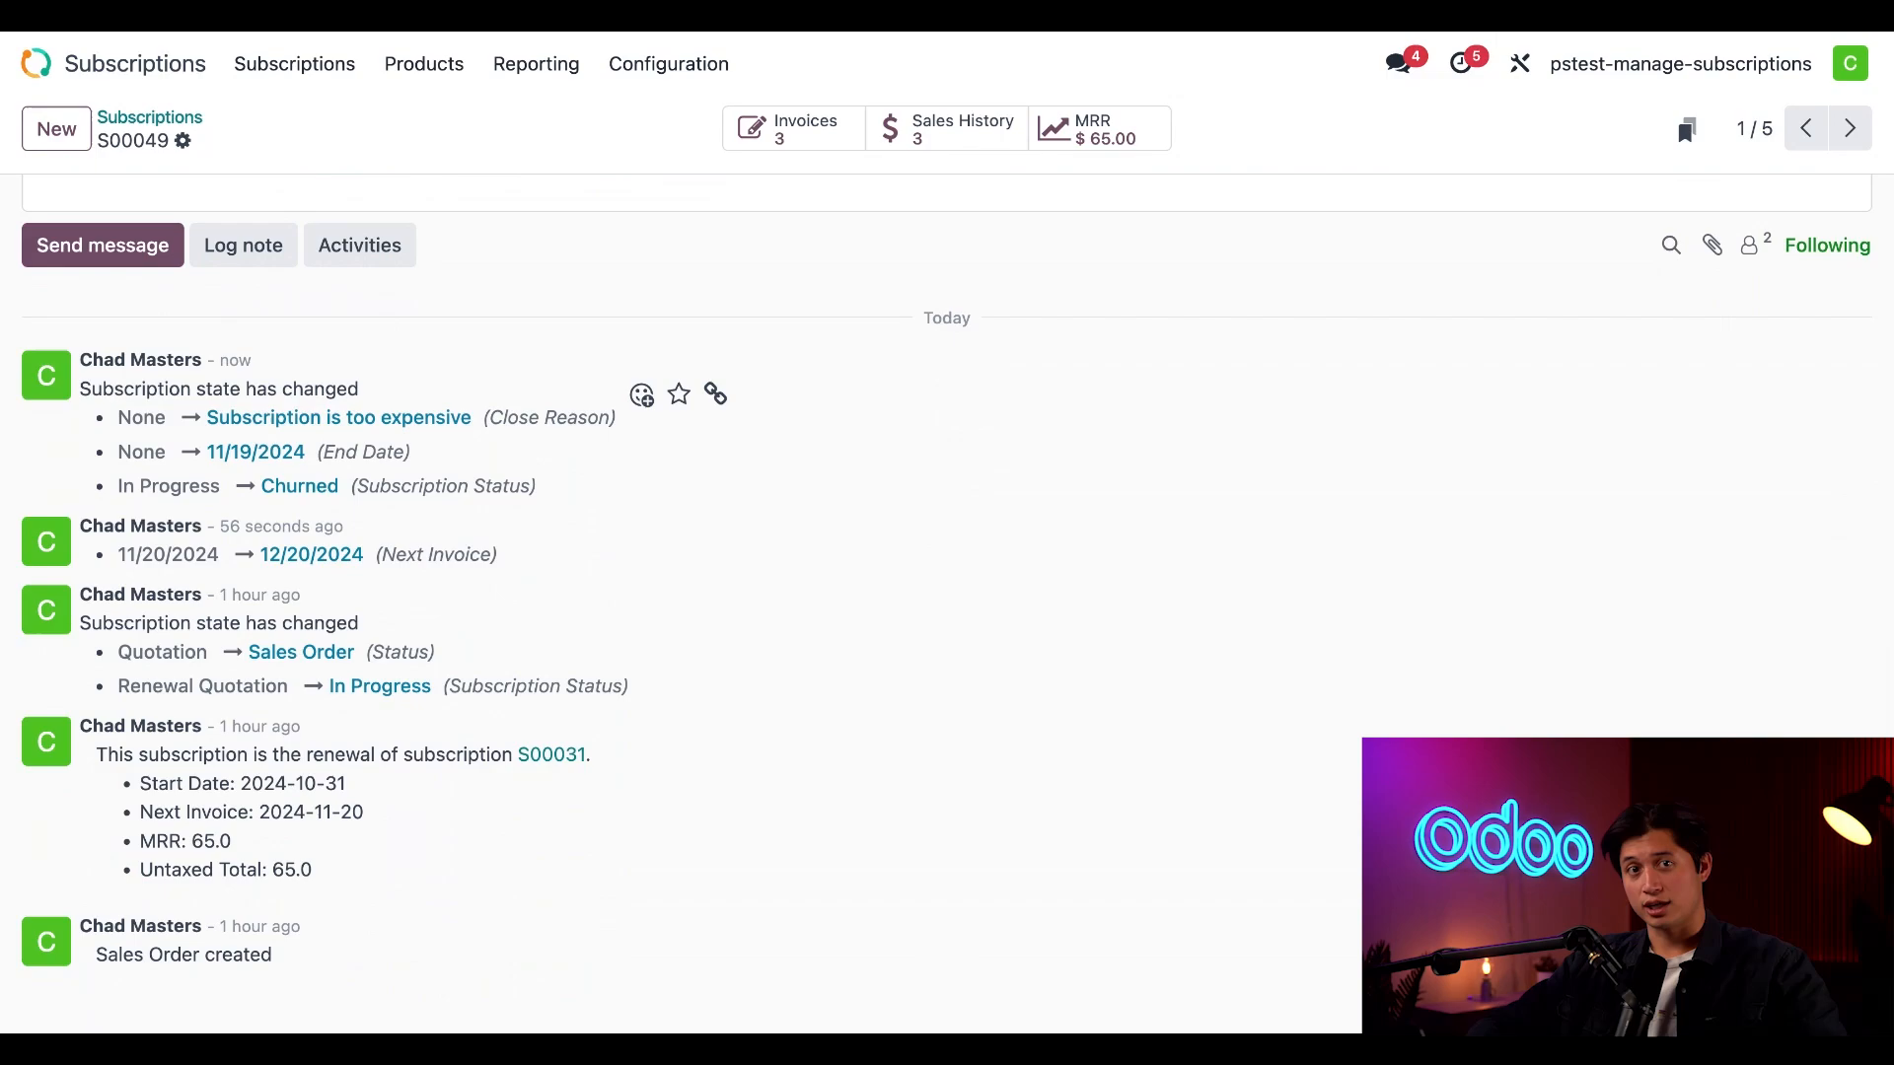
{"action": "scroll", "scroll_direction": "up", "scroll_amount": 3}
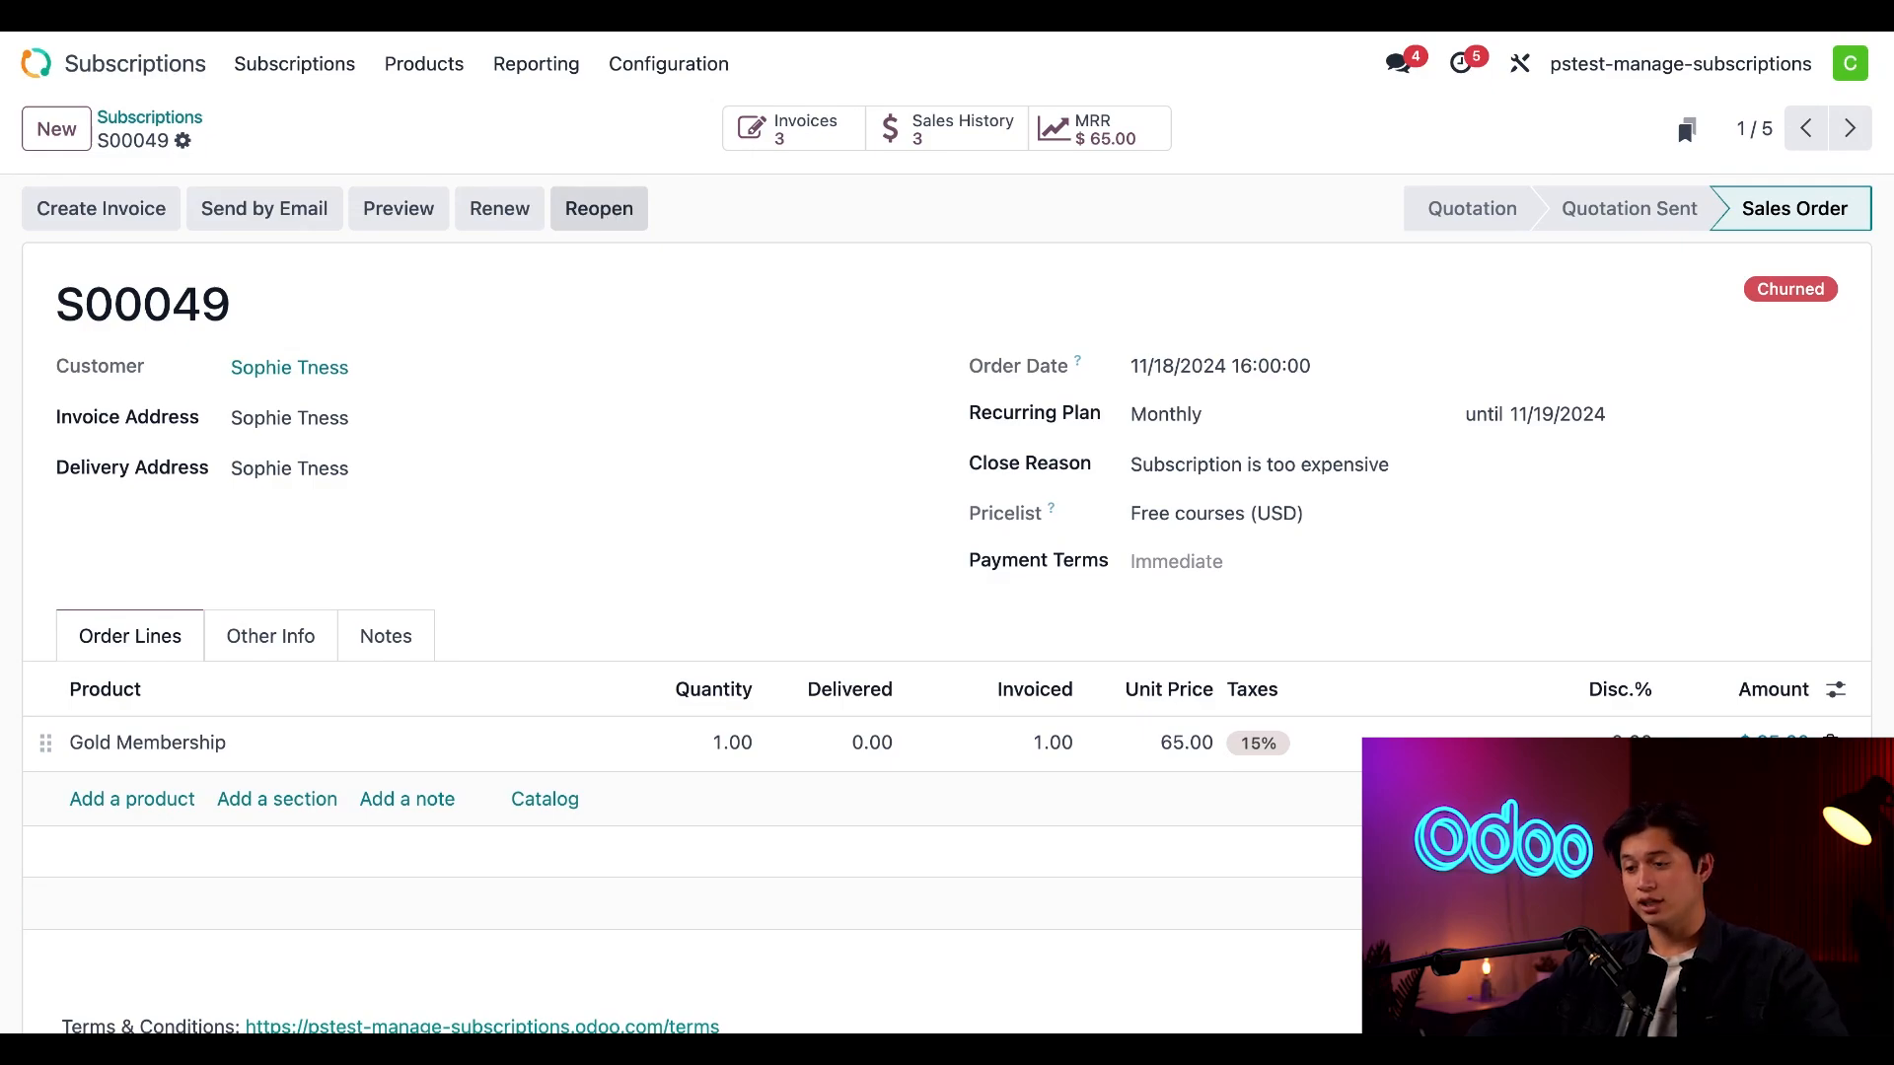
Reopen S00049 so it is back in progress with next invoice 12/20/2024
{"action": "left_click", "coordinate": [598, 207]}
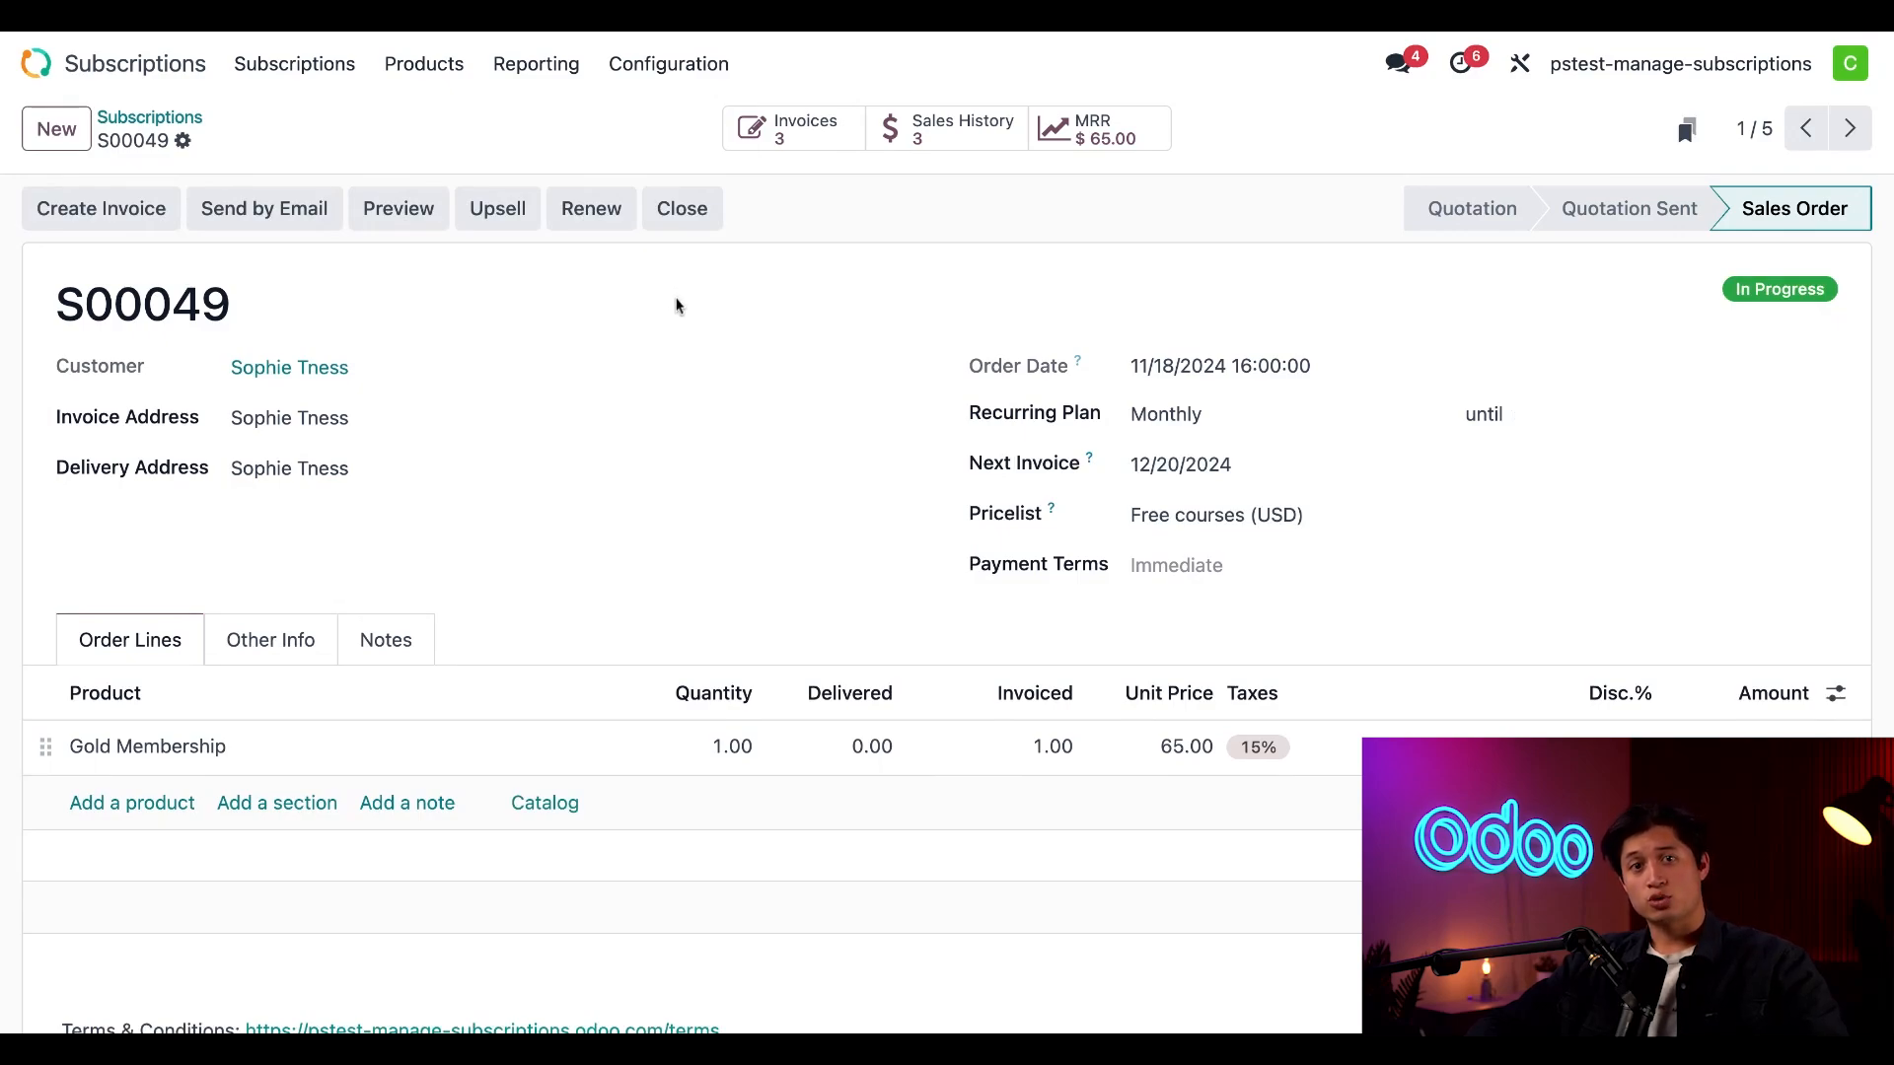
{"action": "mouse_move", "coordinate": [1825, 357]}
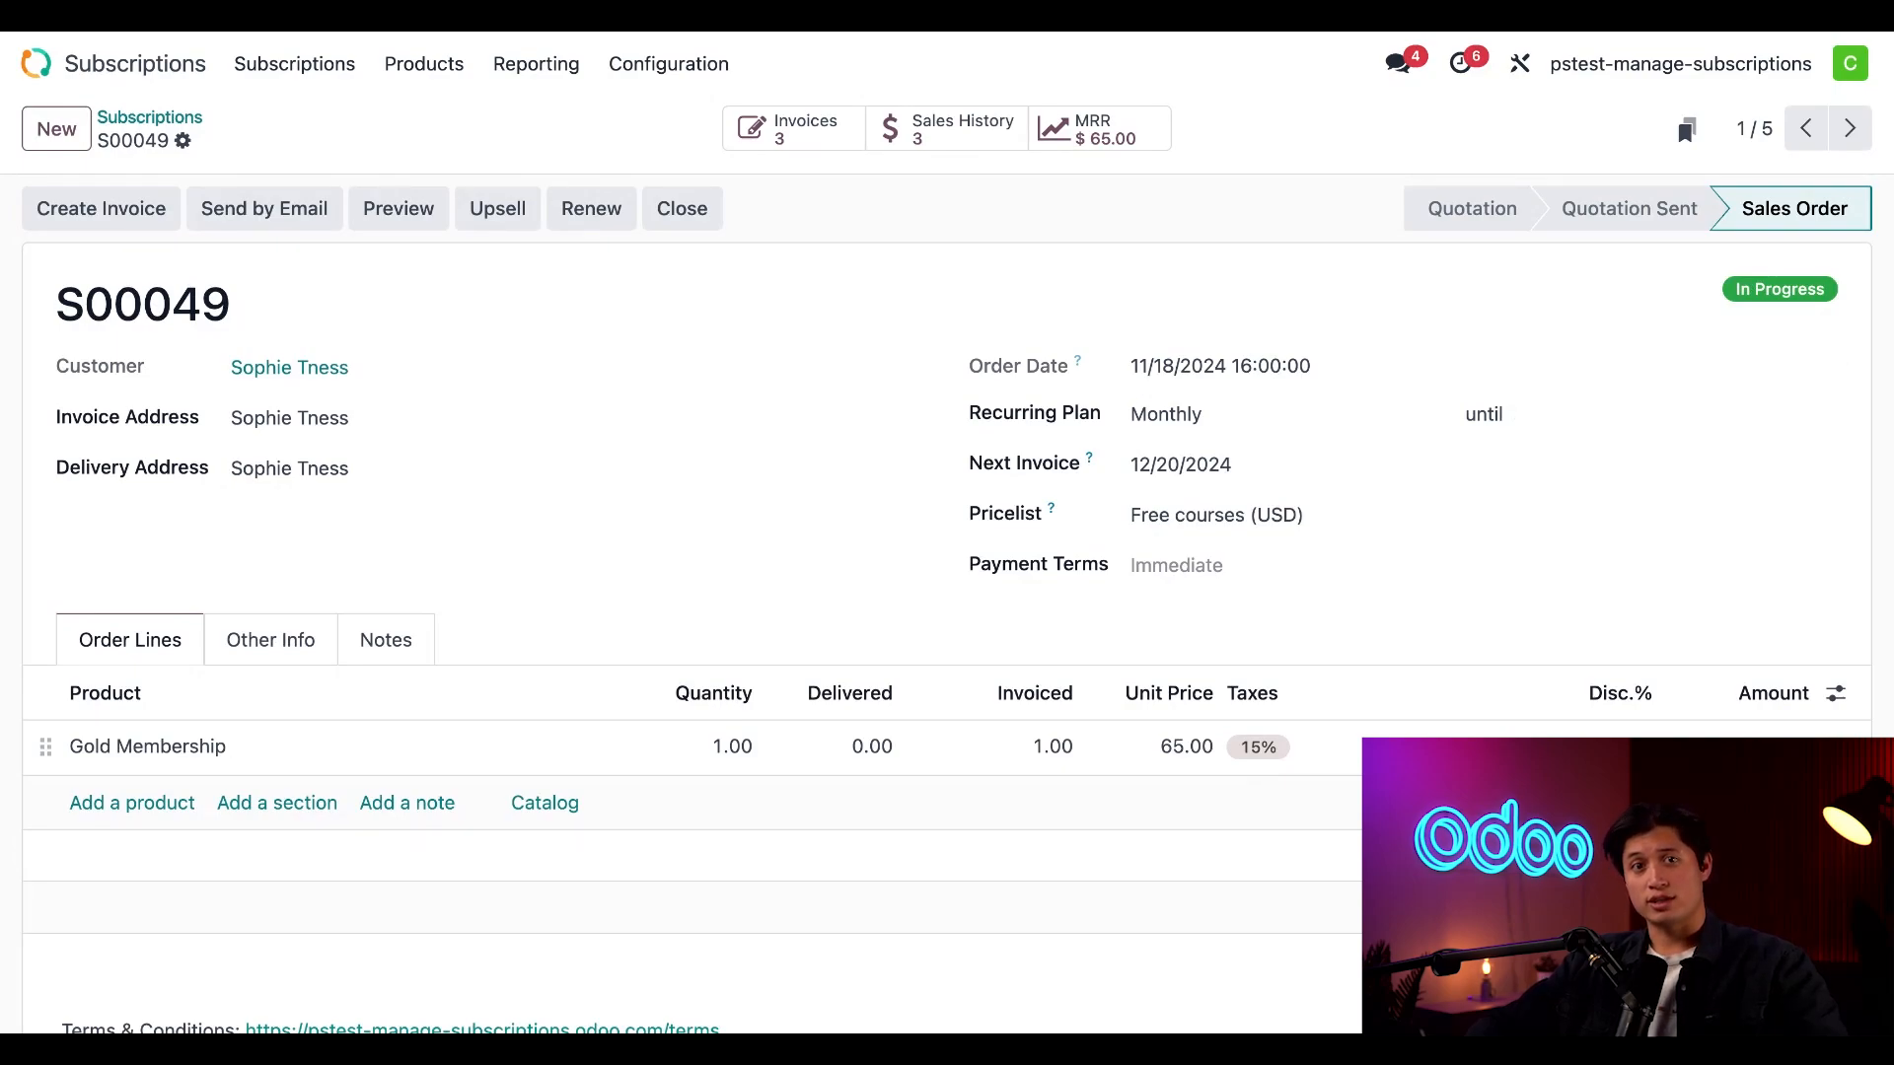
{"action": "mouse_move", "coordinate": [262, 223]}
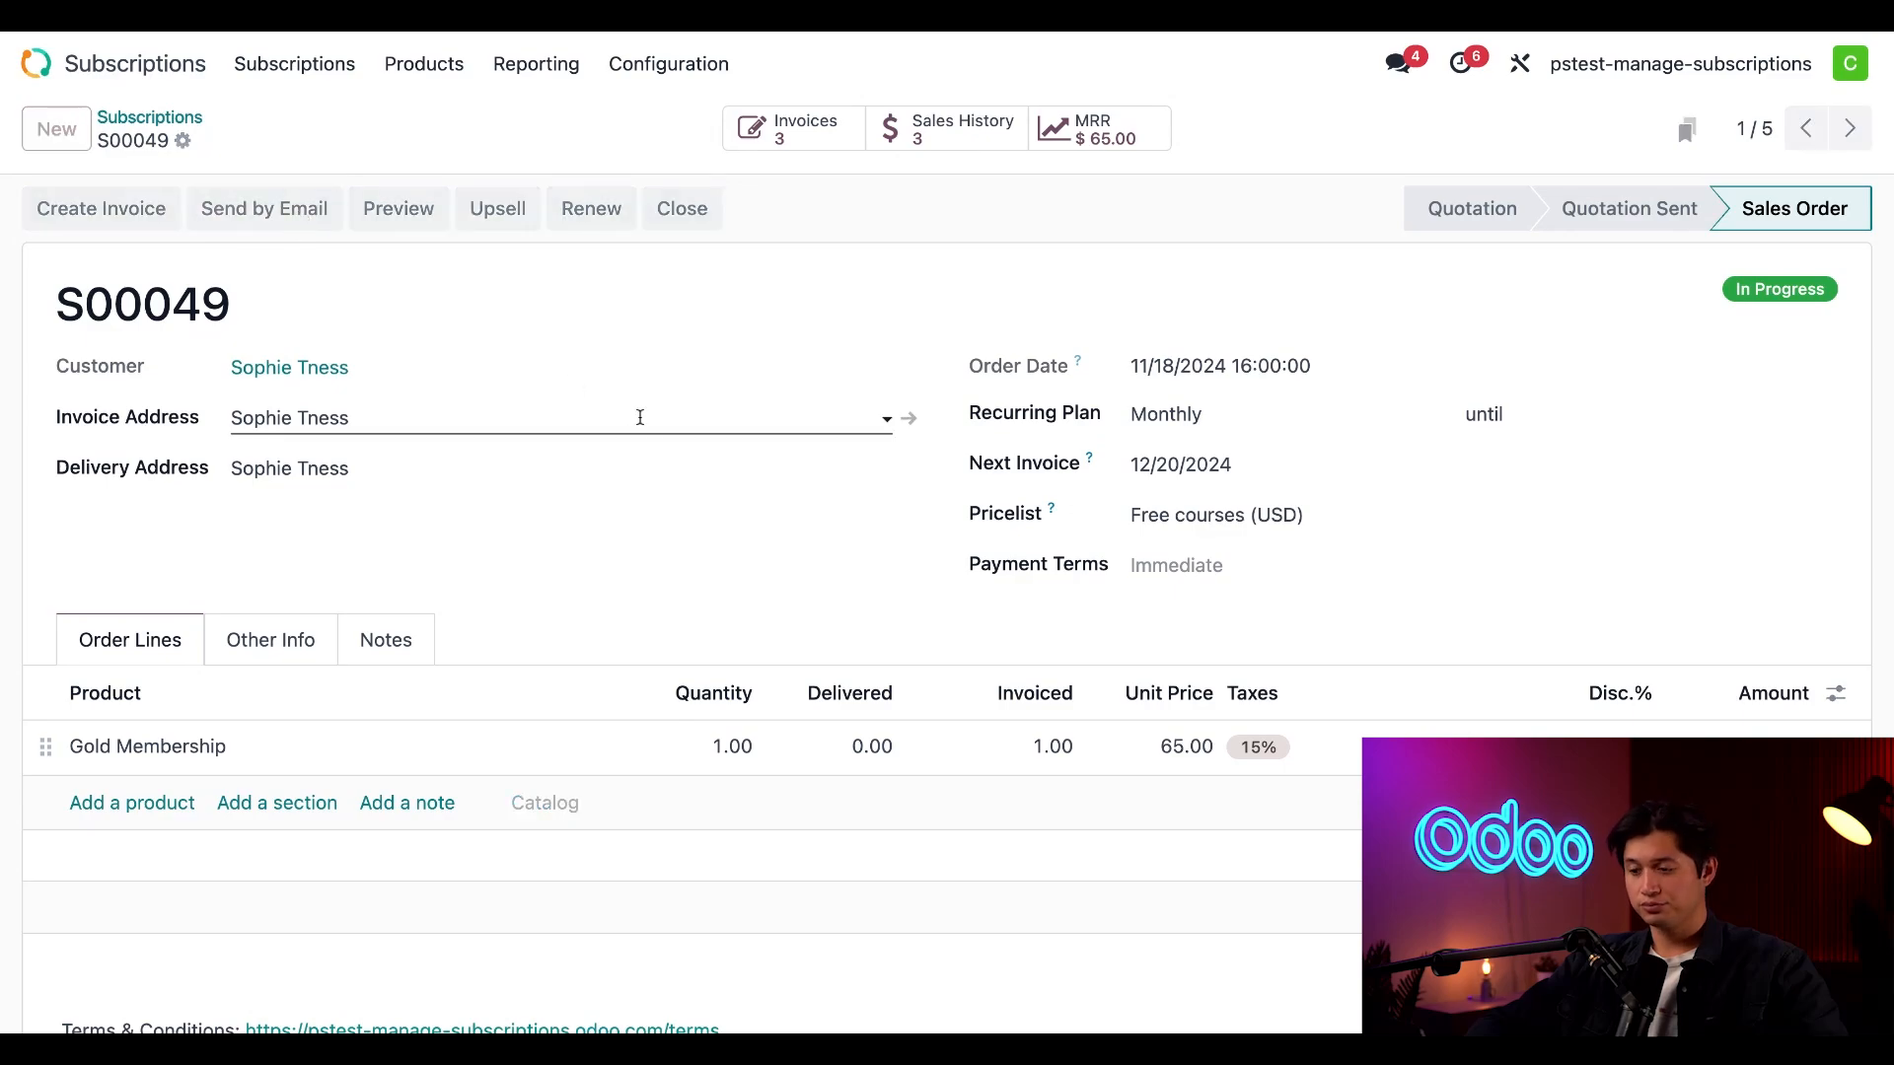
{"action": "left_click", "coordinate": [263, 207]}
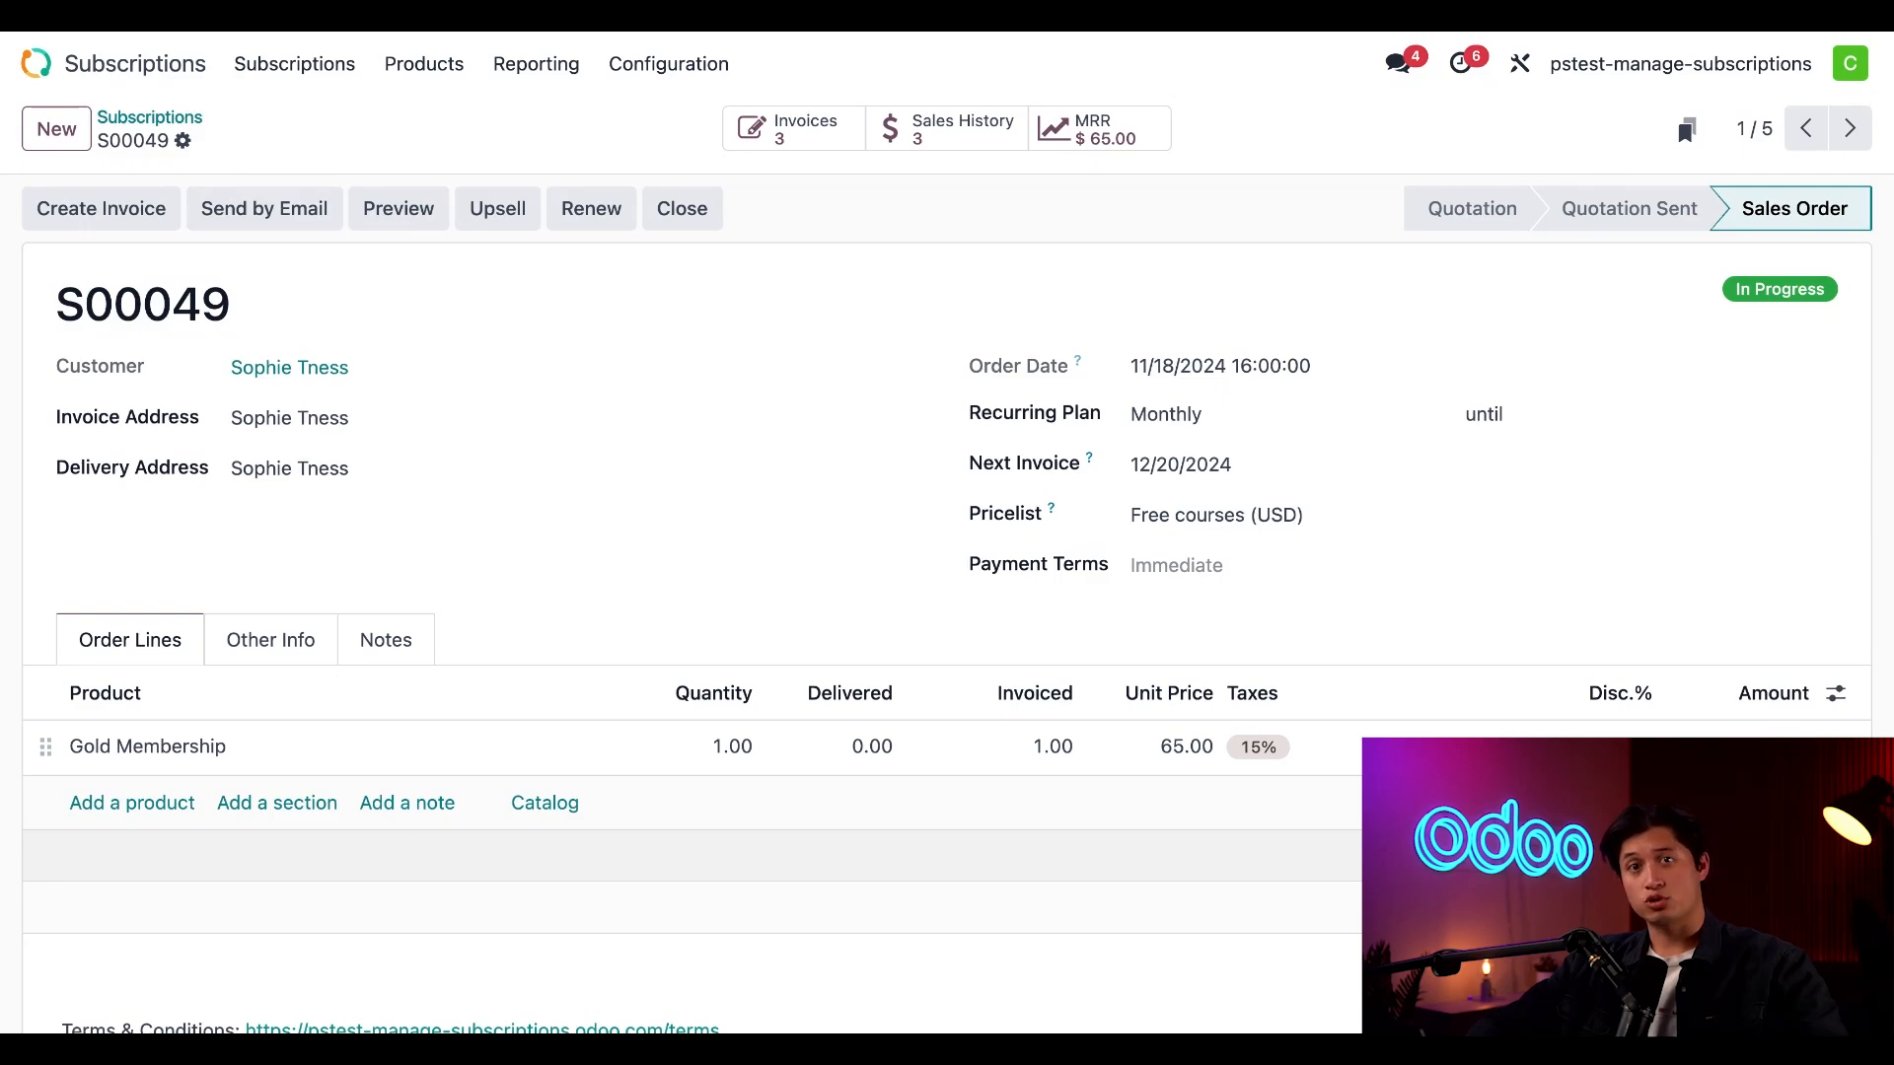
{"action": "mouse_move", "coordinate": [558, 826]}
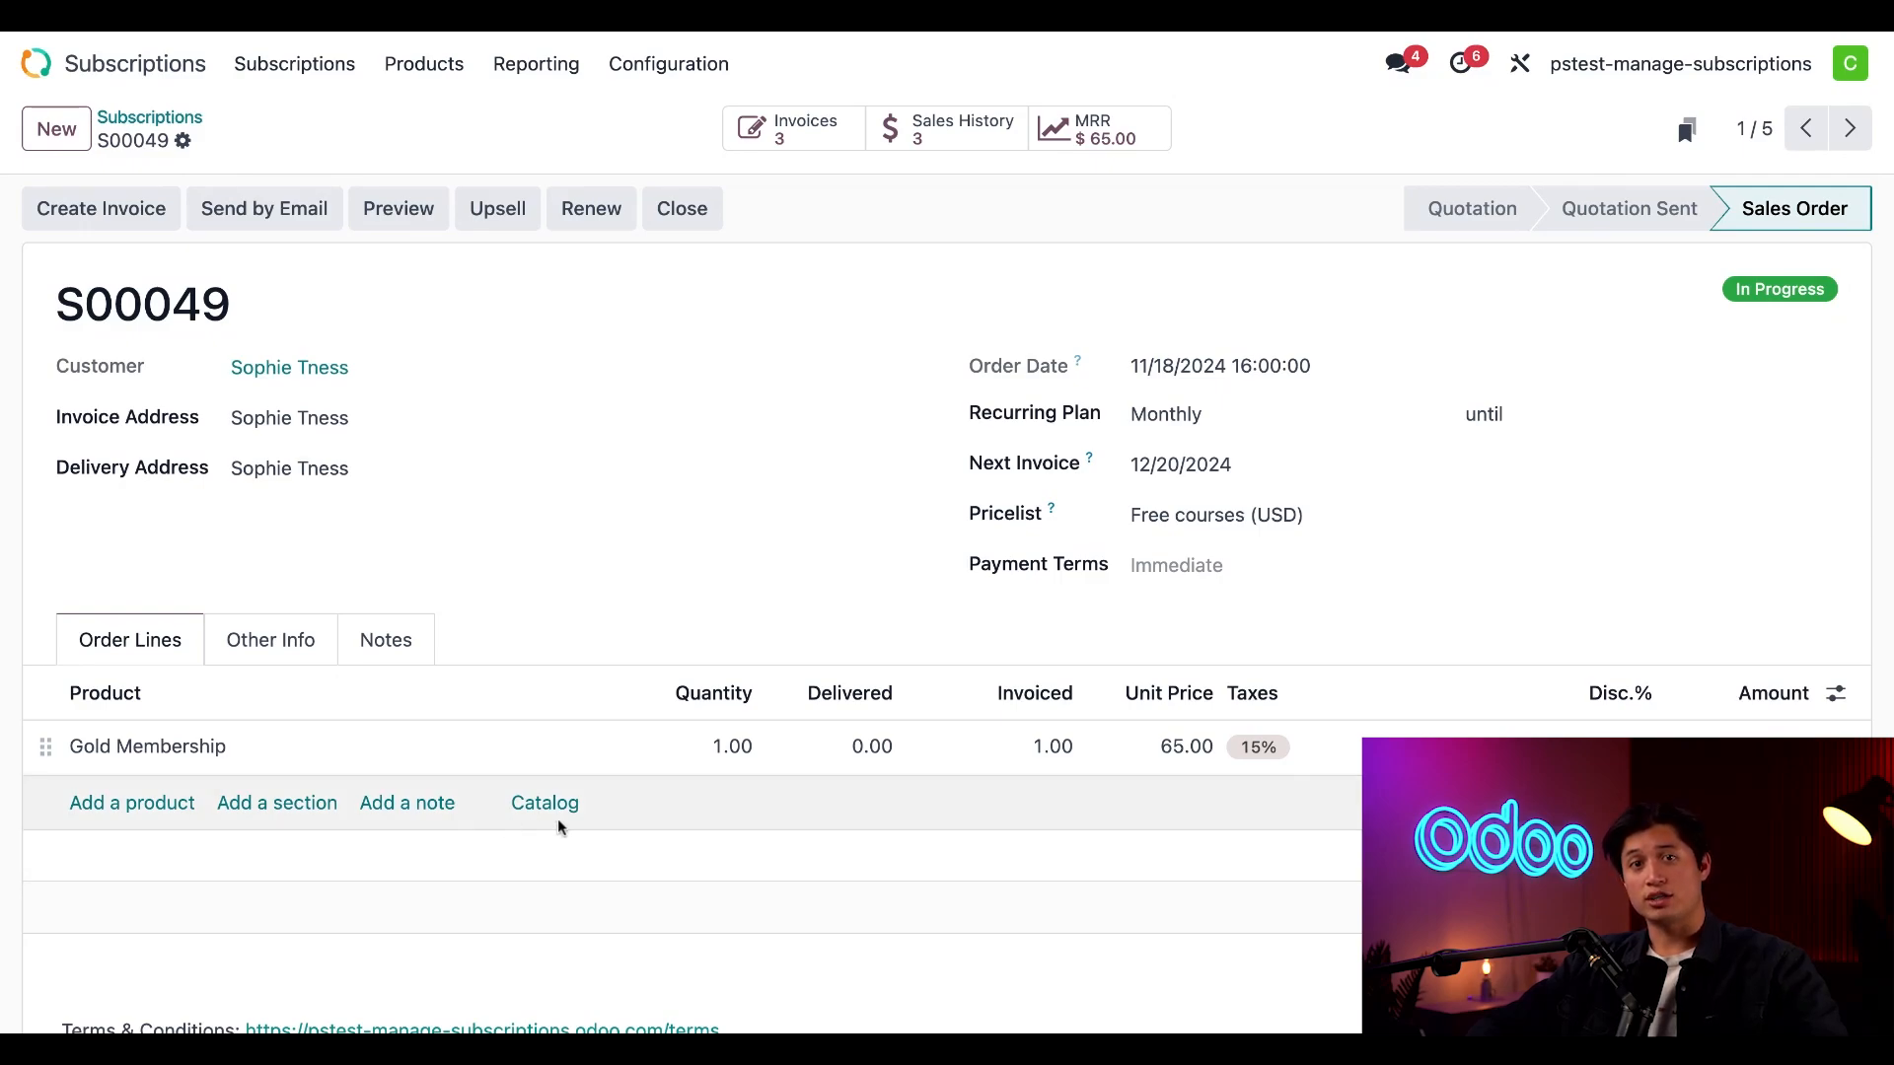
Mark the reopened-subscription check done with feedback 'The customer changed their mind about closing membership'
{"action": "scroll", "scroll_direction": "down", "scroll_amount": 3}
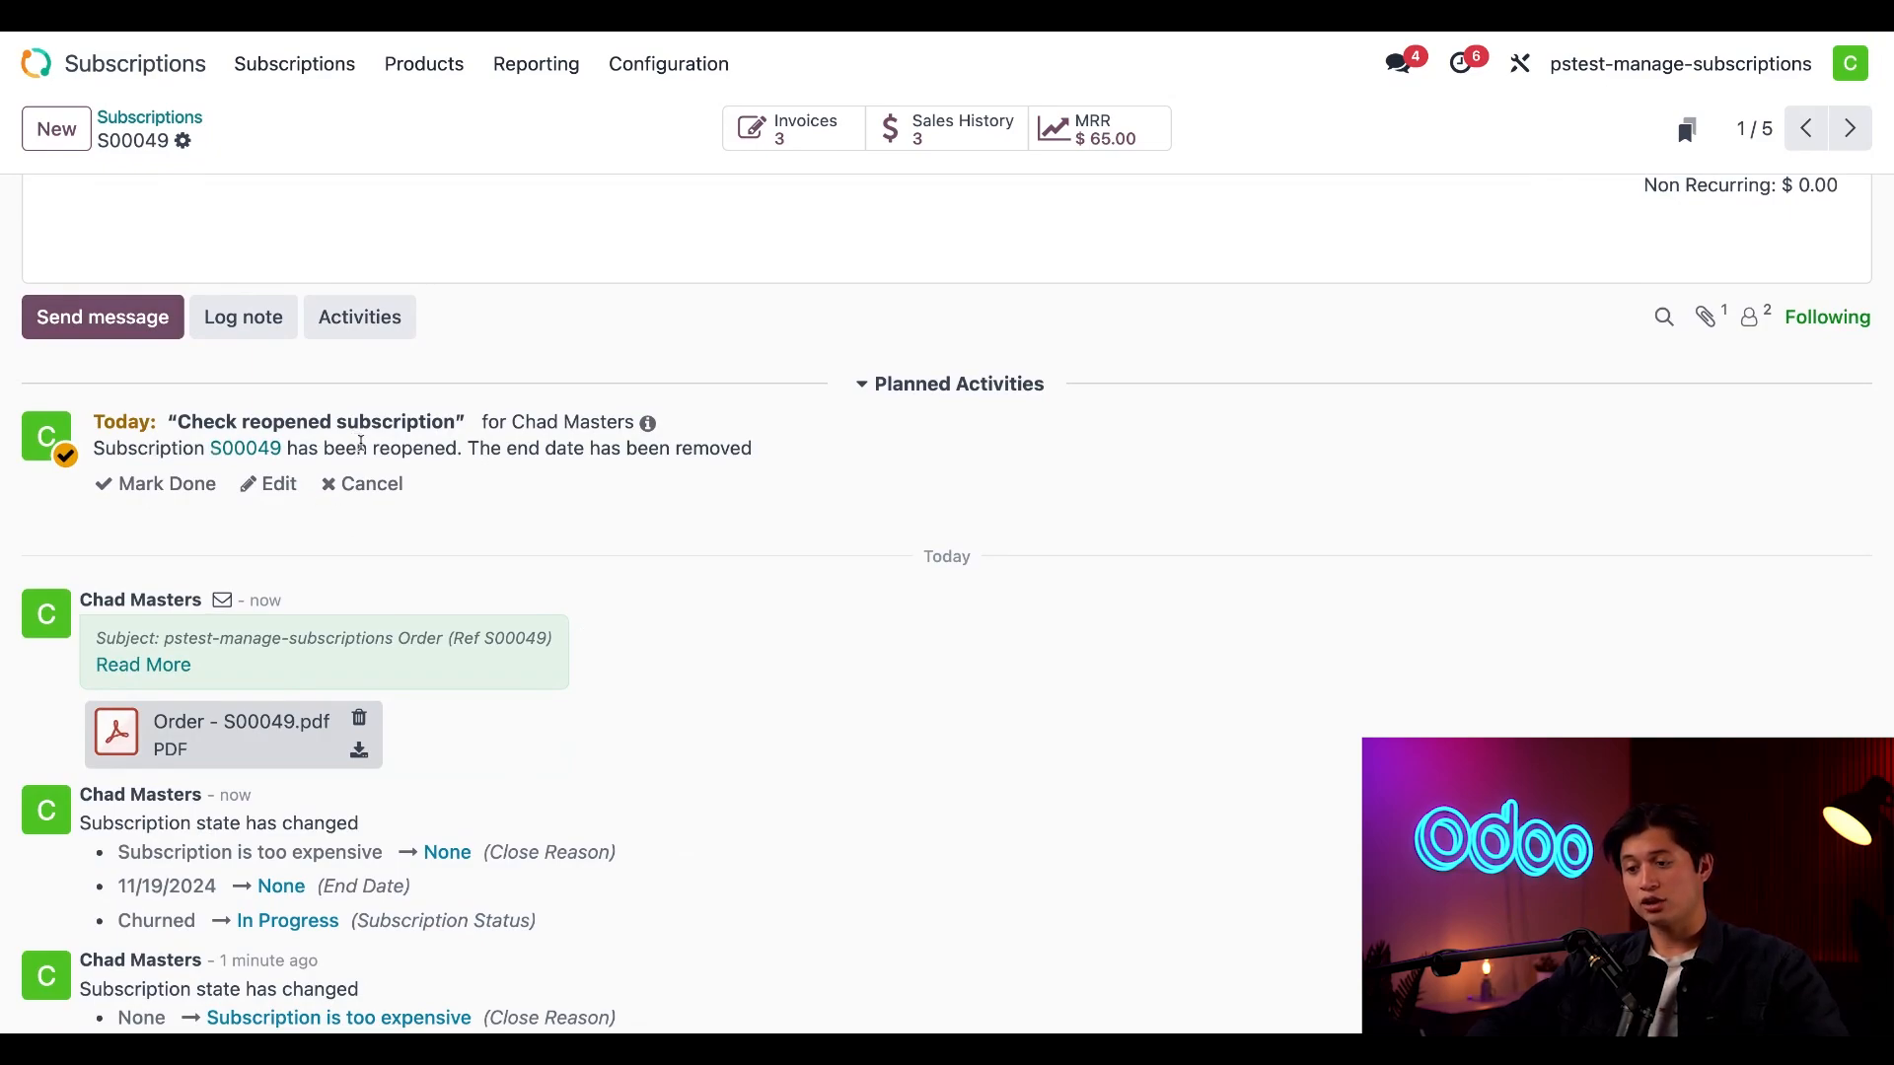
{"action": "mouse_move", "coordinate": [494, 493]}
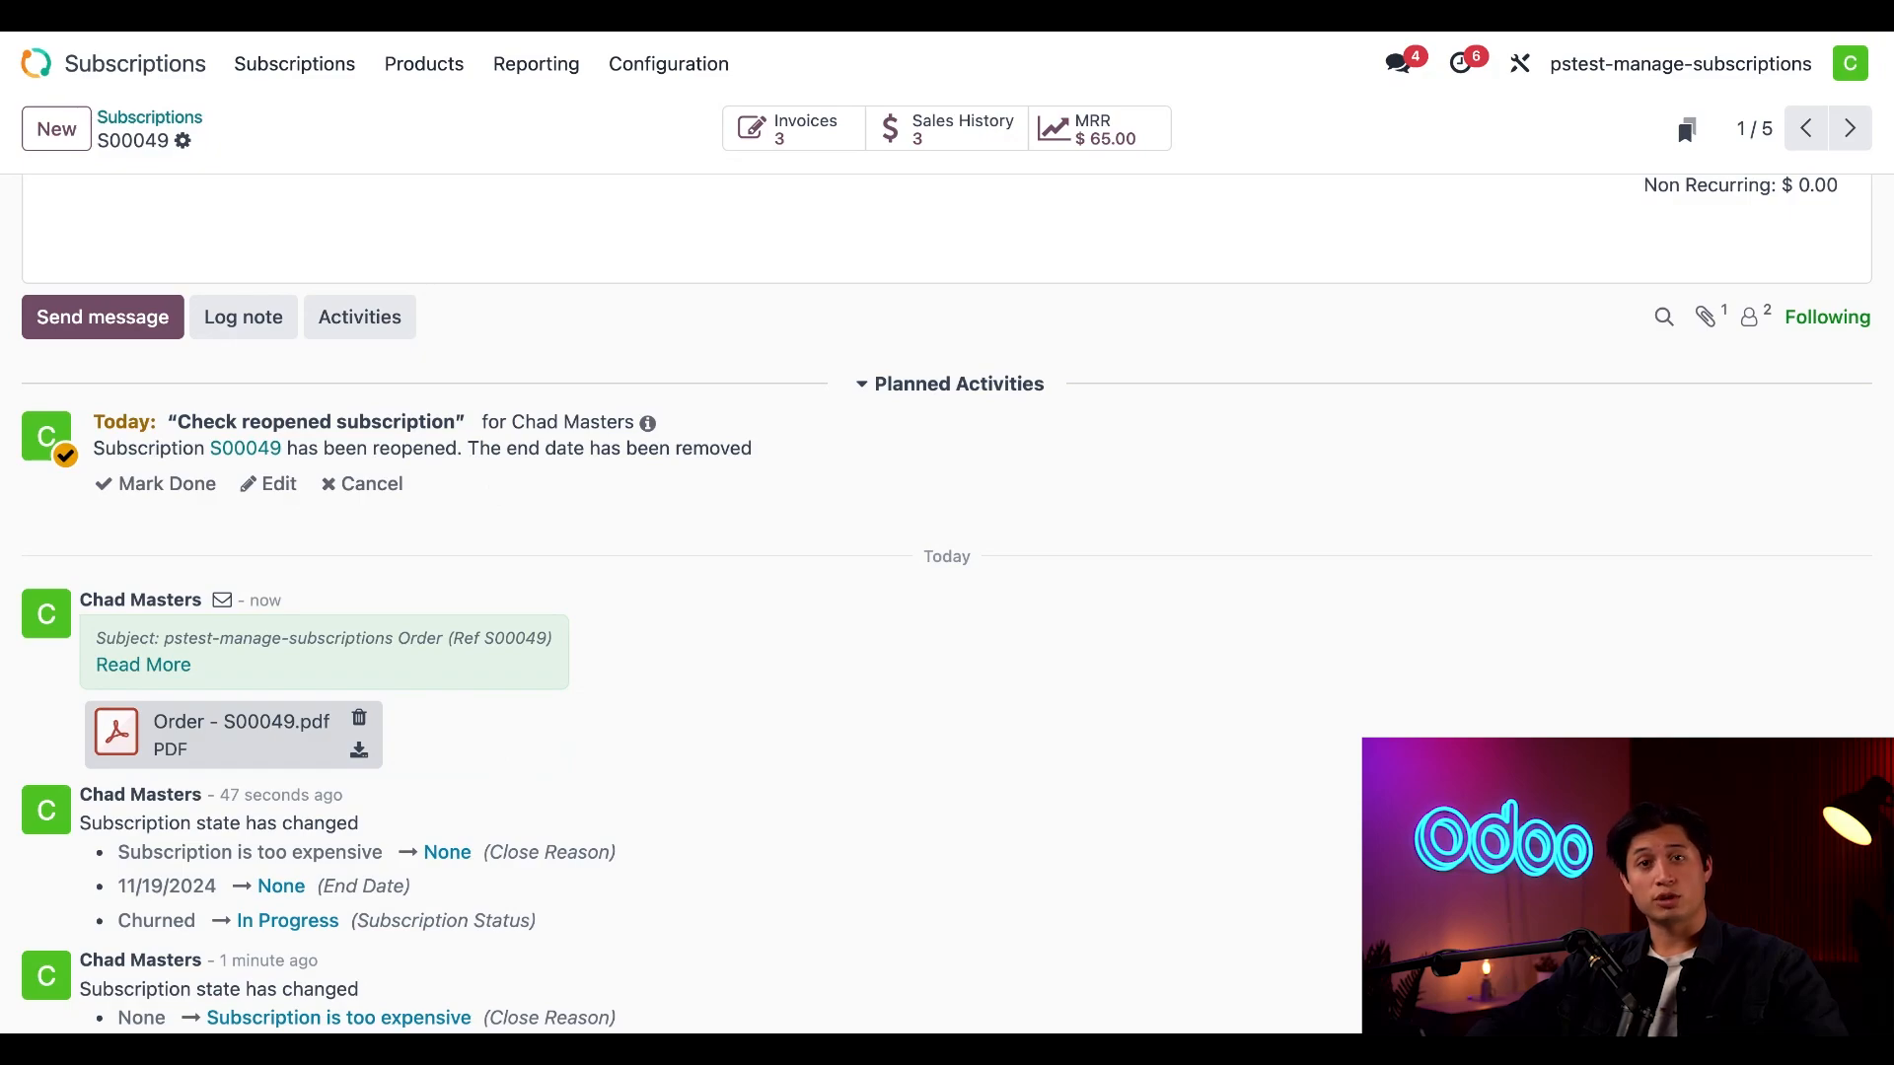
{"action": "left_click", "coordinate": [166, 483]}
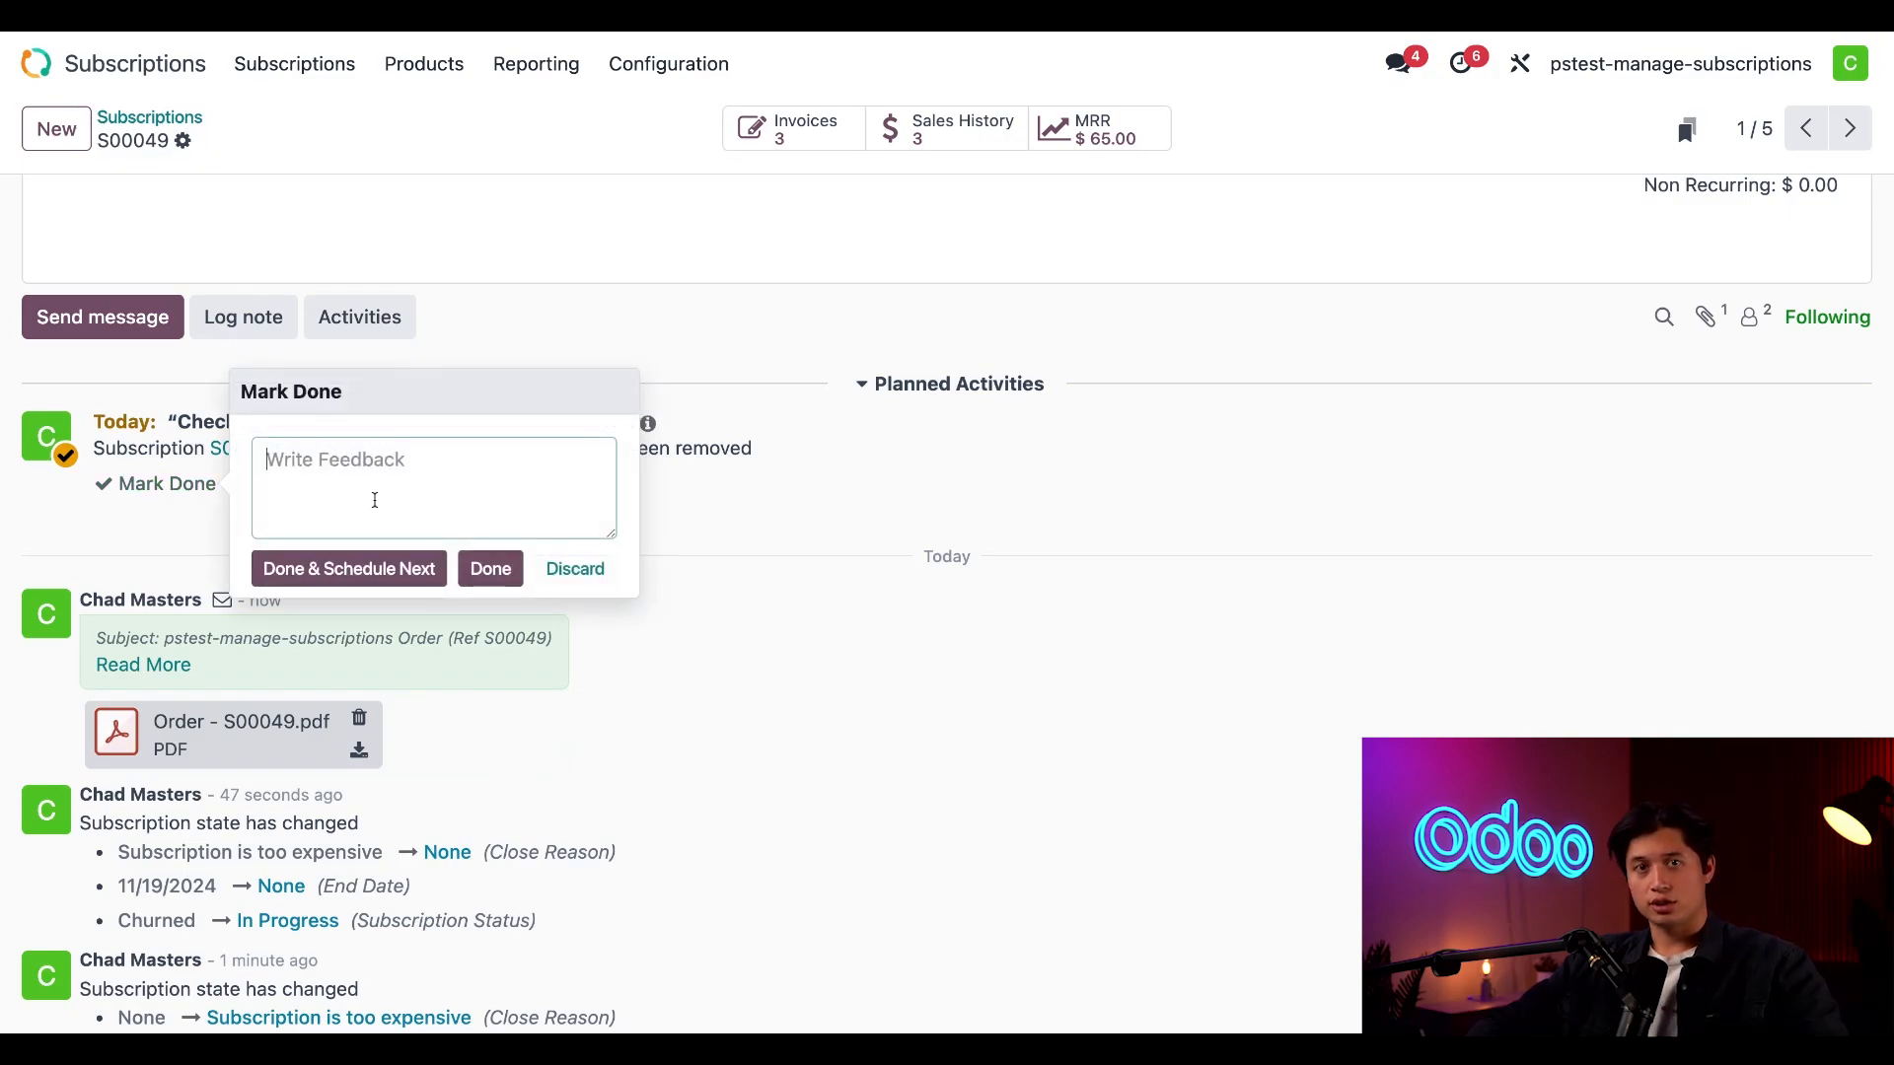
{"action": "type", "text": "The customer changed their mind about closing membership"}
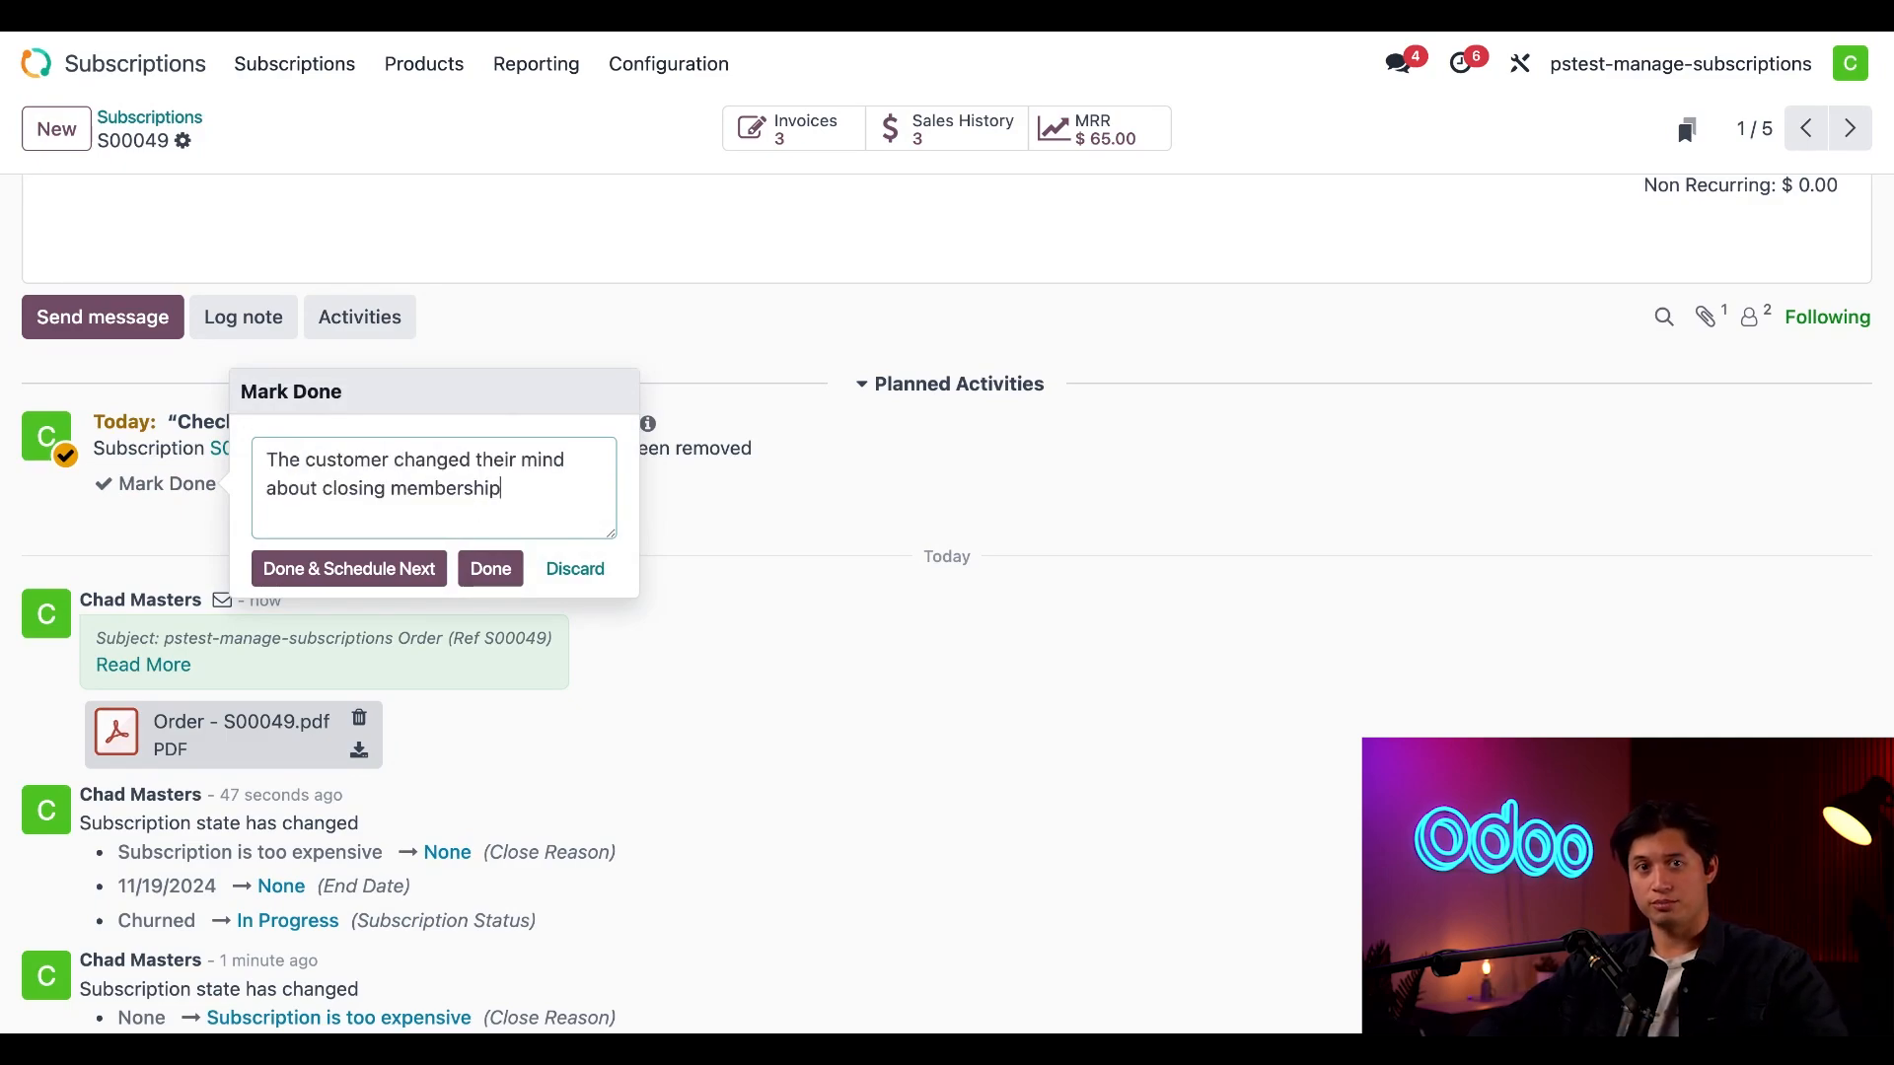
{"action": "left_click", "coordinate": [490, 568]}
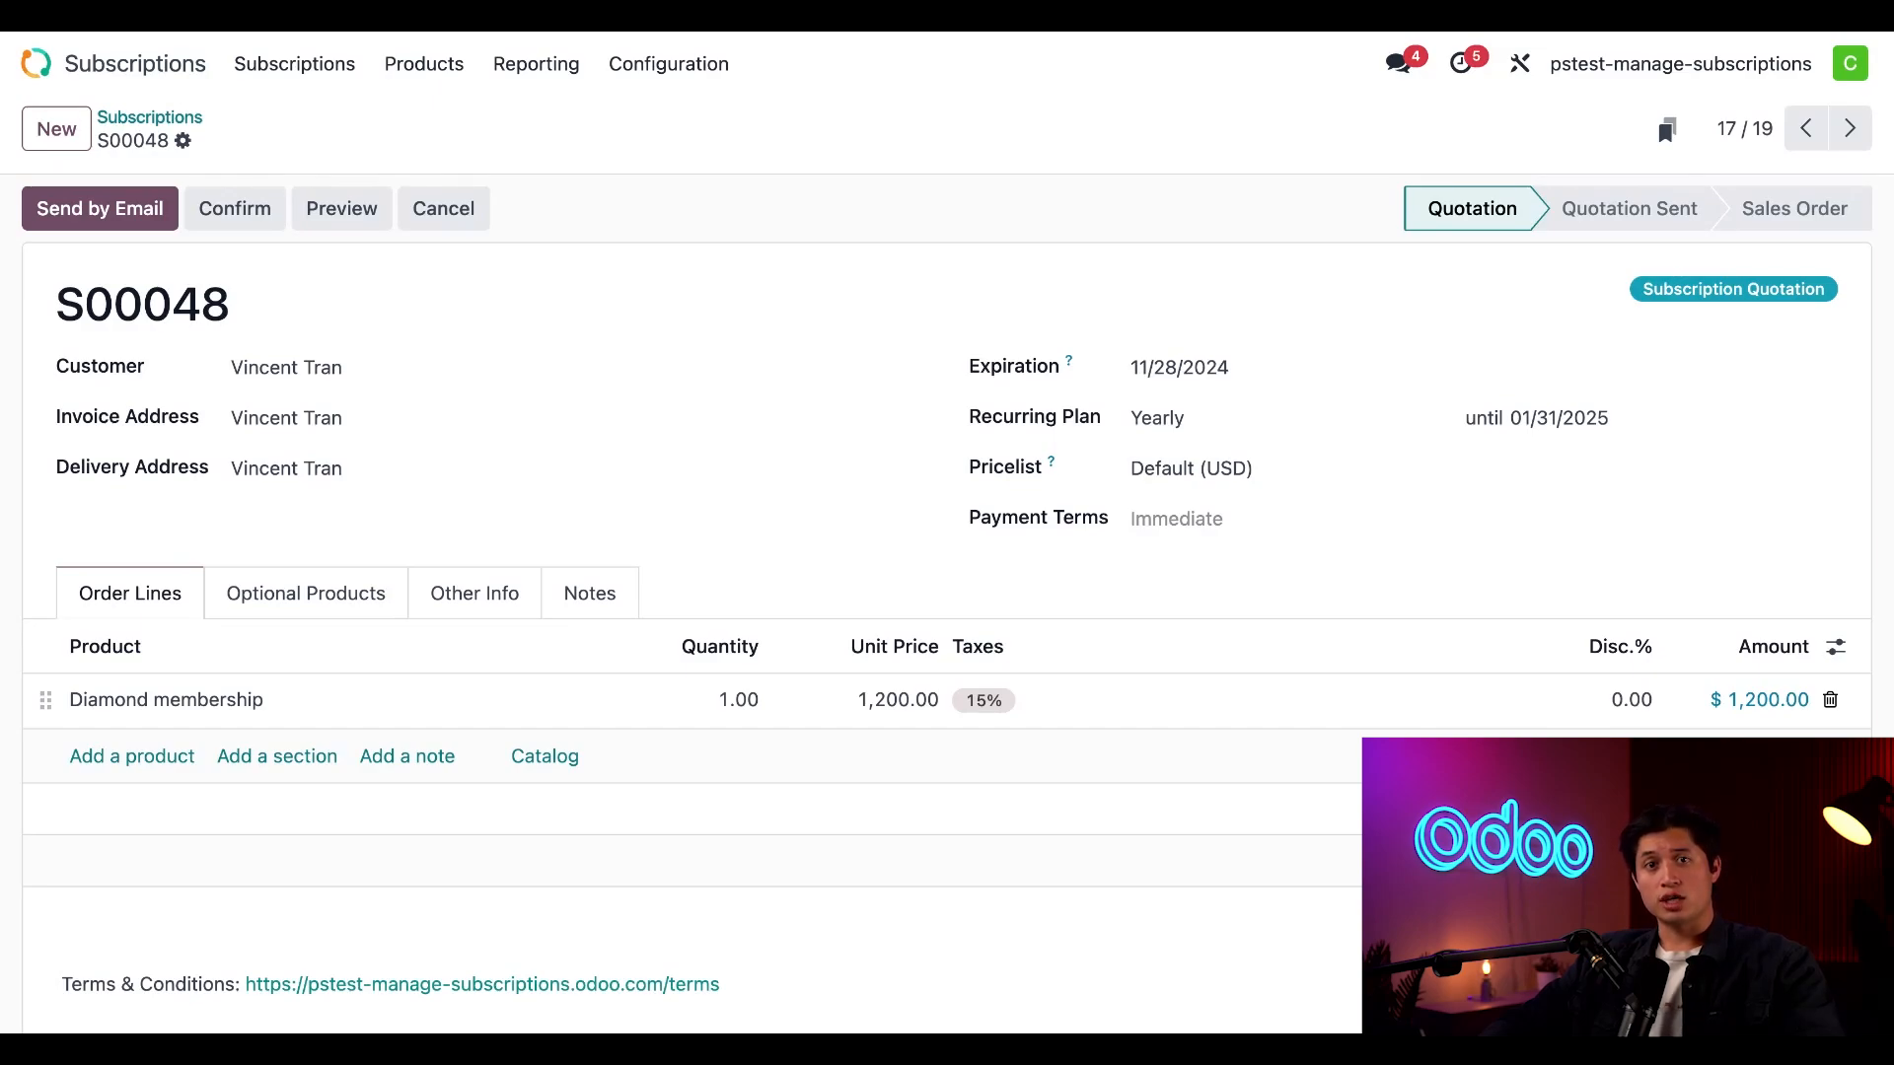
{"action": "mouse_move", "coordinate": [858, 290]}
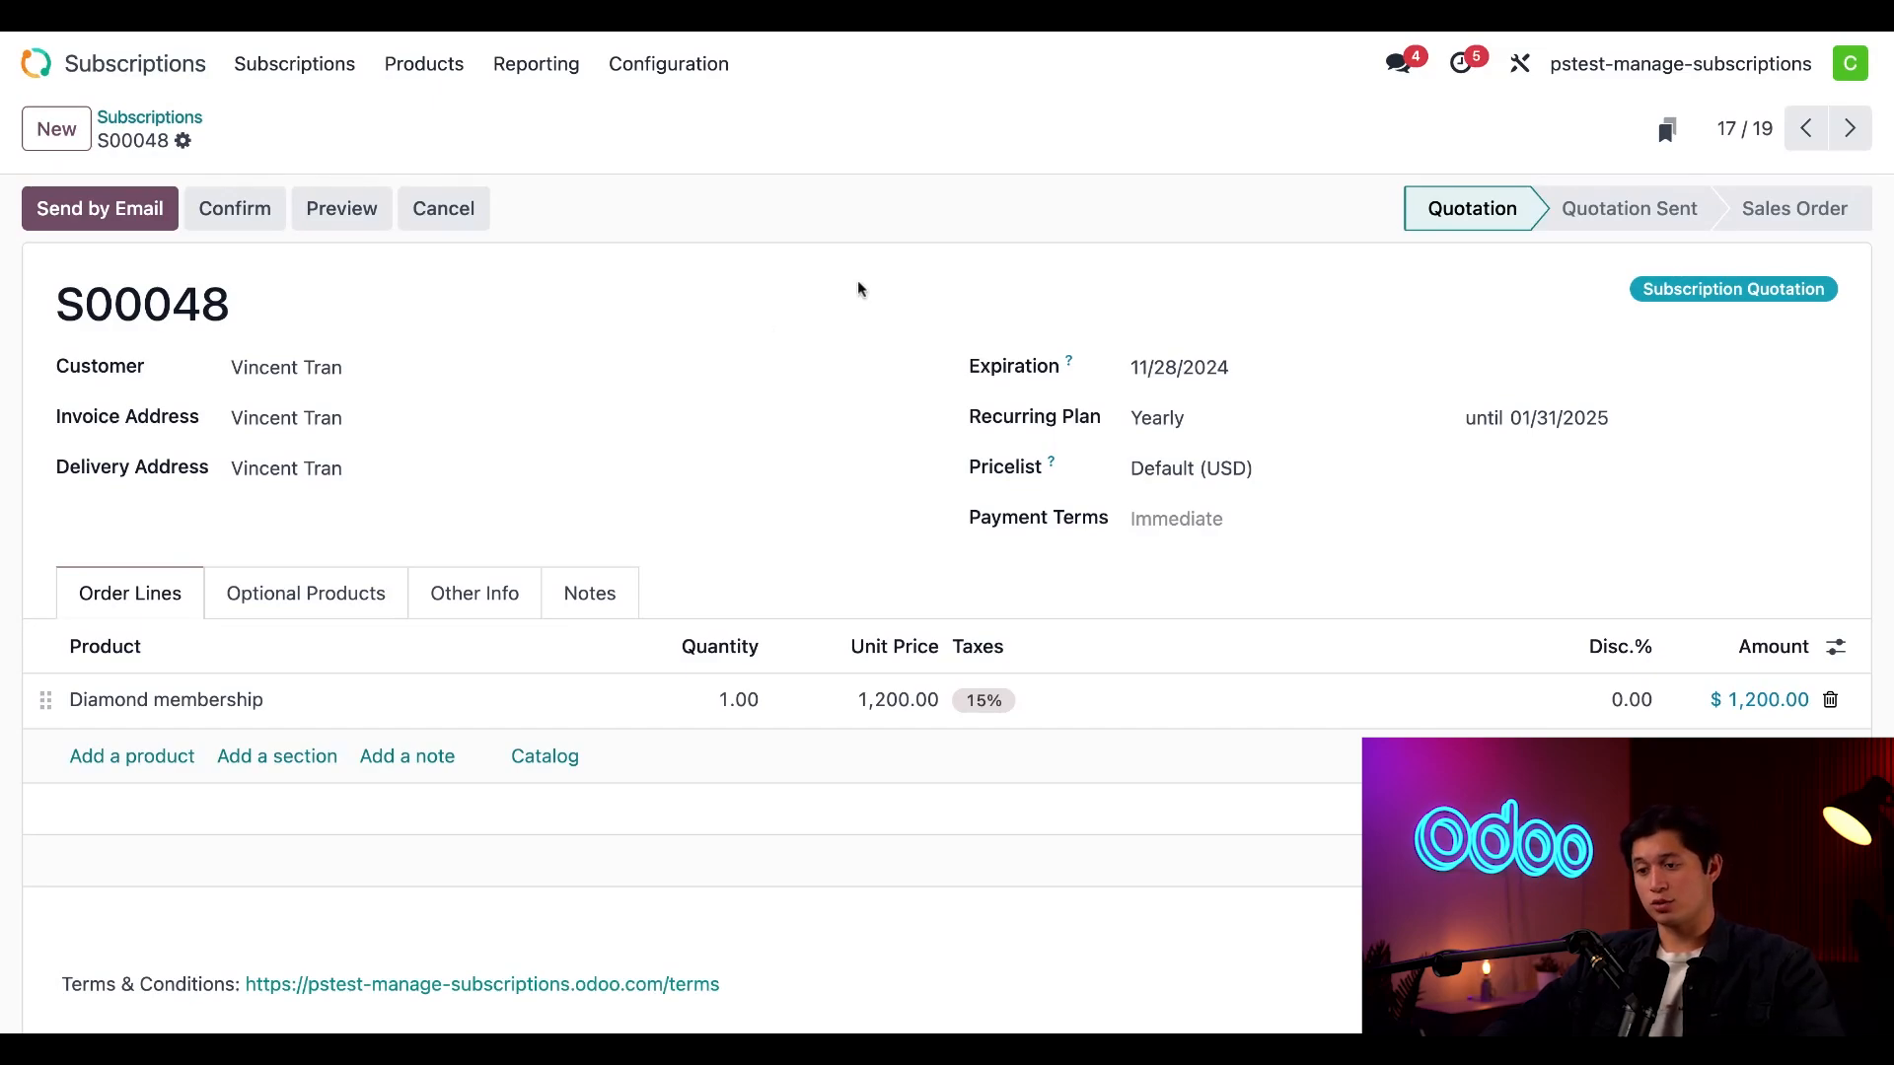
{"action": "mouse_move", "coordinate": [515, 254]}
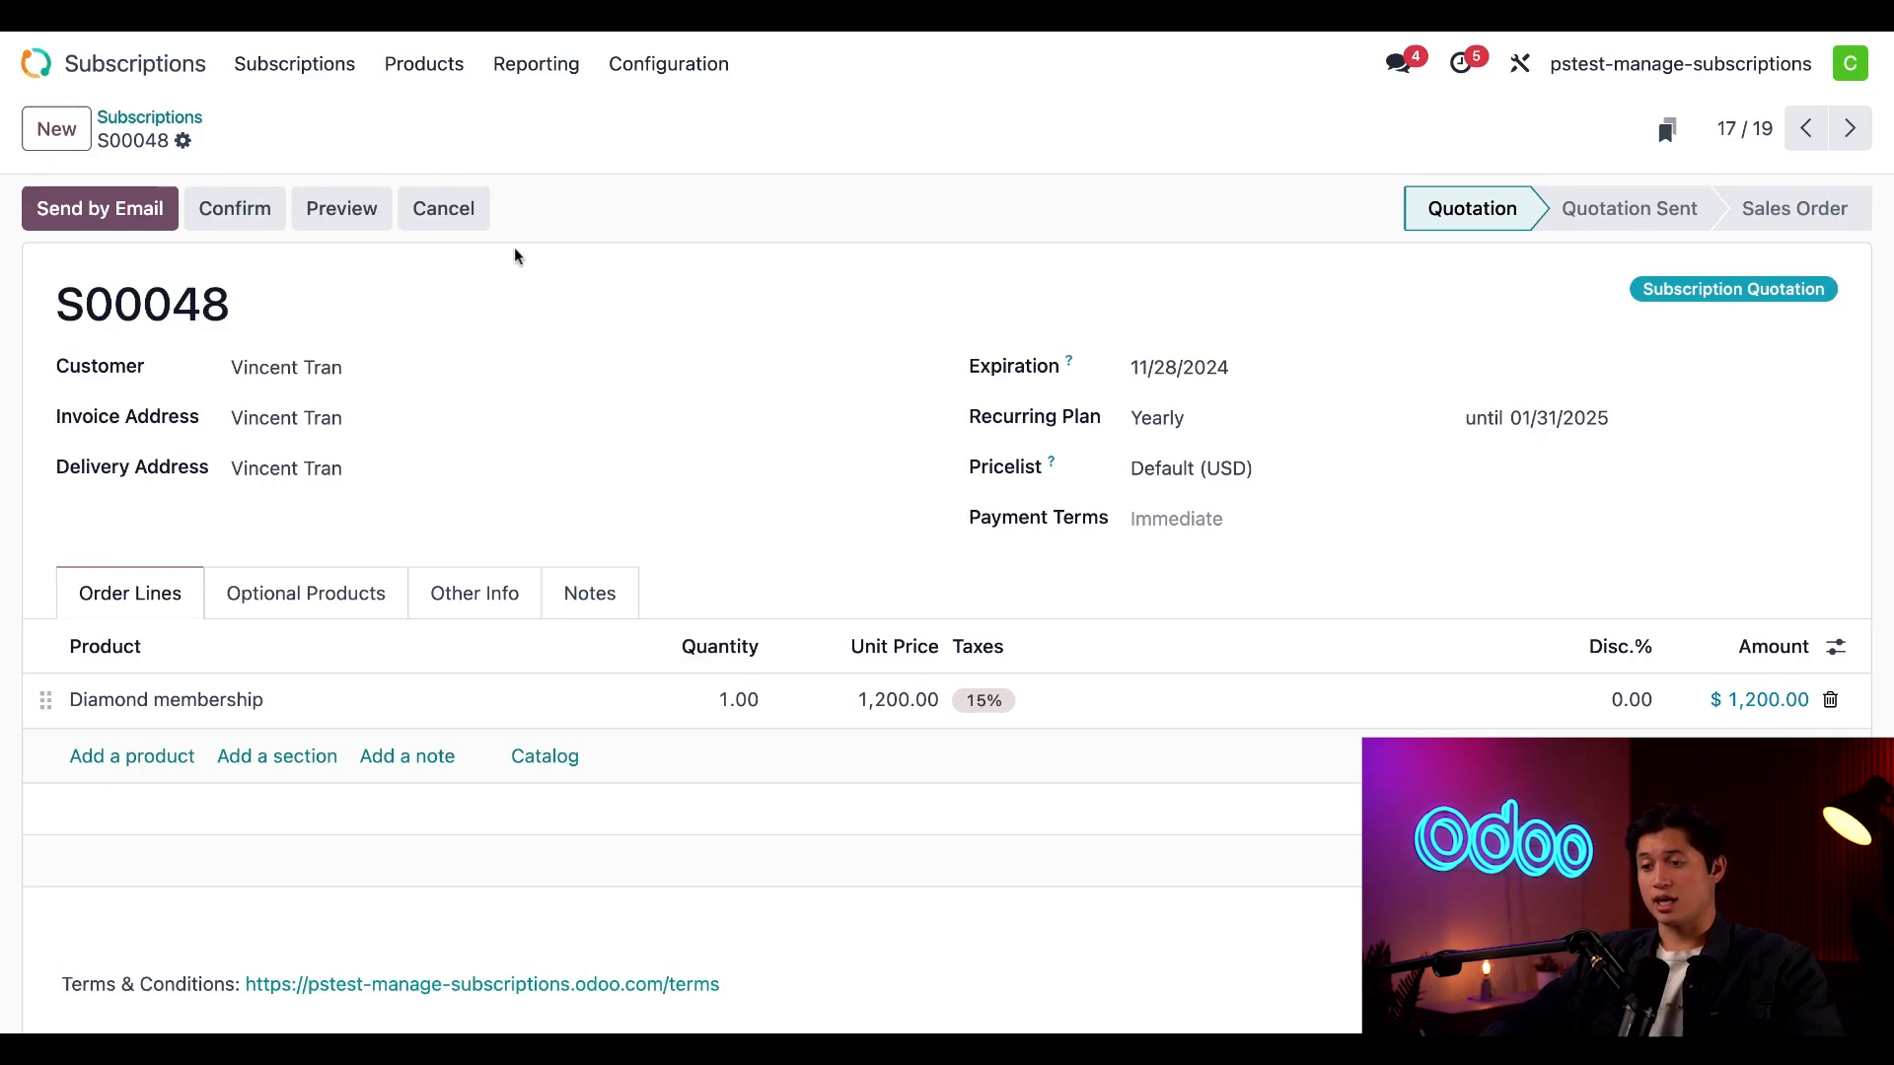
{"action": "mouse_move", "coordinate": [444, 207]}
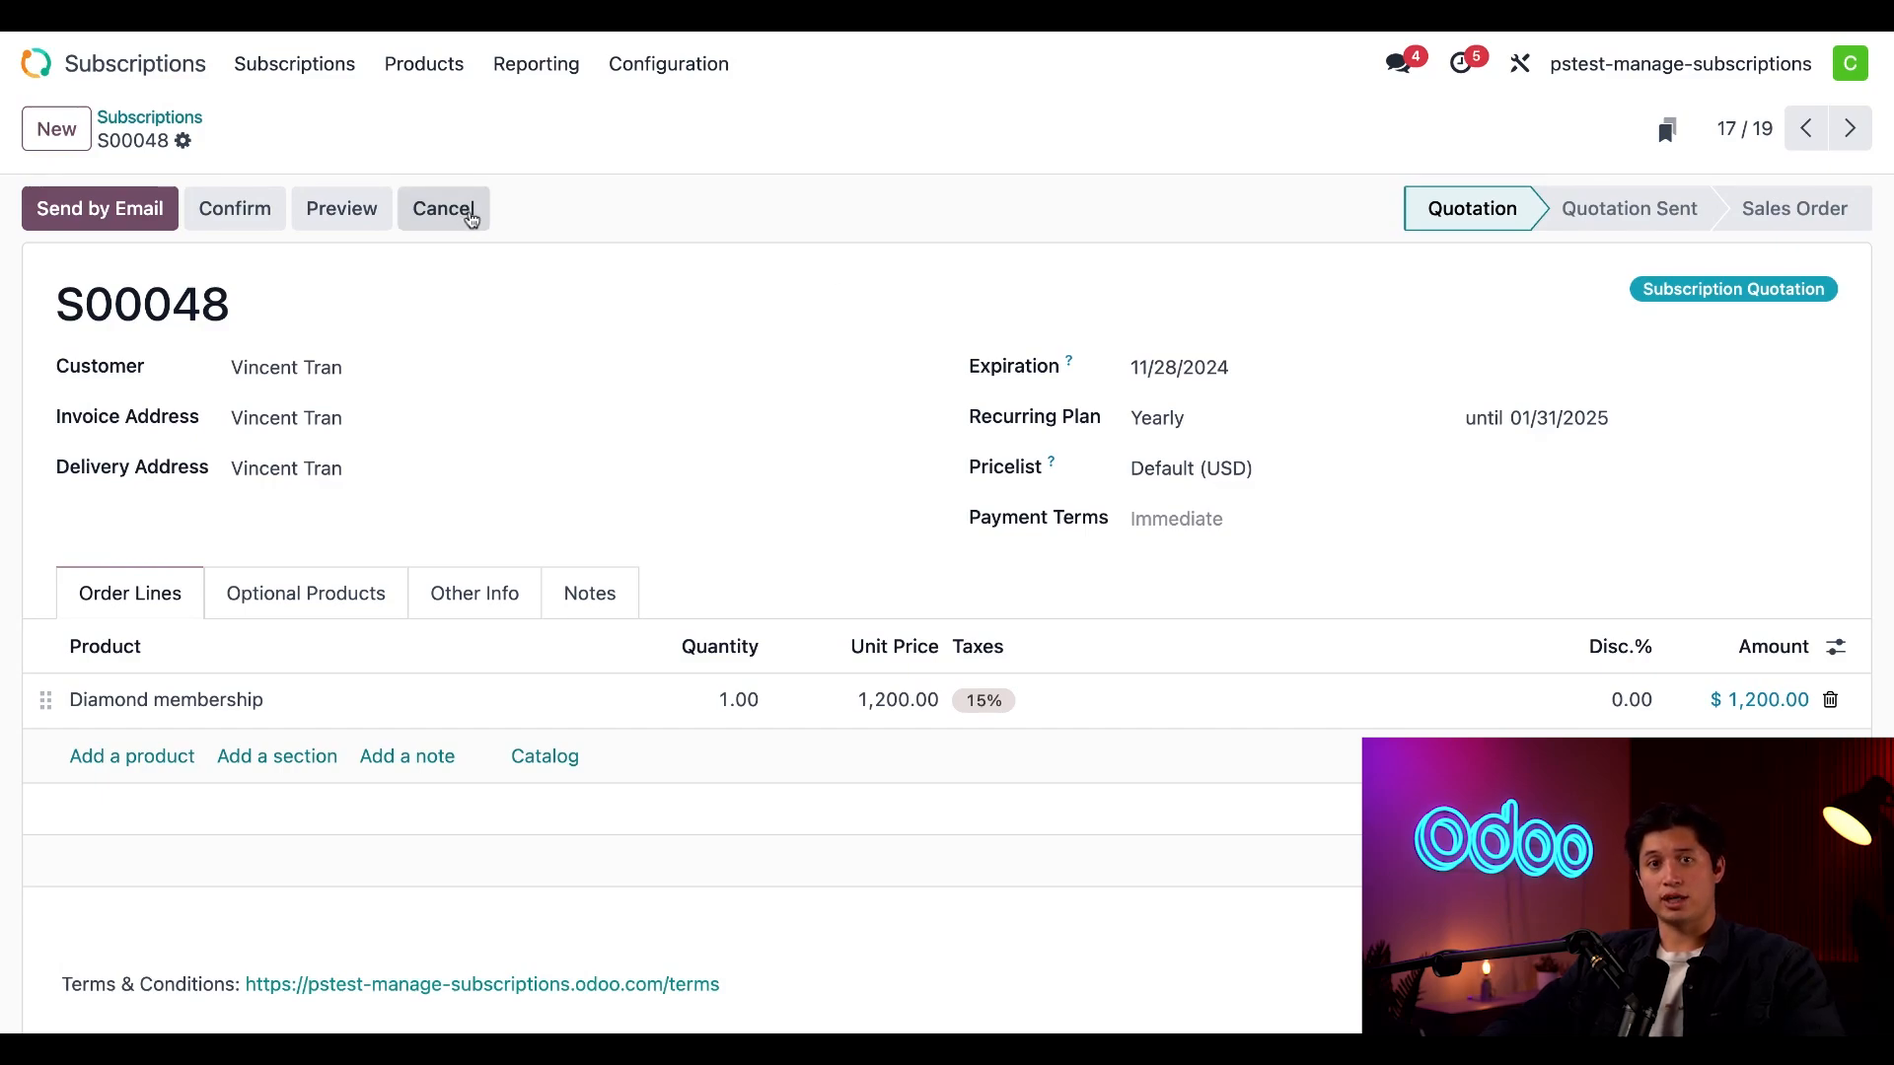
{"action": "left_click", "coordinate": [444, 207]}
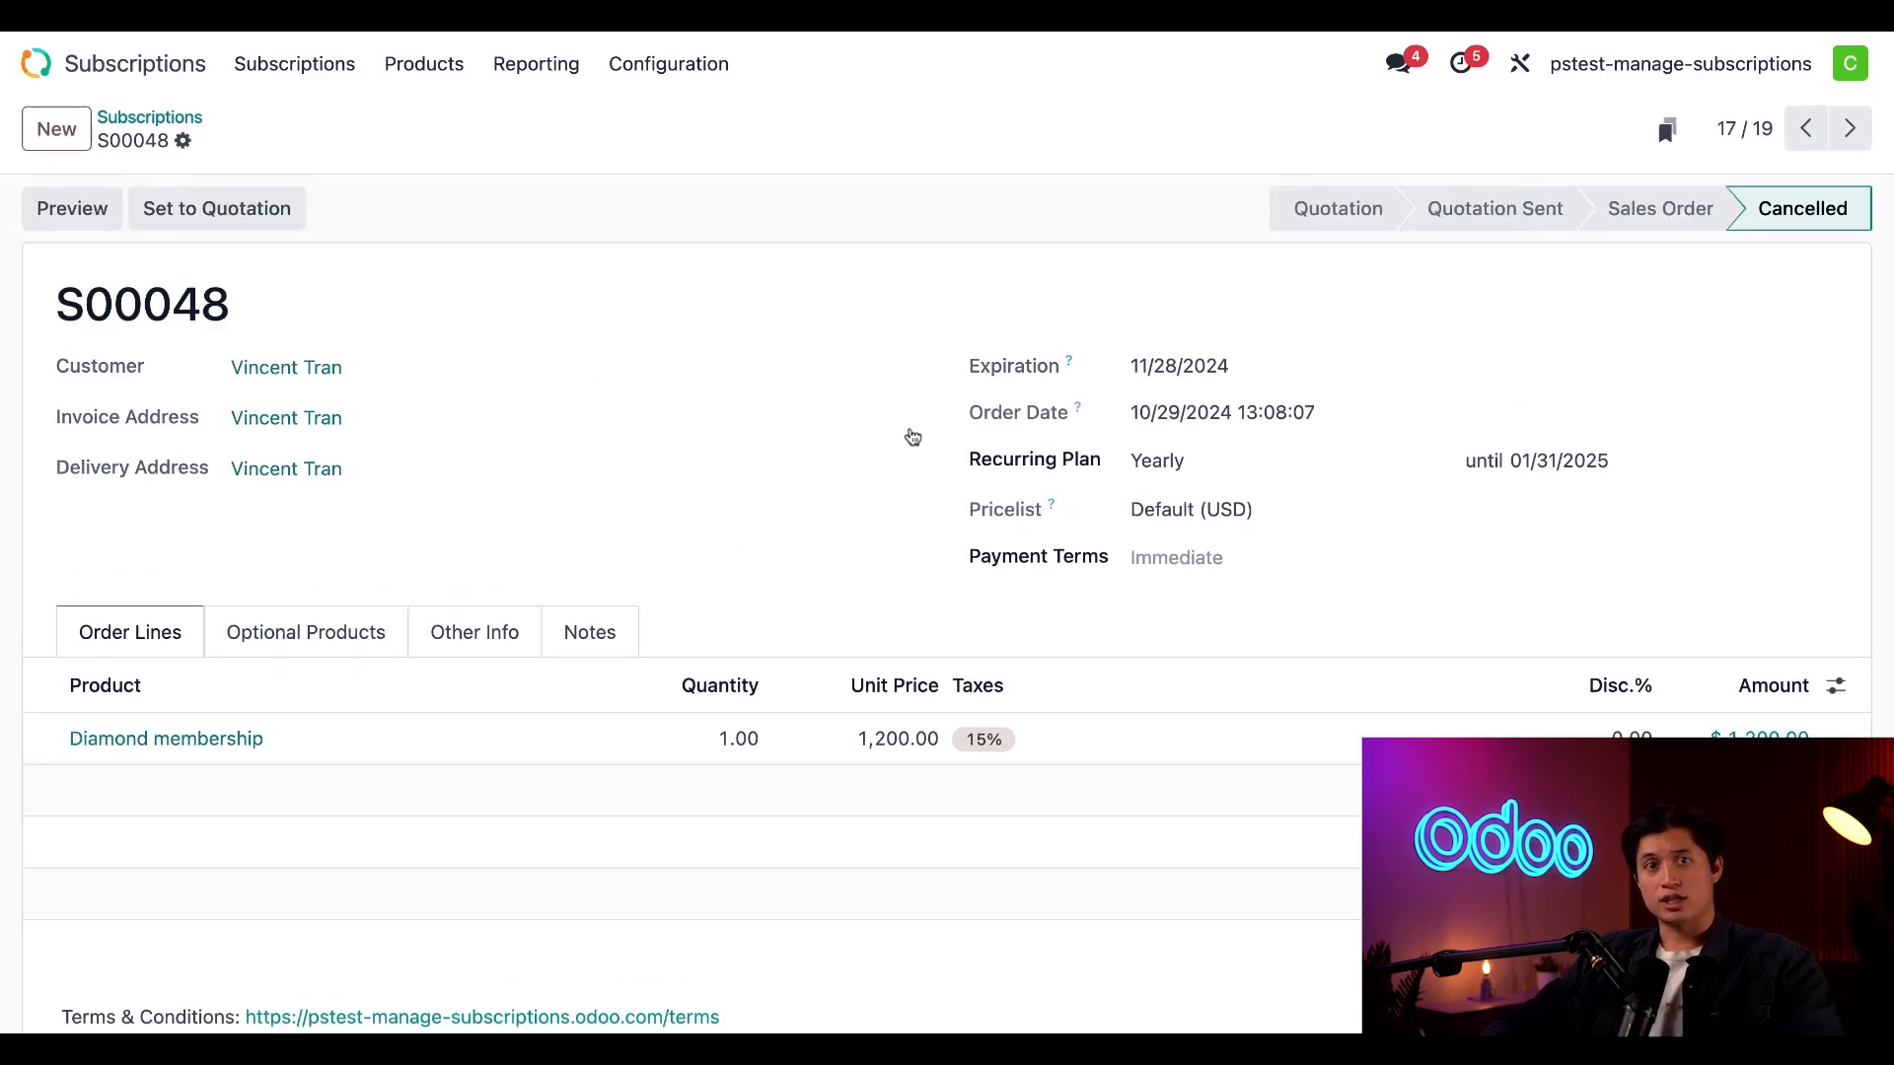
{"action": "mouse_move", "coordinate": [1815, 267]}
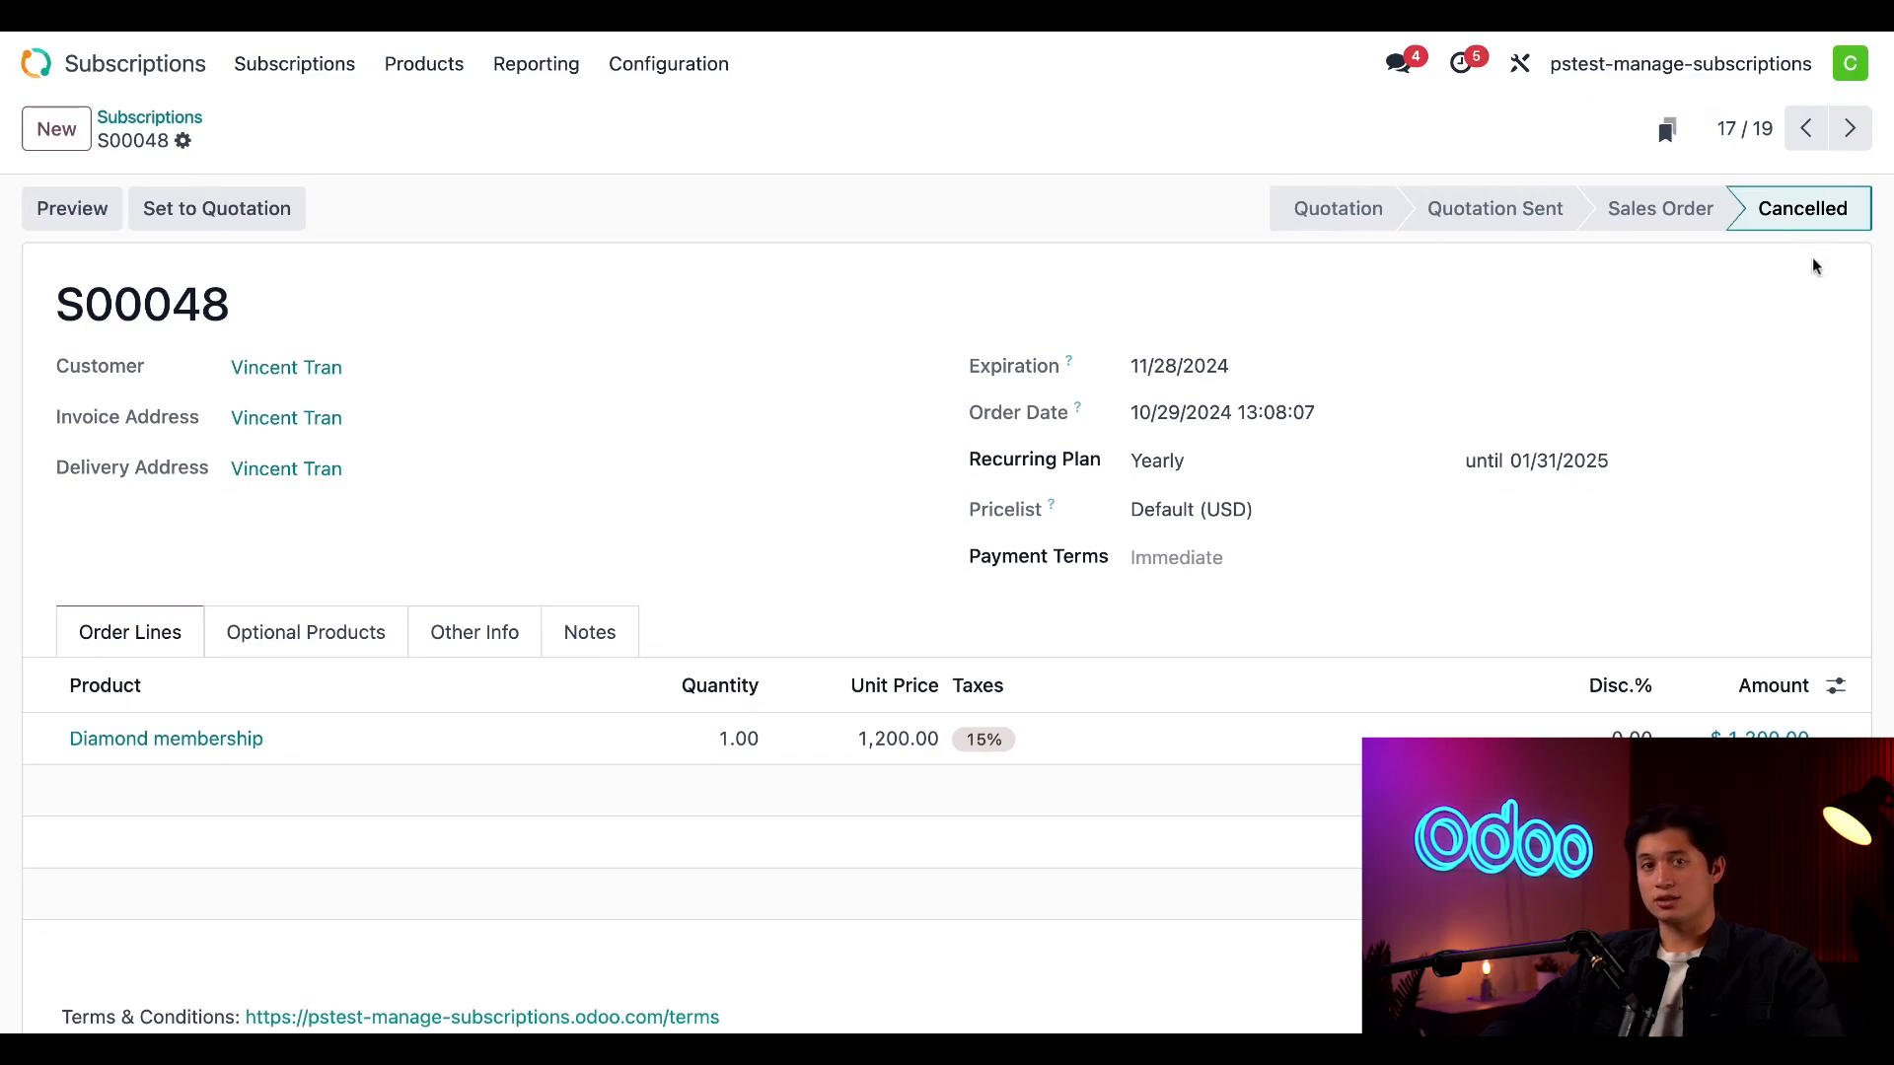
{"action": "mouse_move", "coordinate": [1379, 402]}
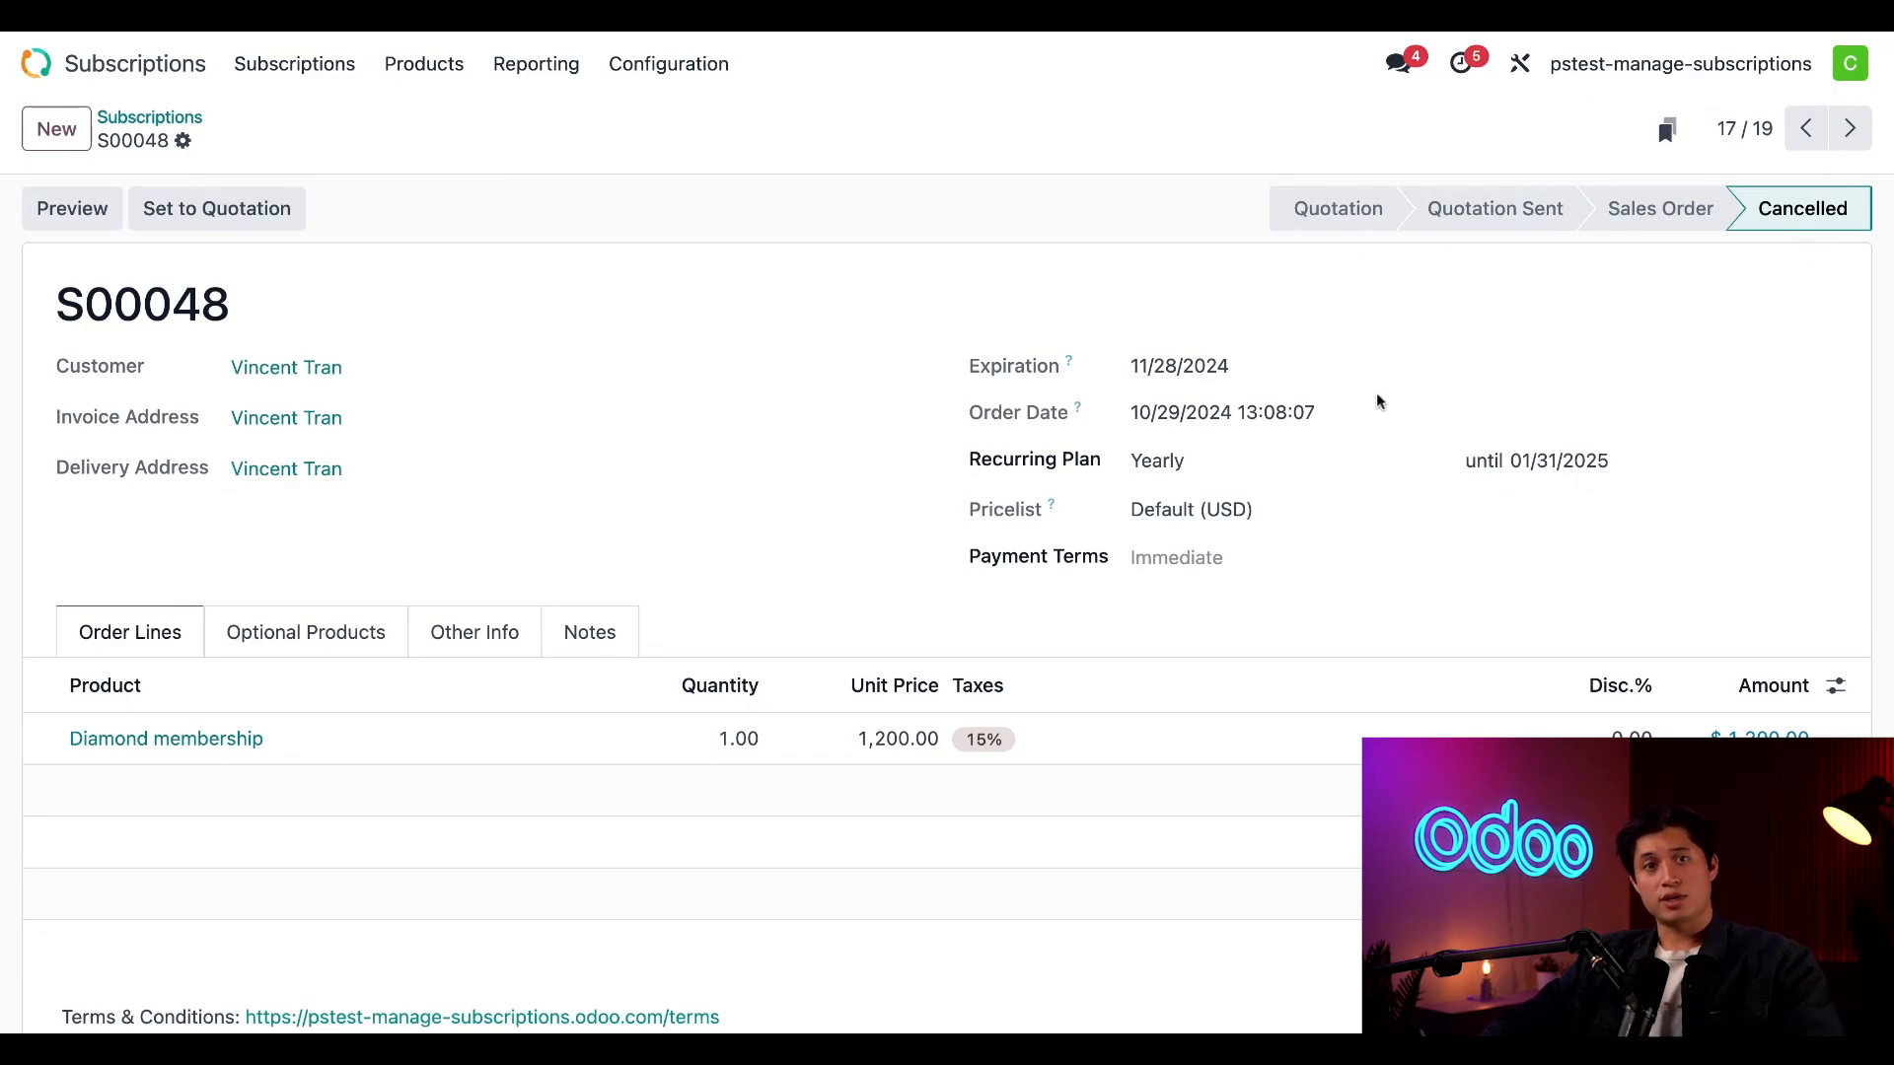